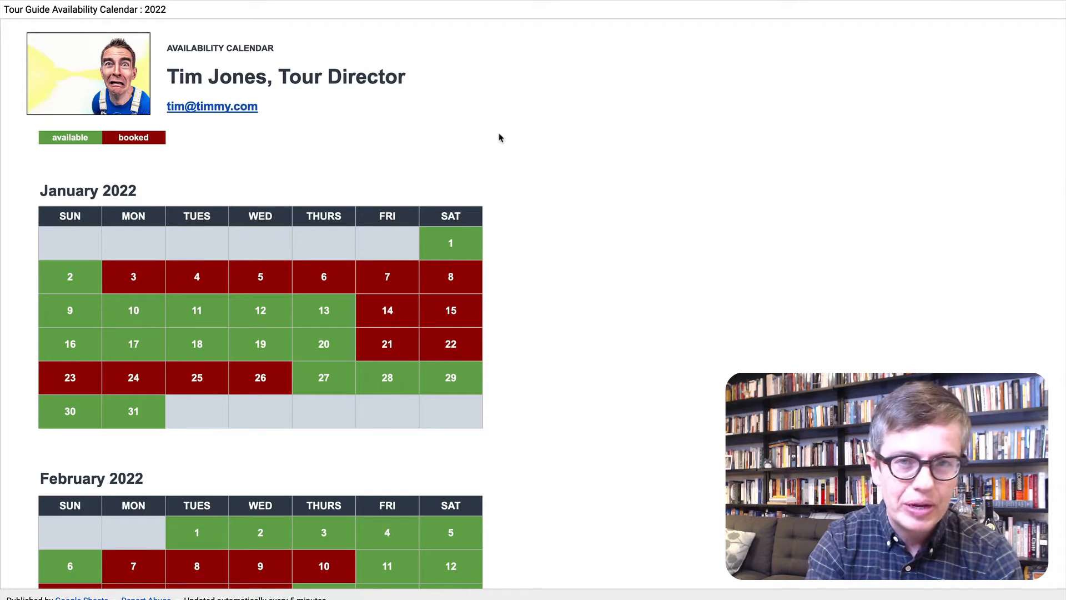
- Scroll through the TripSchool page reviewing the availability calendar tutorial content
scroll("down", 3)
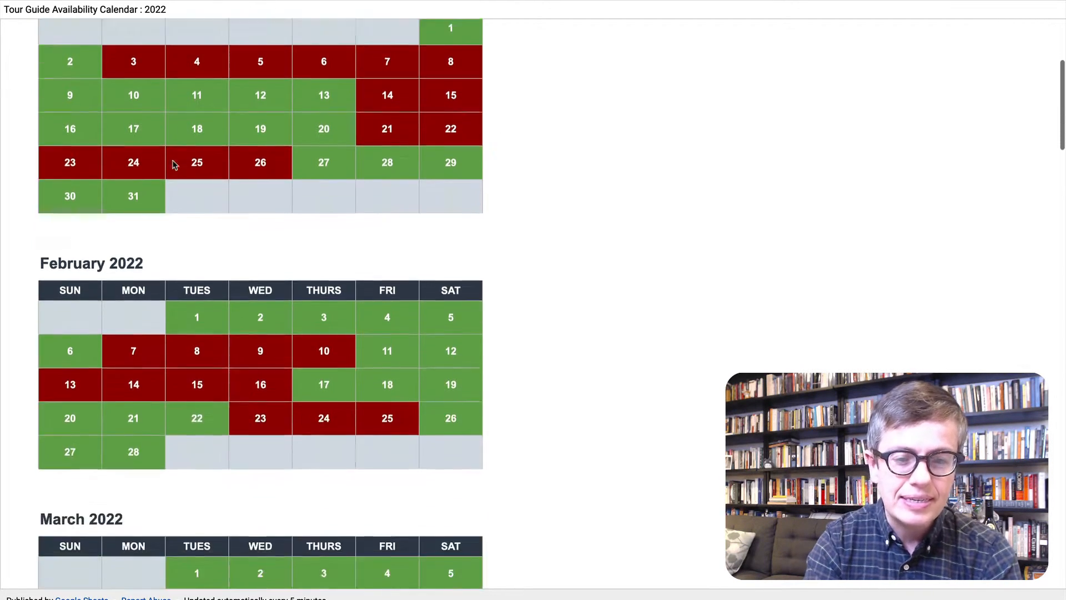
scroll("down", 3)
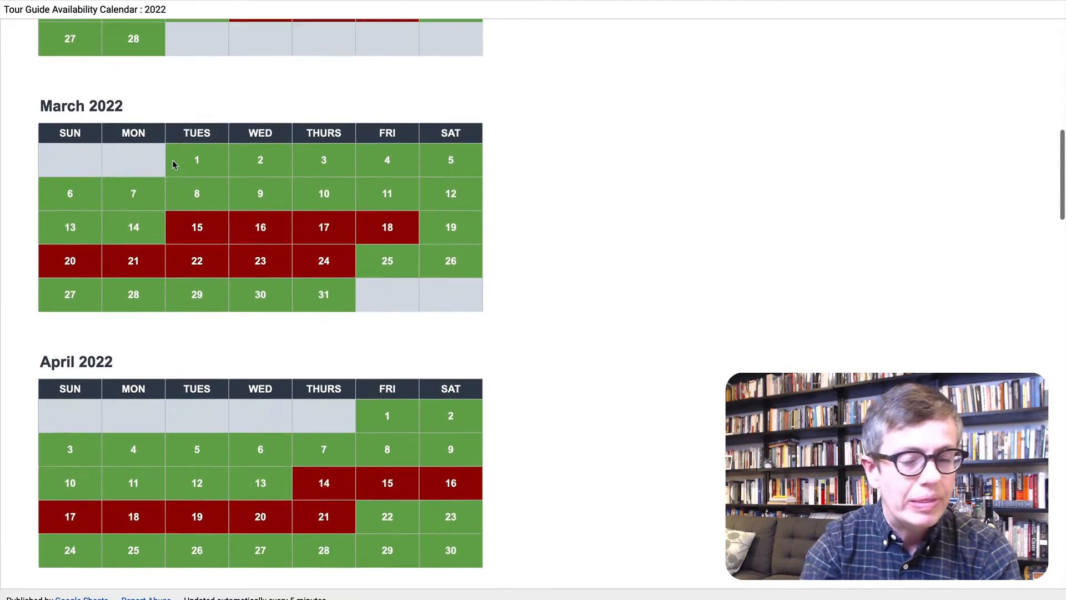
scroll("down", 3)
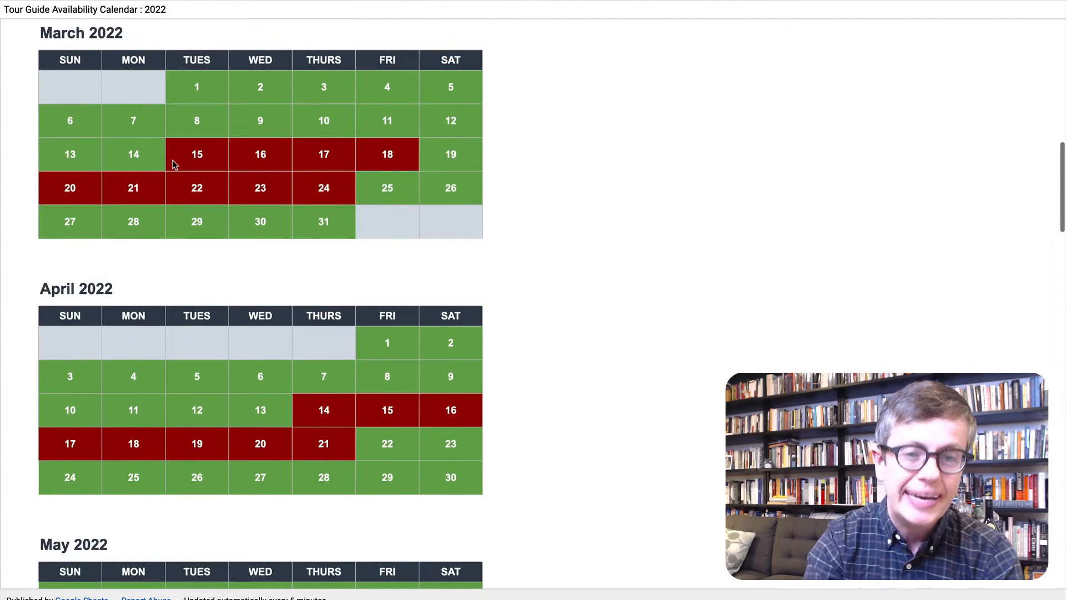
scroll("down", 3)
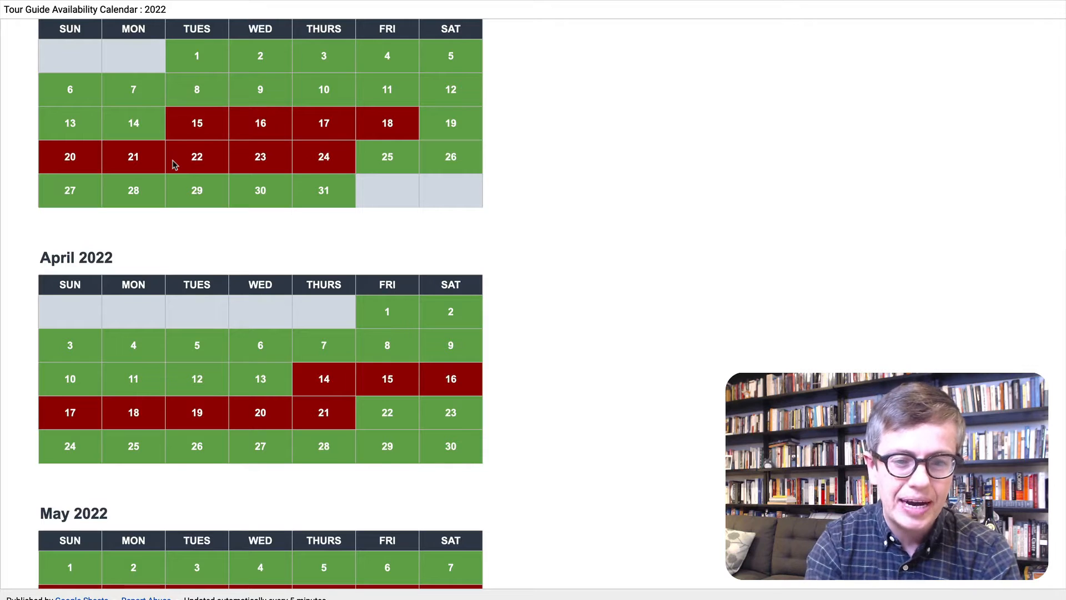
scroll("down", 3)
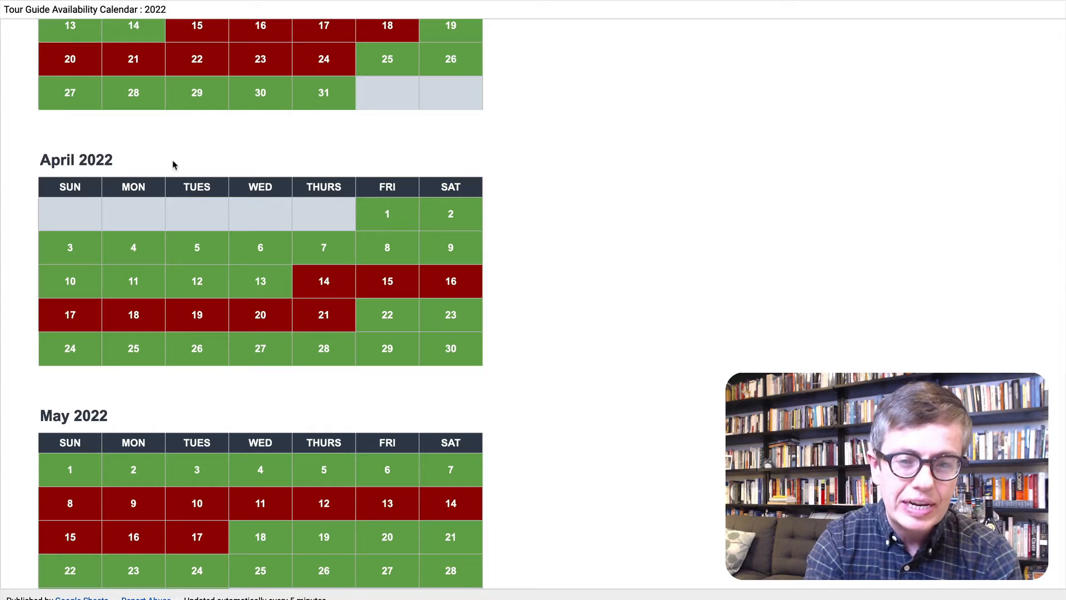
scroll("down", 3)
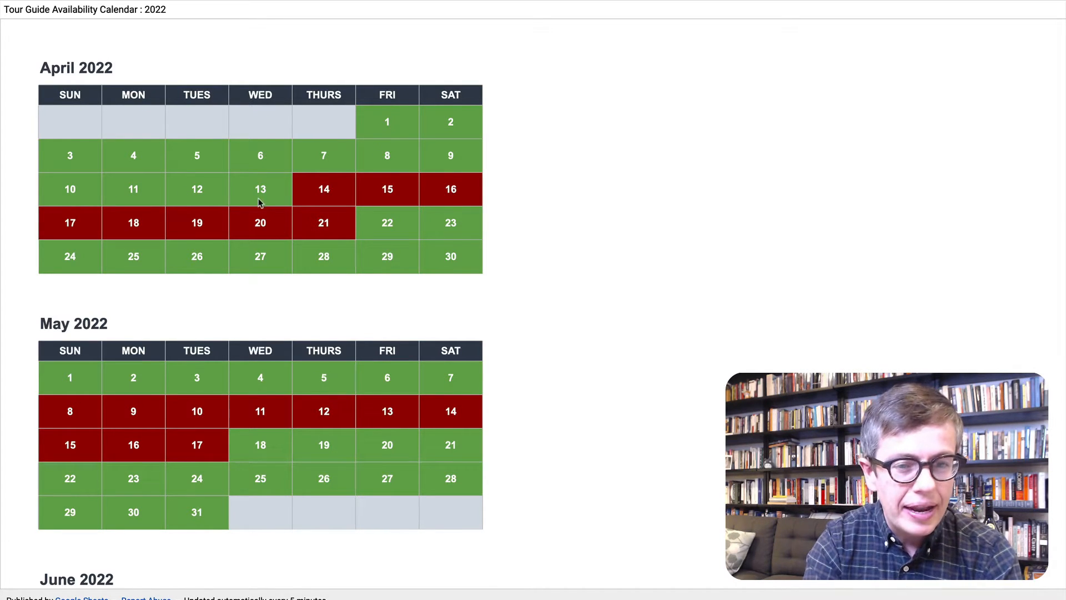
mouse_move(218, 198)
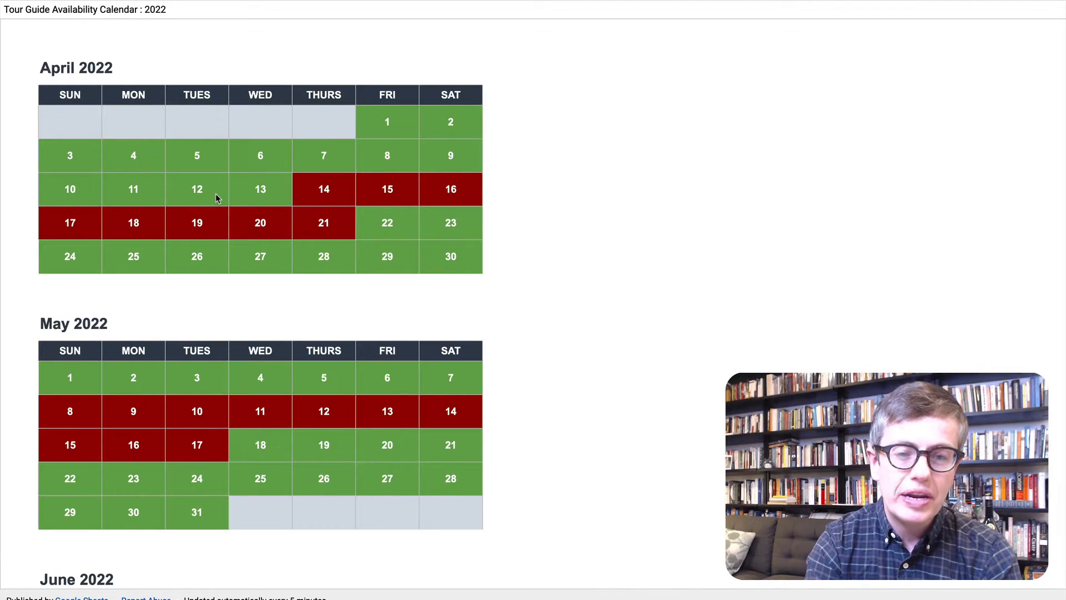
mouse_move(397, 211)
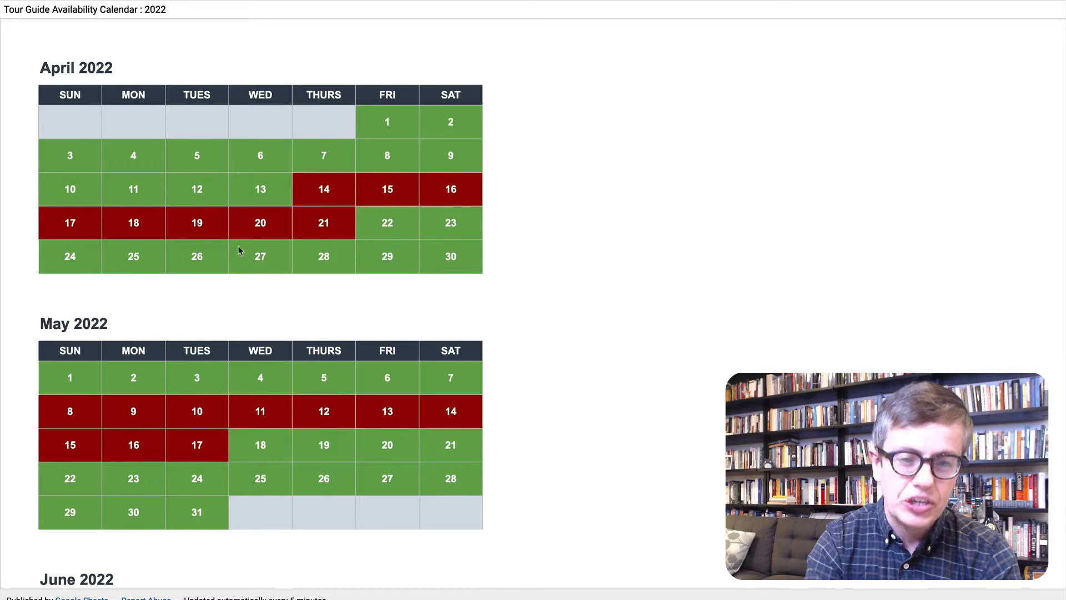
mouse_move(163, 140)
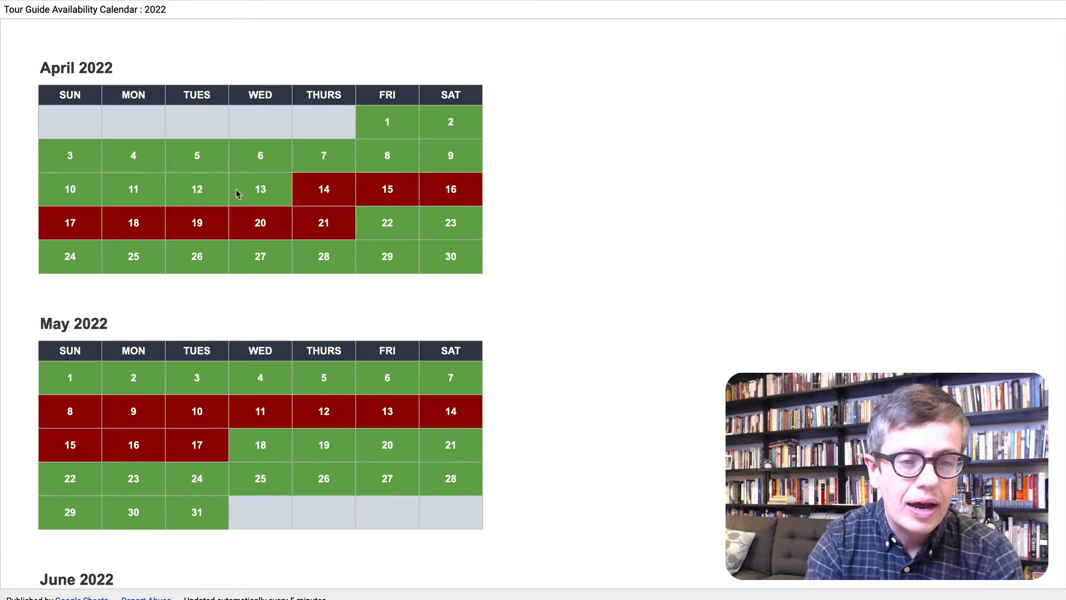
scroll("up", 3)
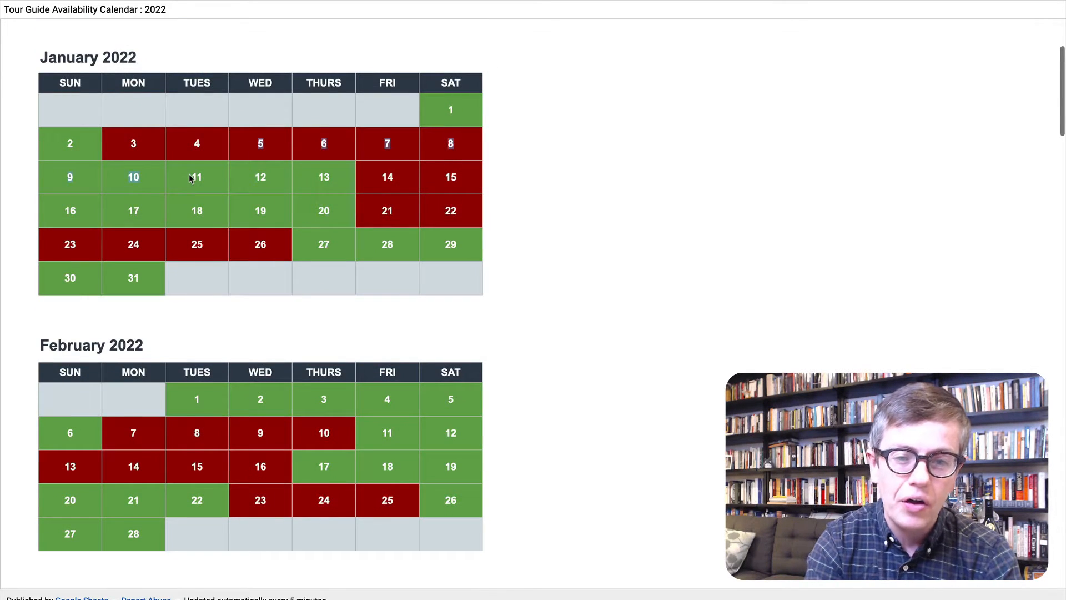
scroll("down", 3)
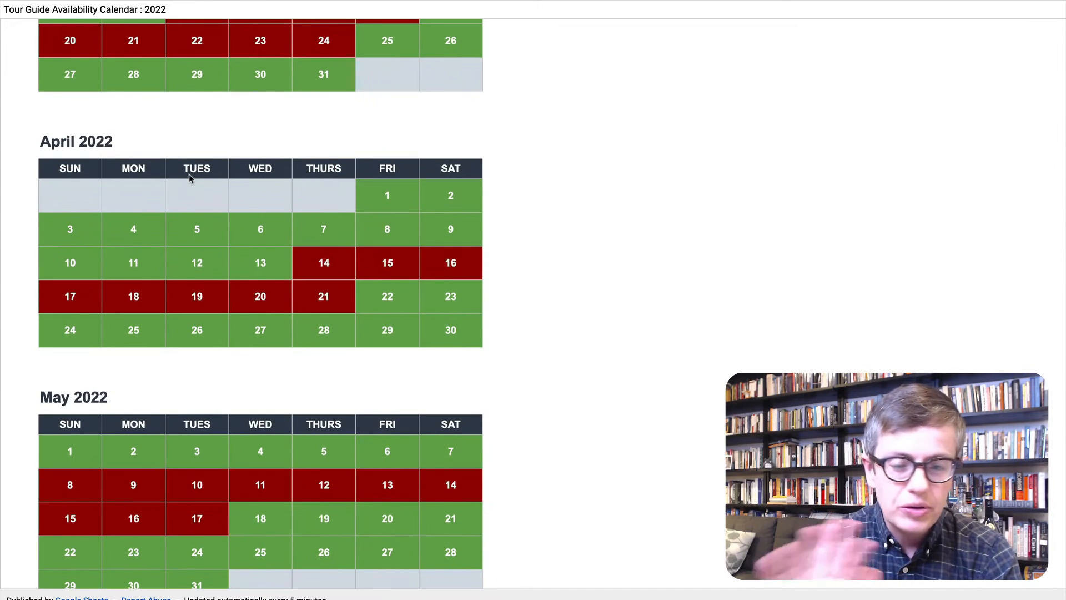
scroll("up", 3)
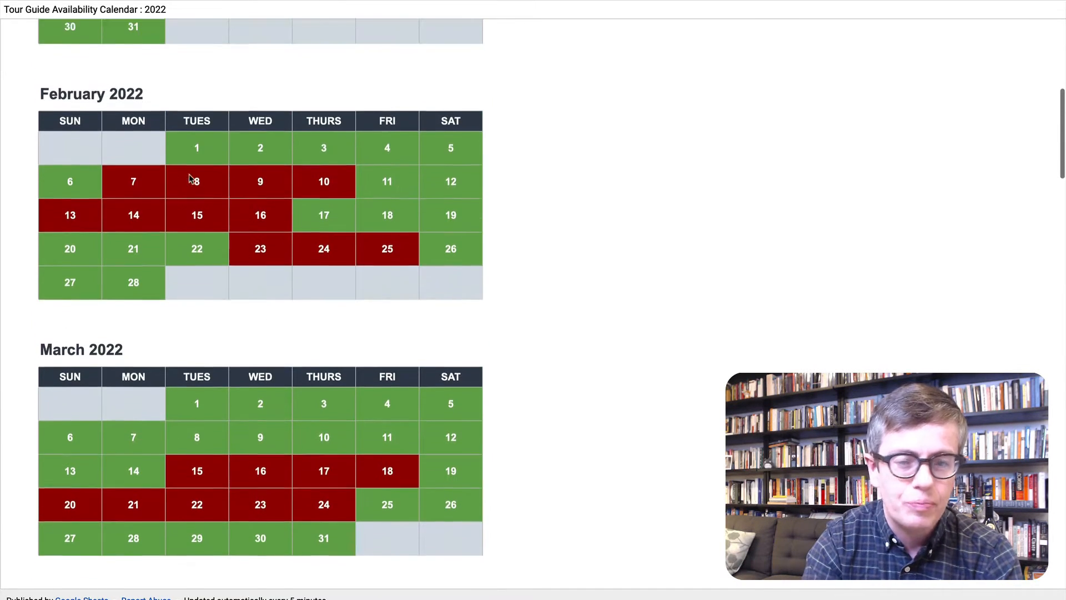
scroll("down", 3)
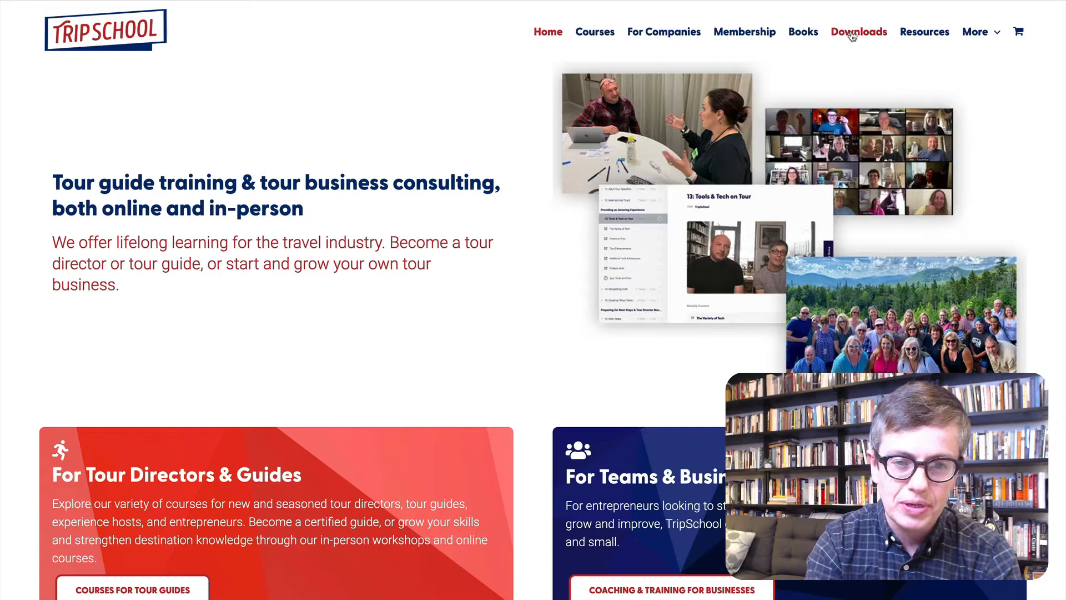
- Go to the free Downloads page and request the Tour Guide Availability Calendar Template
left_click(859, 33)
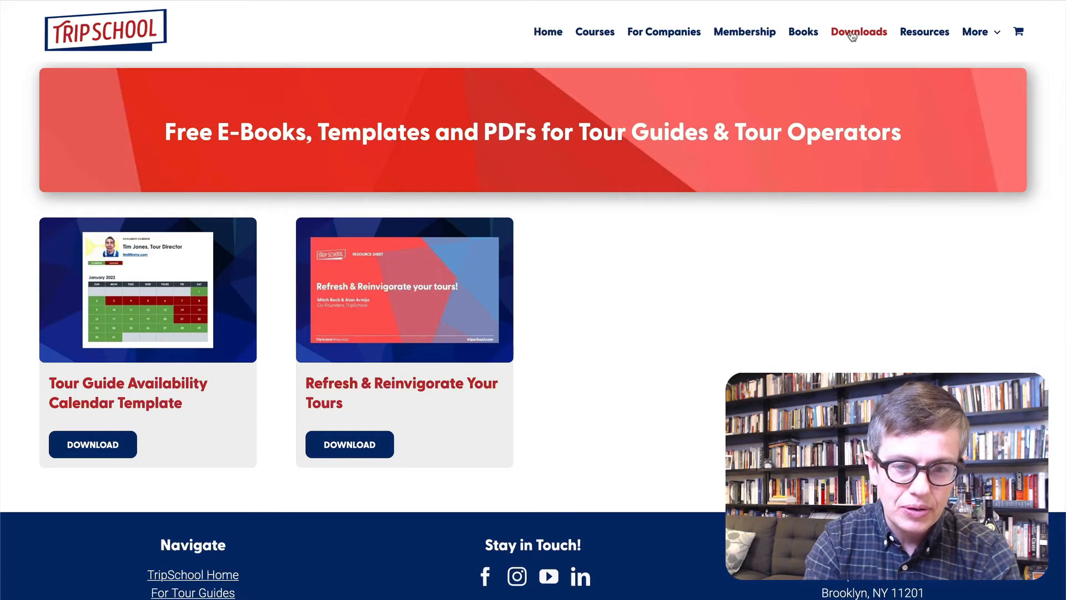
mouse_move(67, 393)
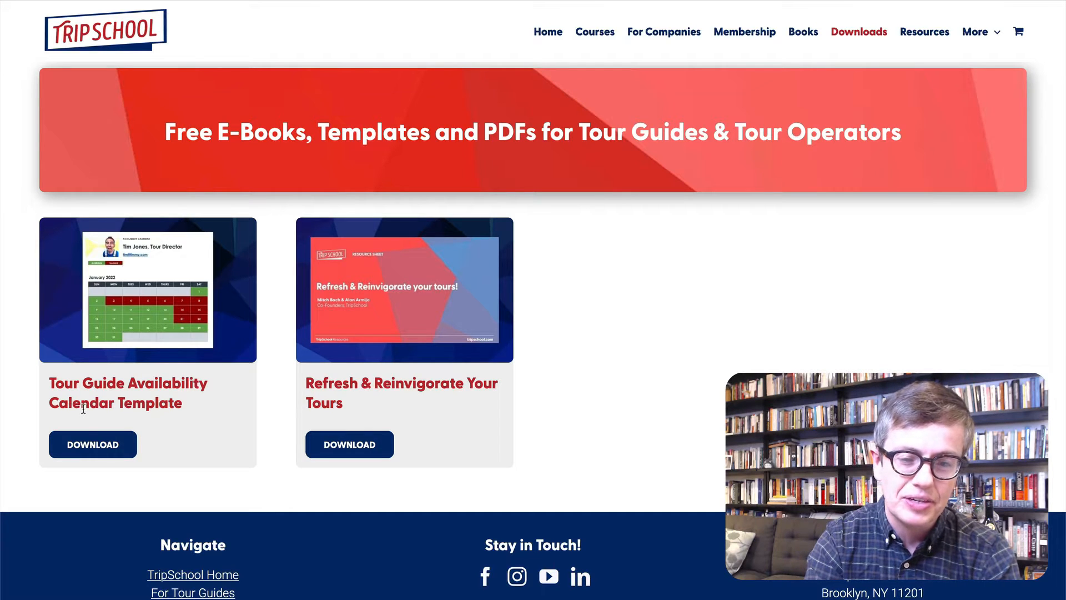
left_click(93, 445)
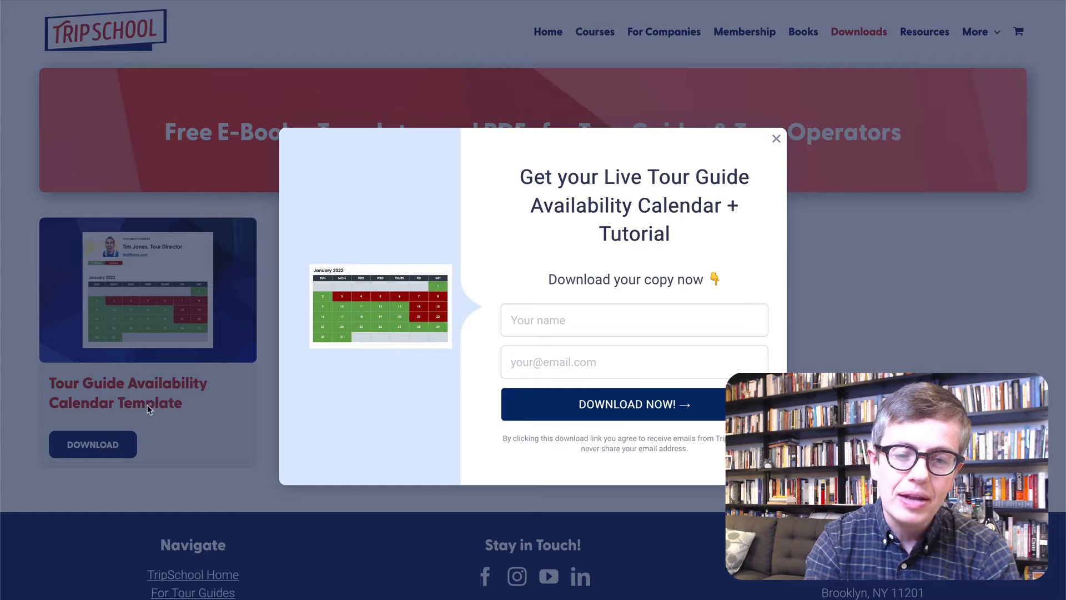
mouse_move(152, 421)
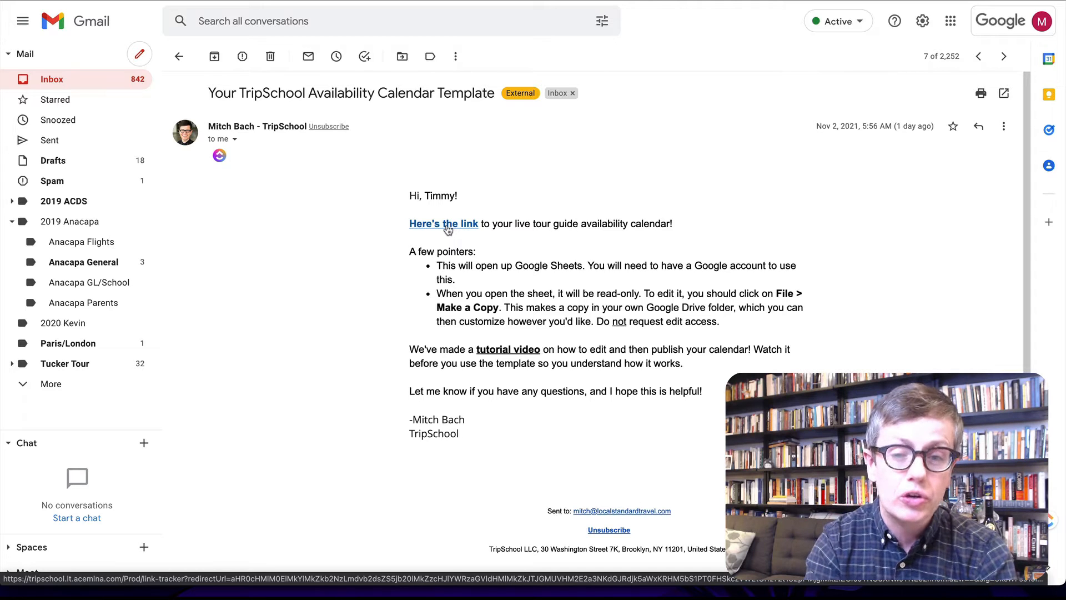
- Follow the email's link to open the live availability calendar
left_click(444, 224)
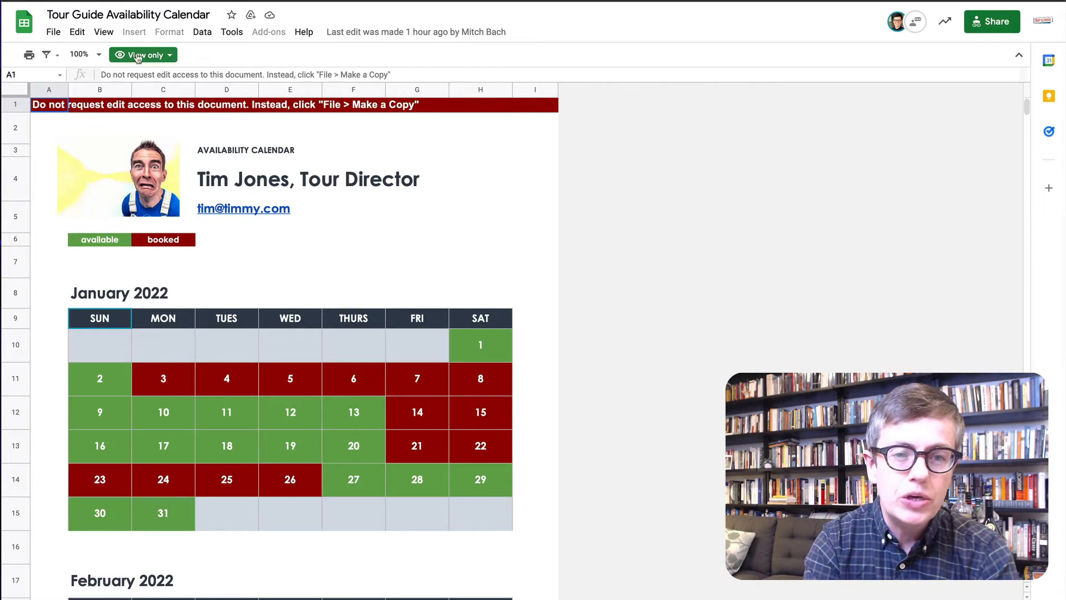
mouse_move(144, 55)
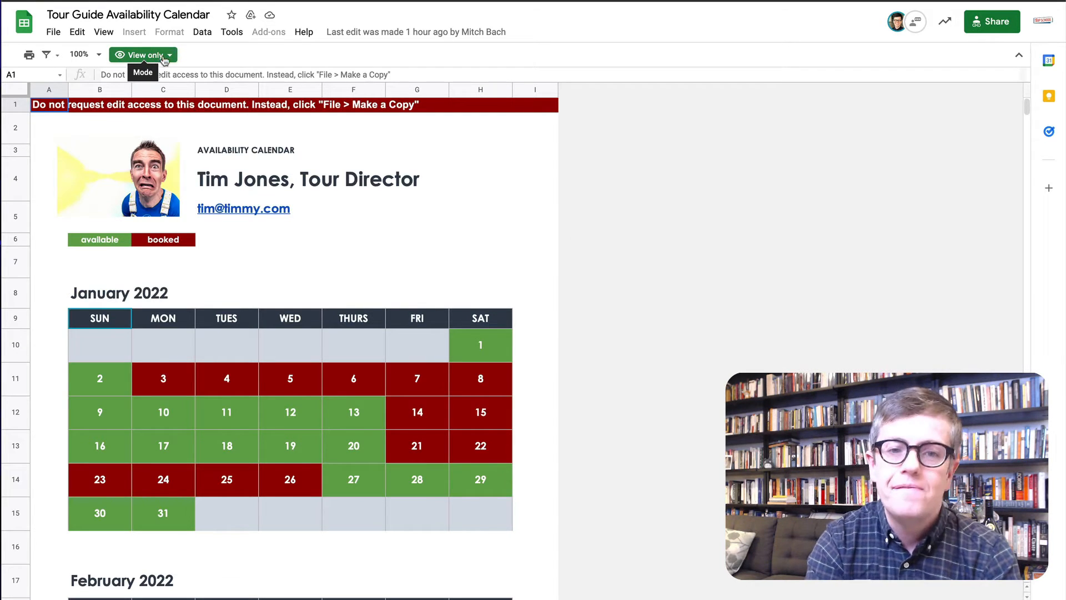
- Check and dismiss the view-only access notice on the shared calendar
left_click(140, 56)
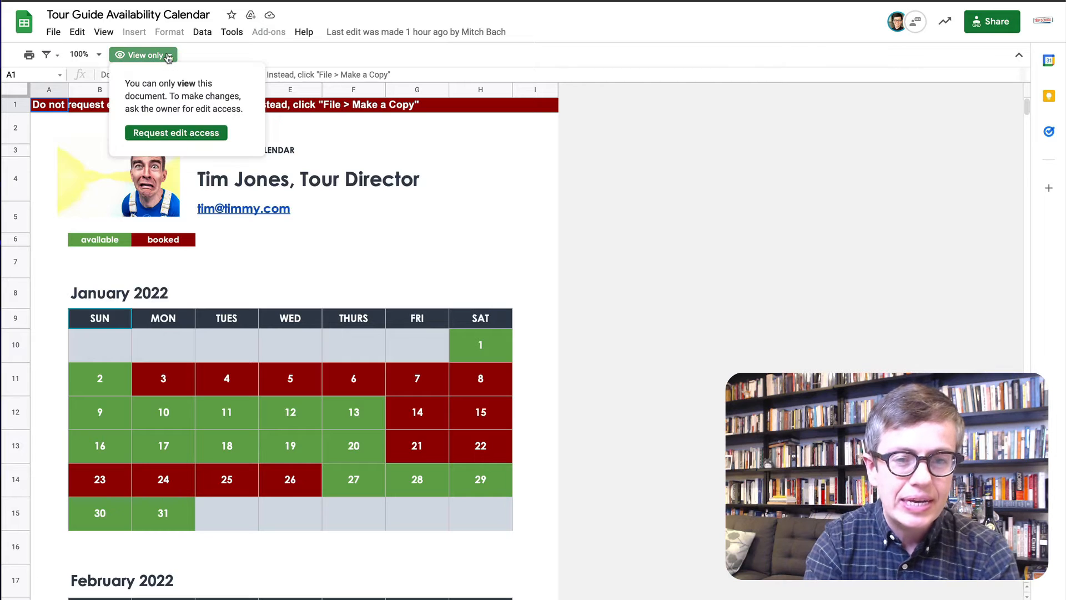
left_click(143, 55)
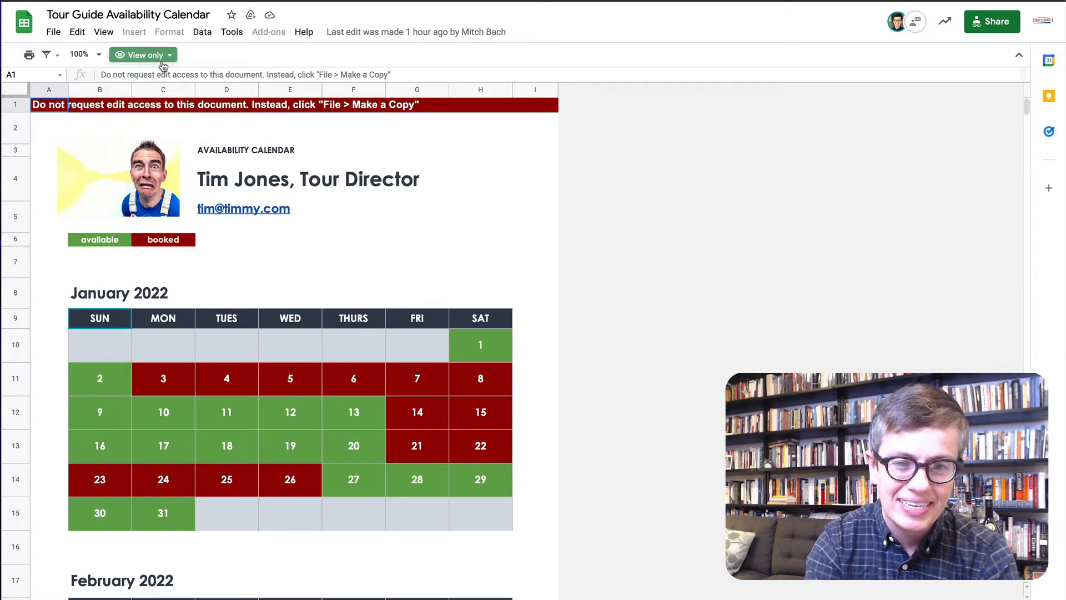
mouse_move(40, 141)
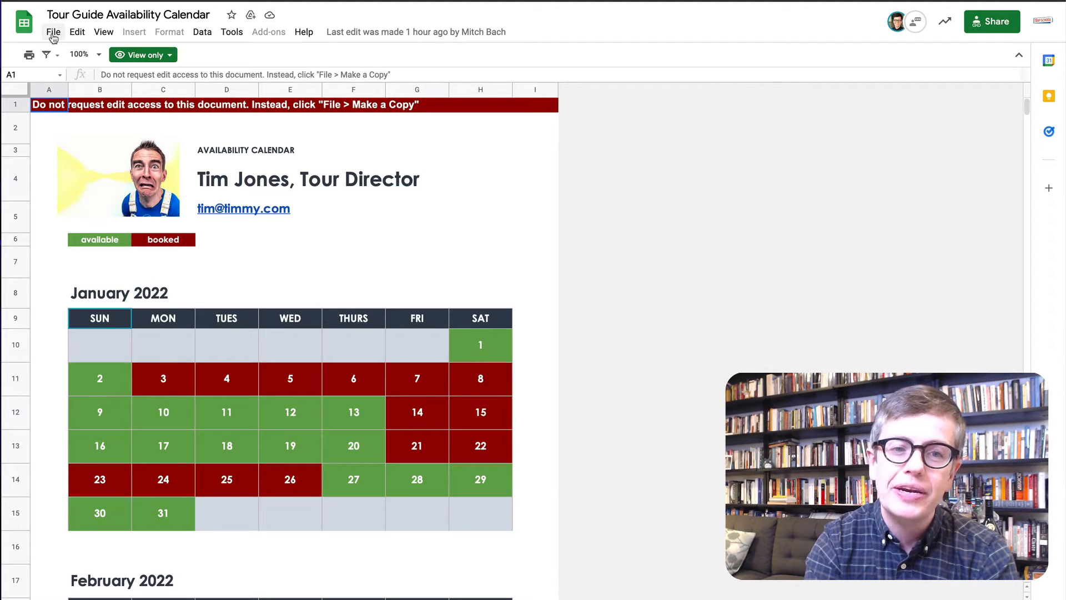
- Bring up the File menu on the template, ready to make a copy
left_click(53, 31)
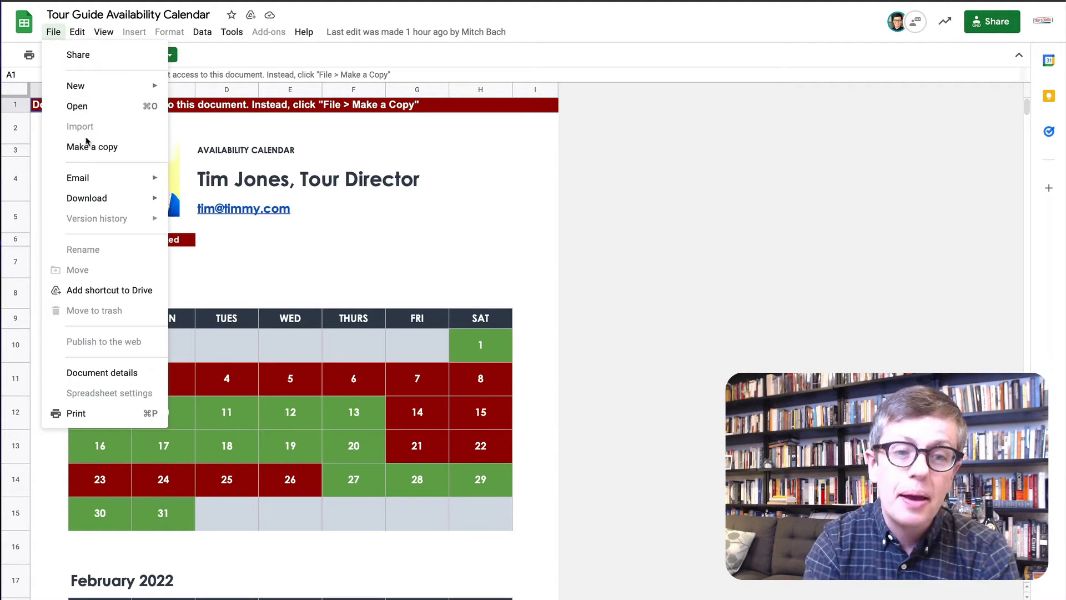
mouse_move(92, 147)
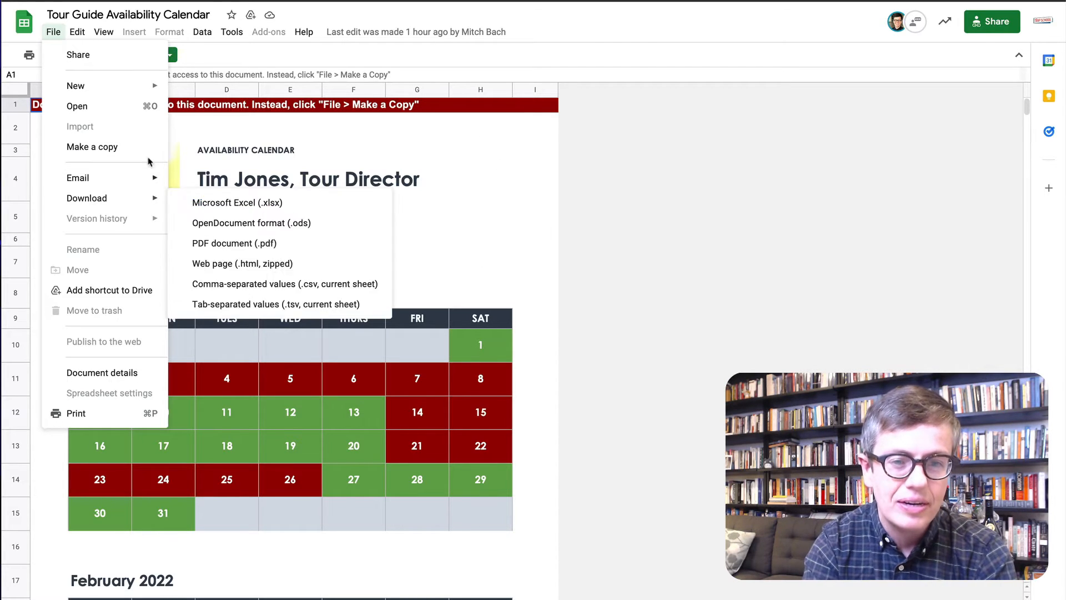
mouse_move(441, 176)
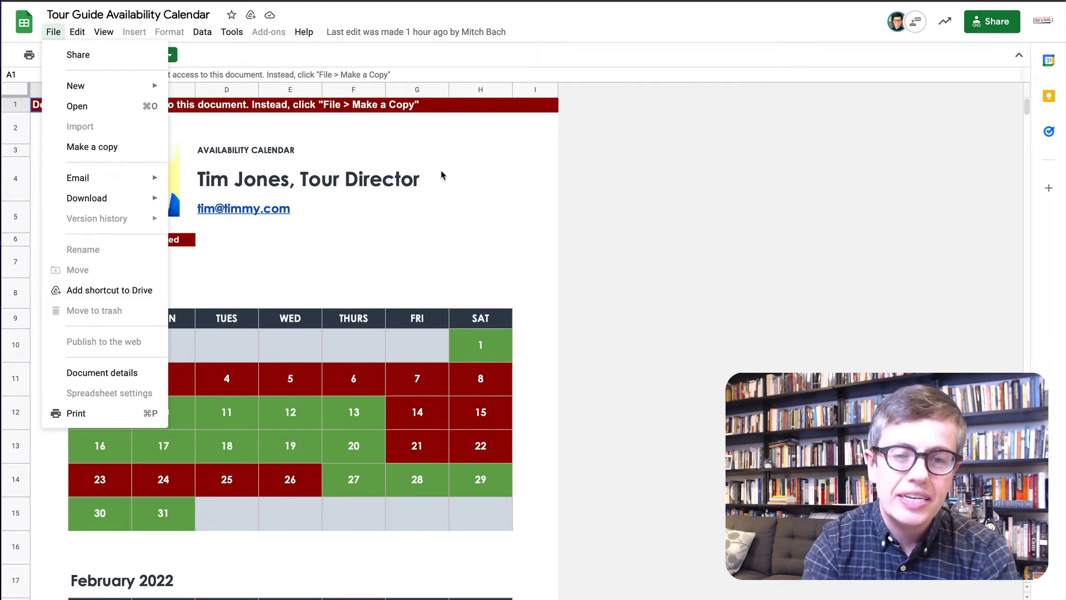
left_click(52, 31)
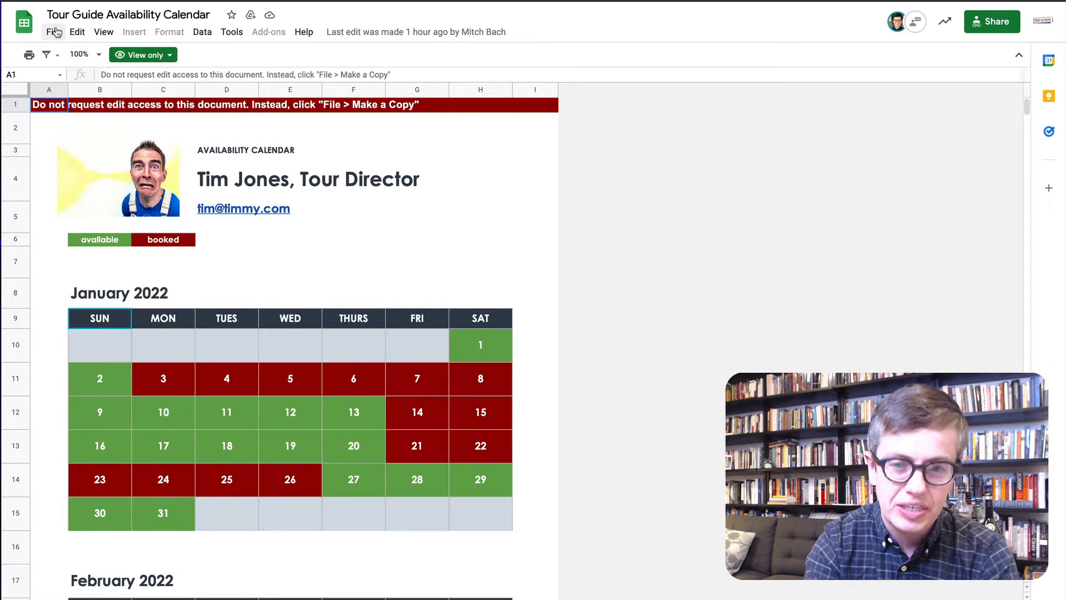
left_click(52, 31)
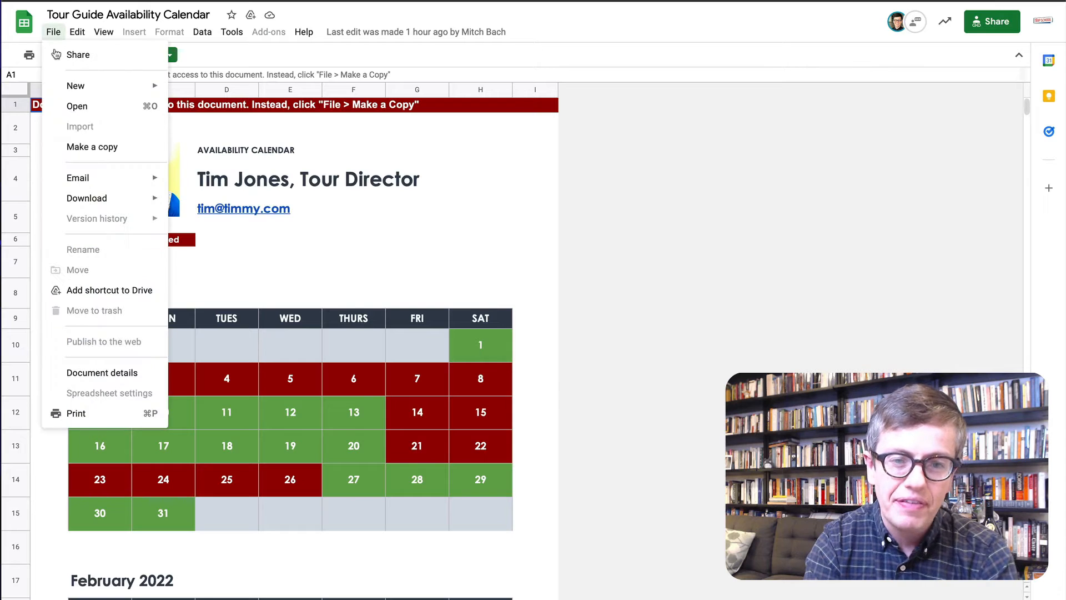
mouse_move(93, 147)
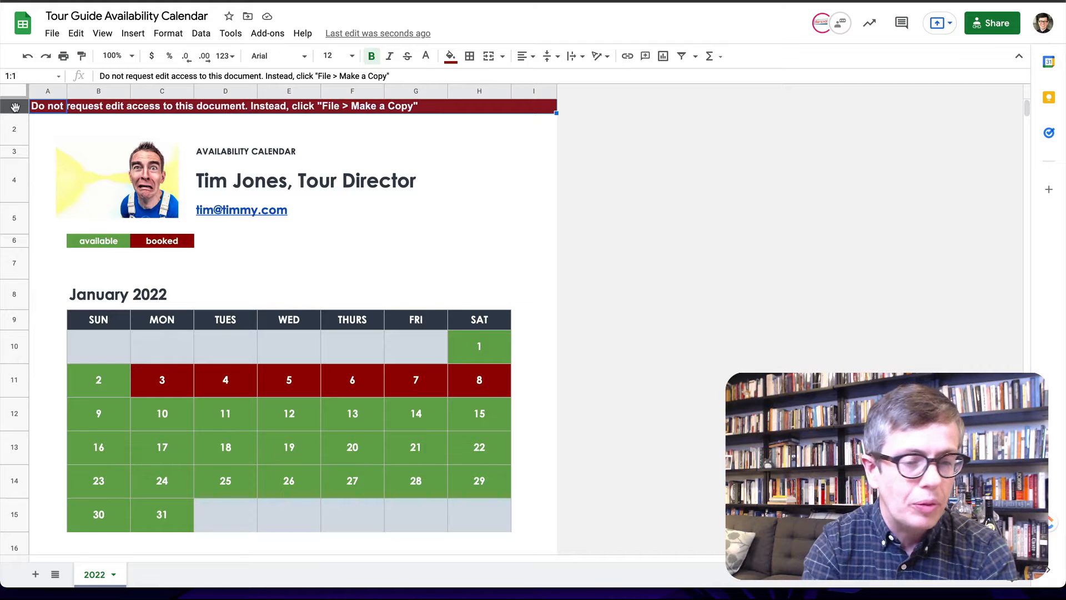
- Delete the top 'Do not request edit access' banner row from the copied calendar
right_click(15, 108)
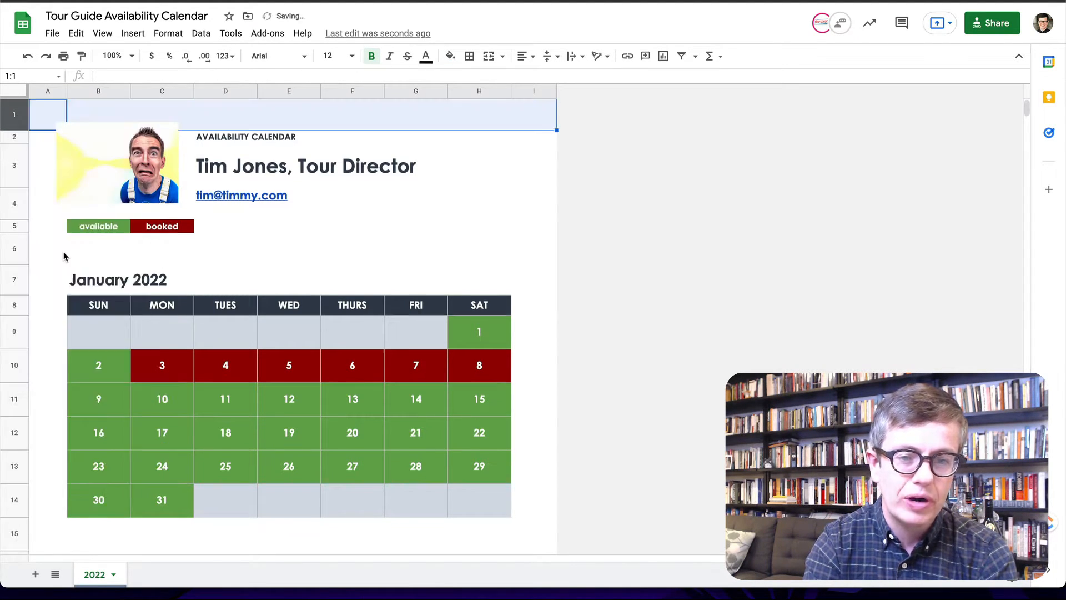
left_click(47, 137)
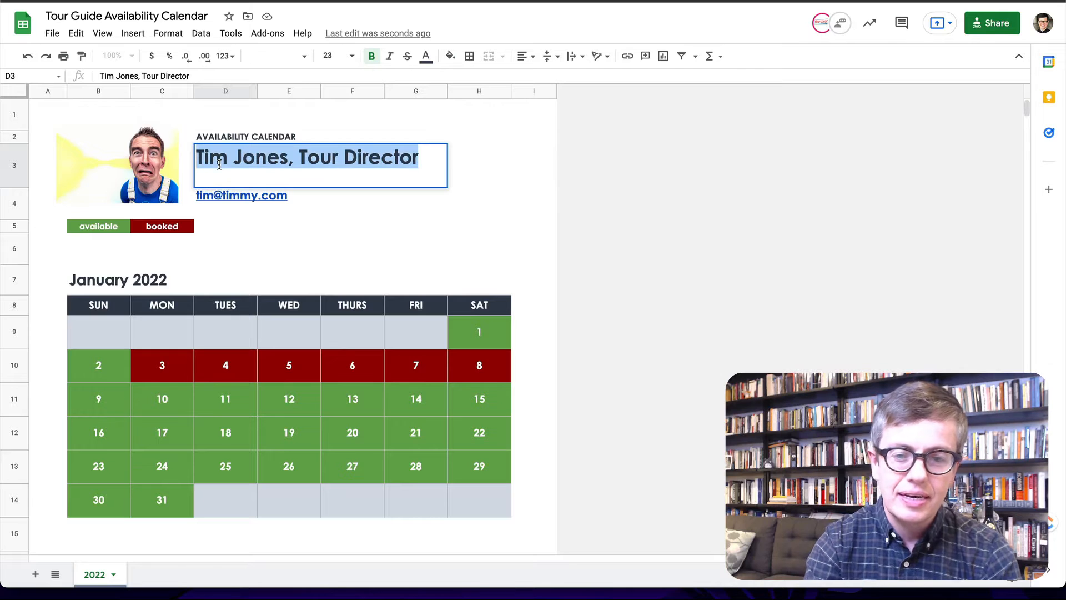
type("Tiny")
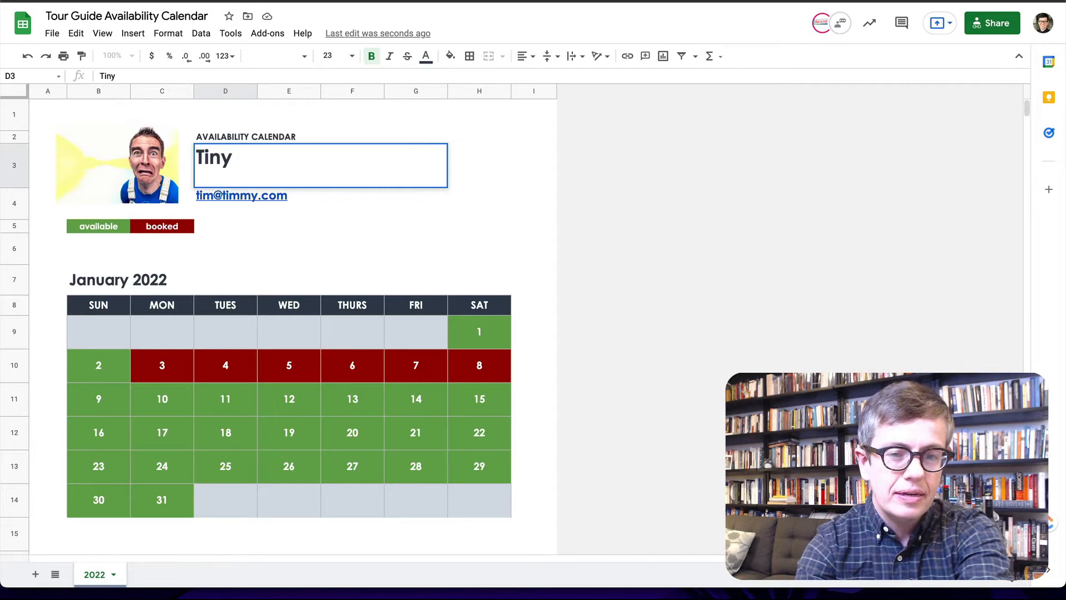
type("Tina Turner, Tour Guide")
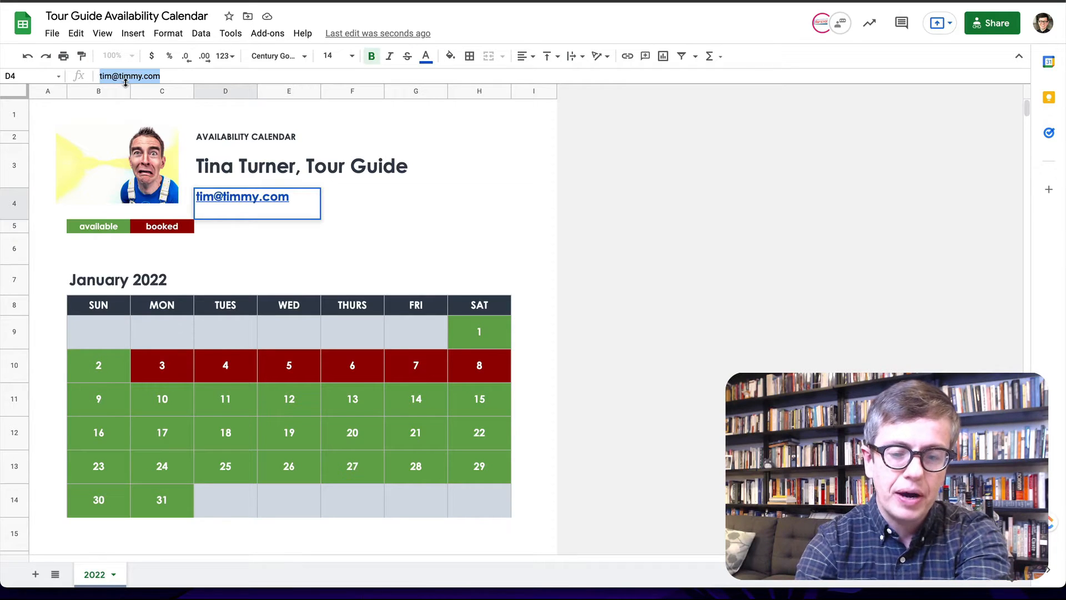
type("tina@t")
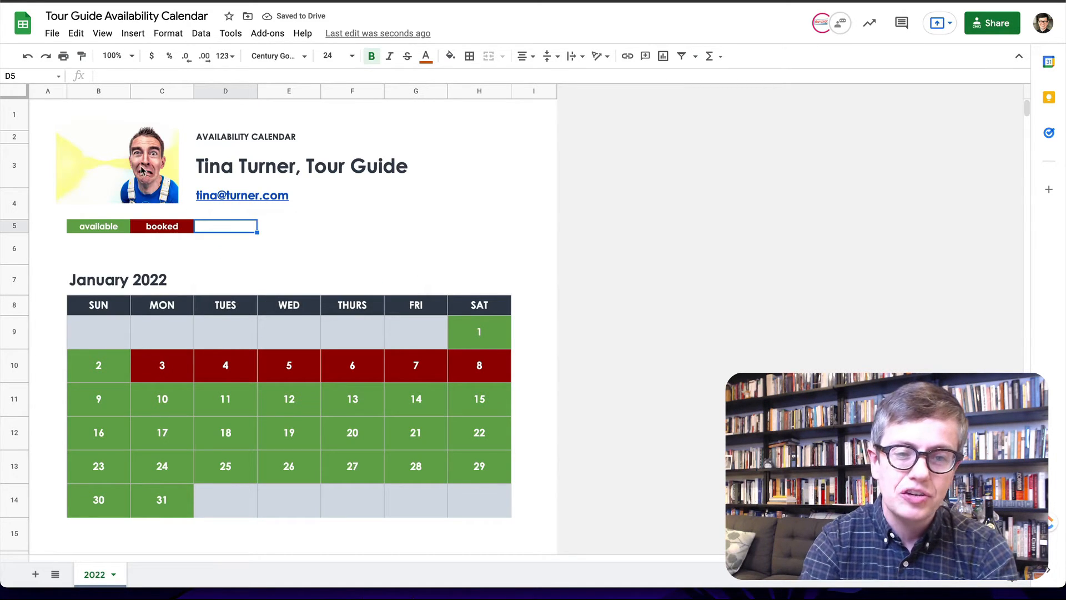
left_click(117, 163)
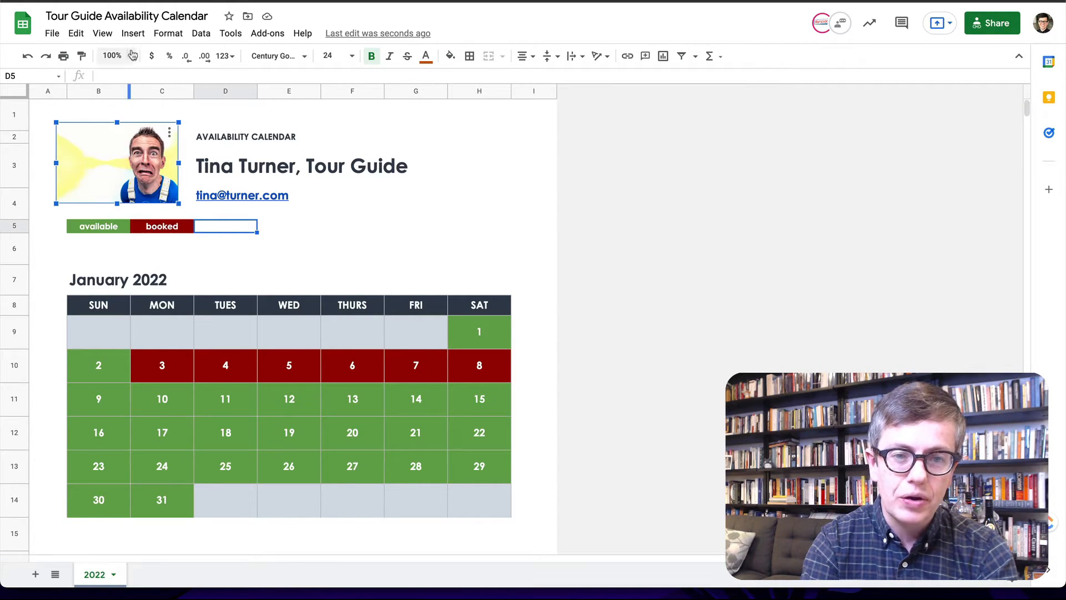
left_click(132, 32)
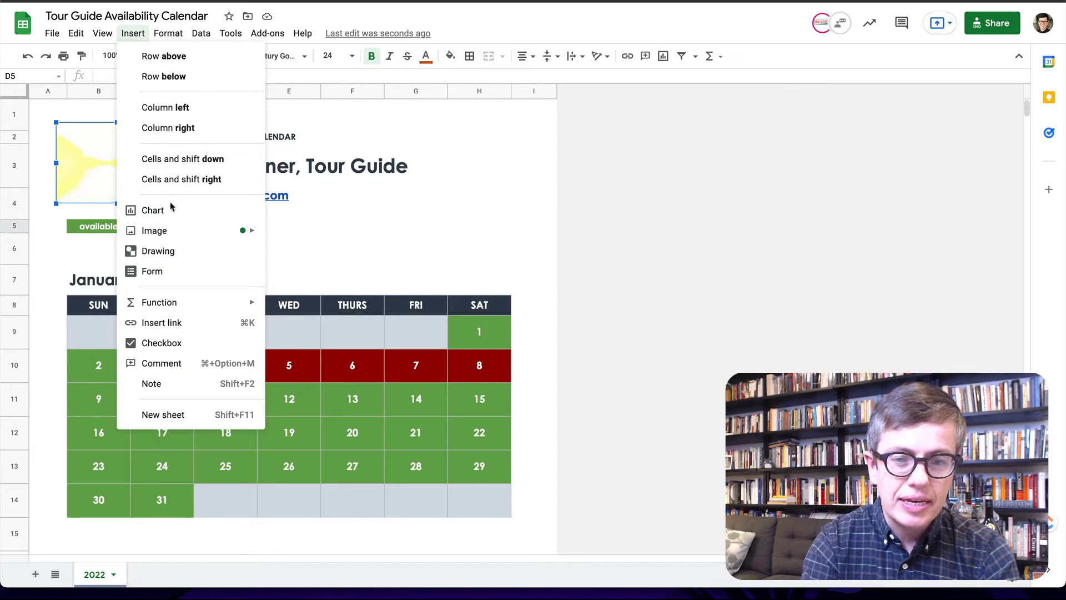
mouse_move(155, 231)
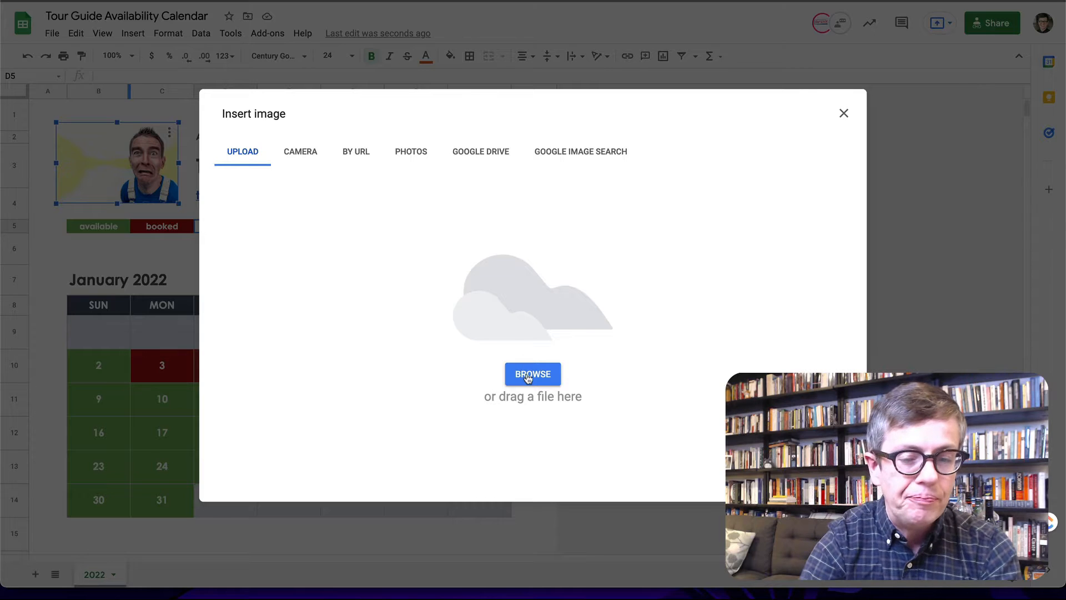
mouse_move(168, 269)
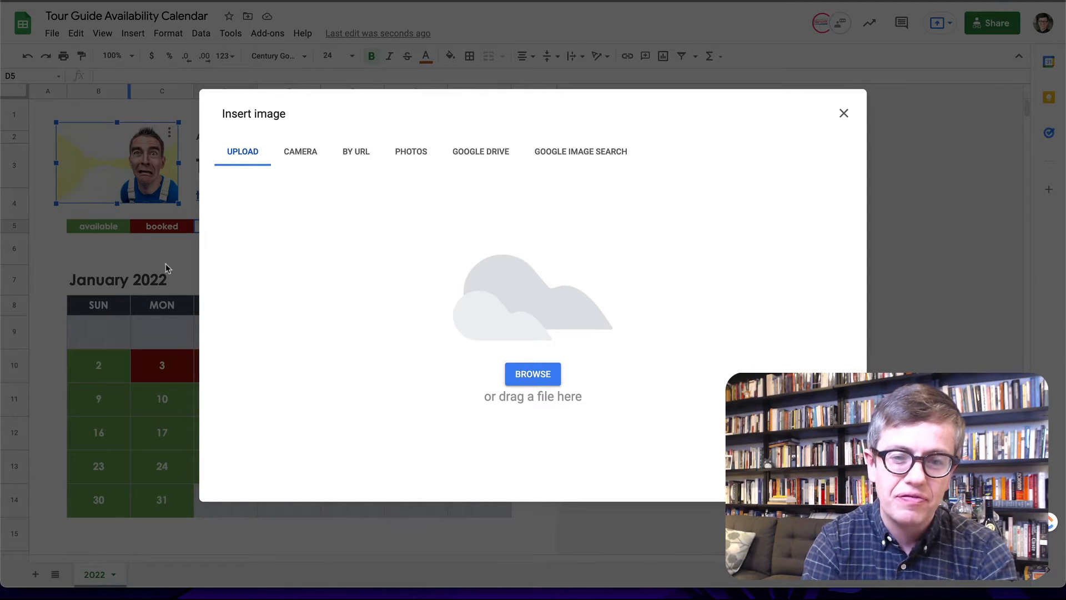
left_click(844, 113)
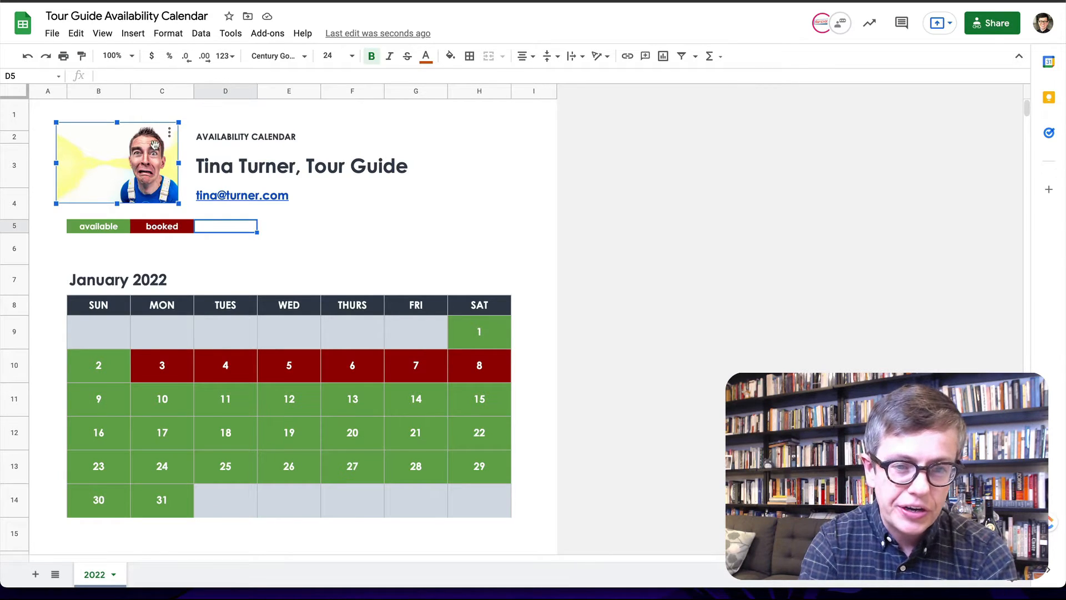
- Look at the photo's options and the Insert > Image window, then cancel without changing the picture
left_click(169, 132)
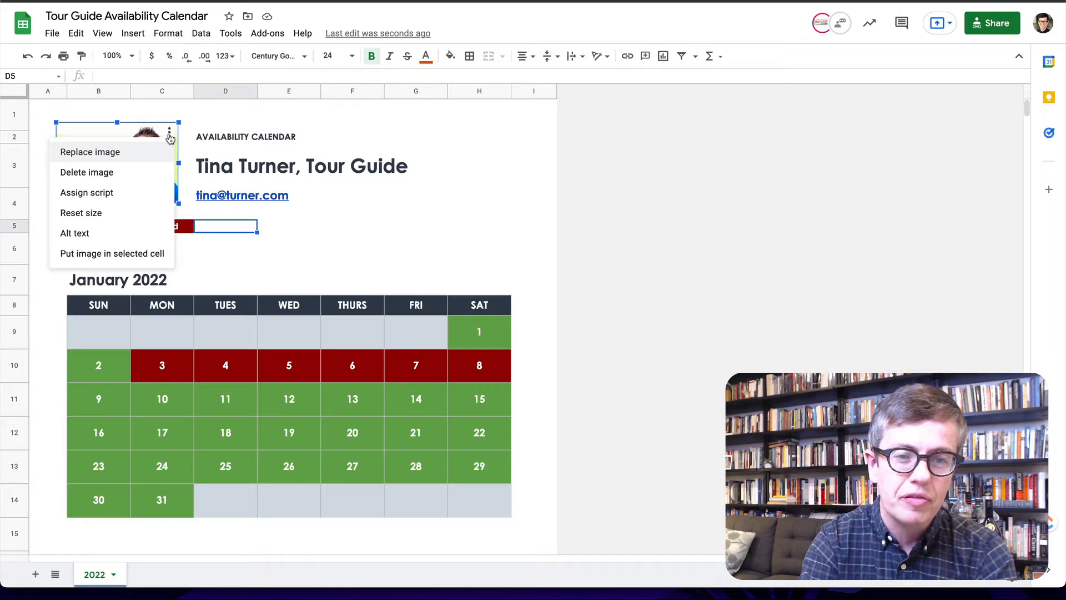
mouse_move(96, 155)
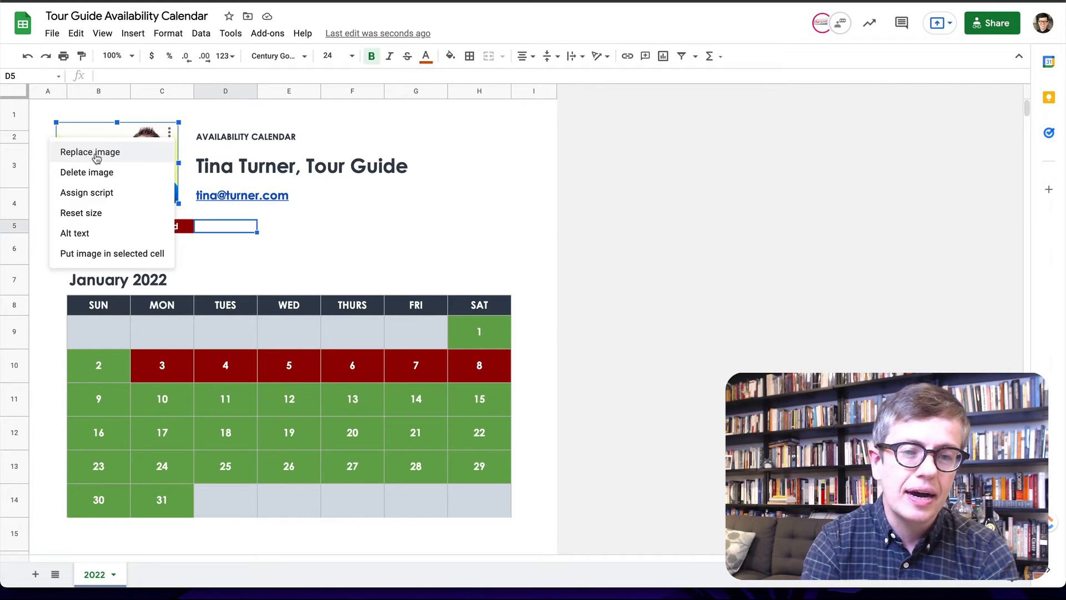
mouse_move(96, 136)
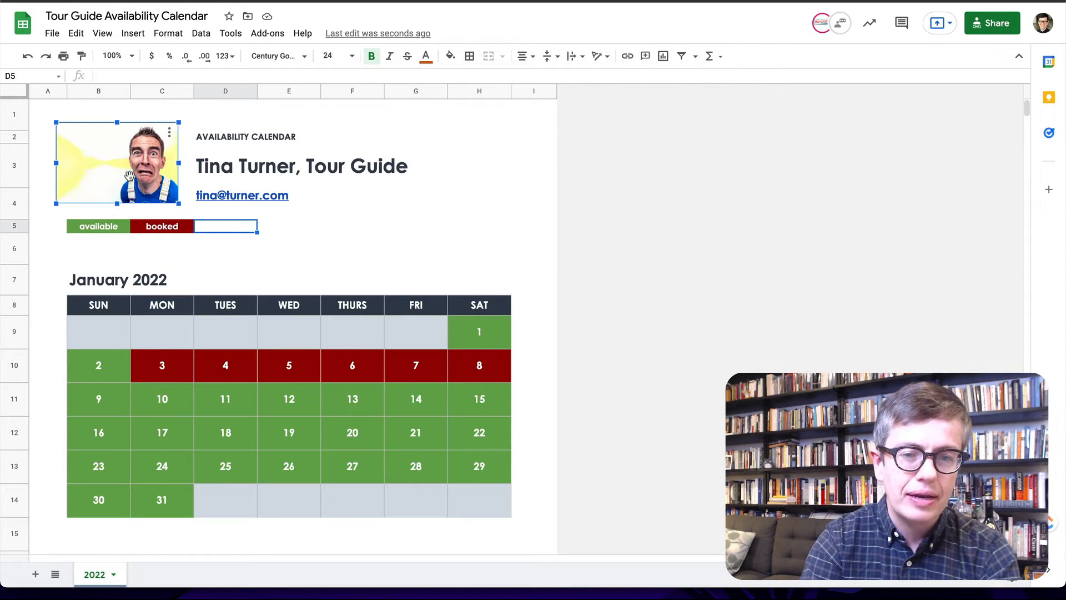
left_click(168, 133)
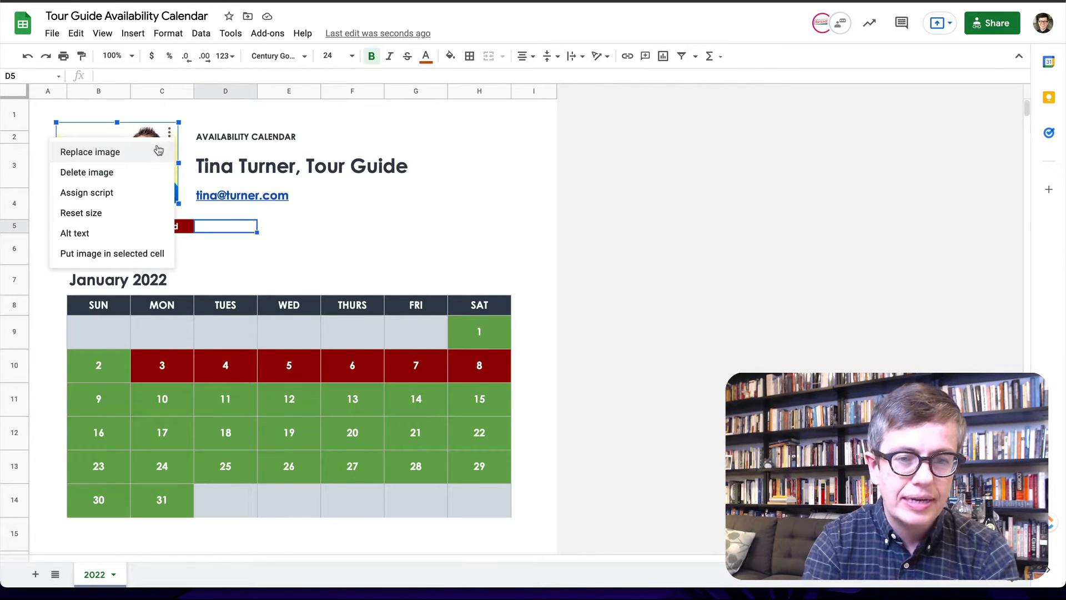
left_click(132, 32)
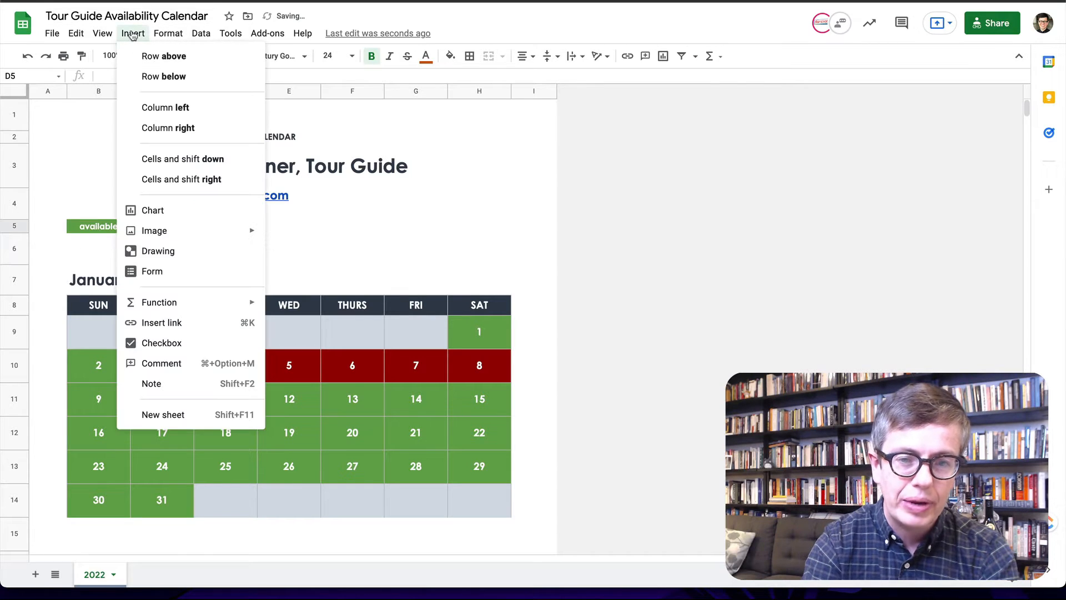
mouse_move(155, 231)
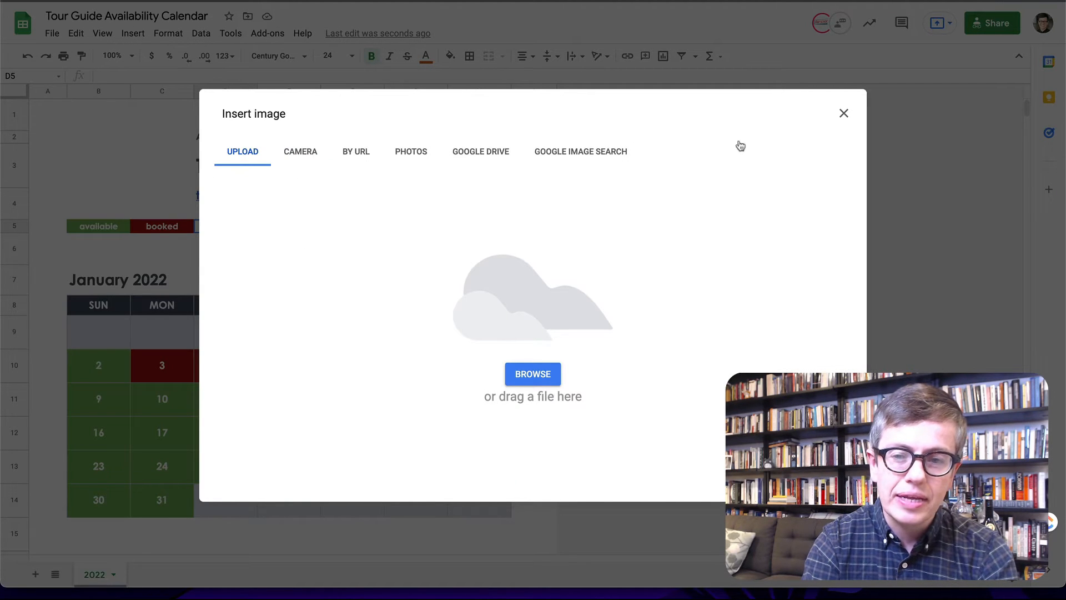
left_click(844, 113)
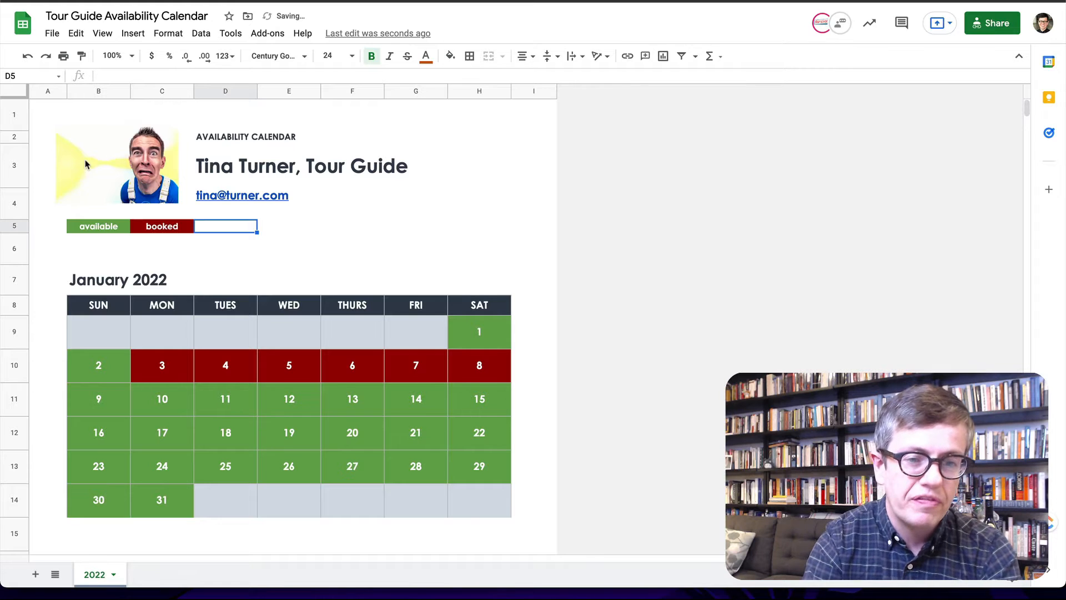
- Nudge the guide's photo slightly right beside the heading
left_click(118, 163)
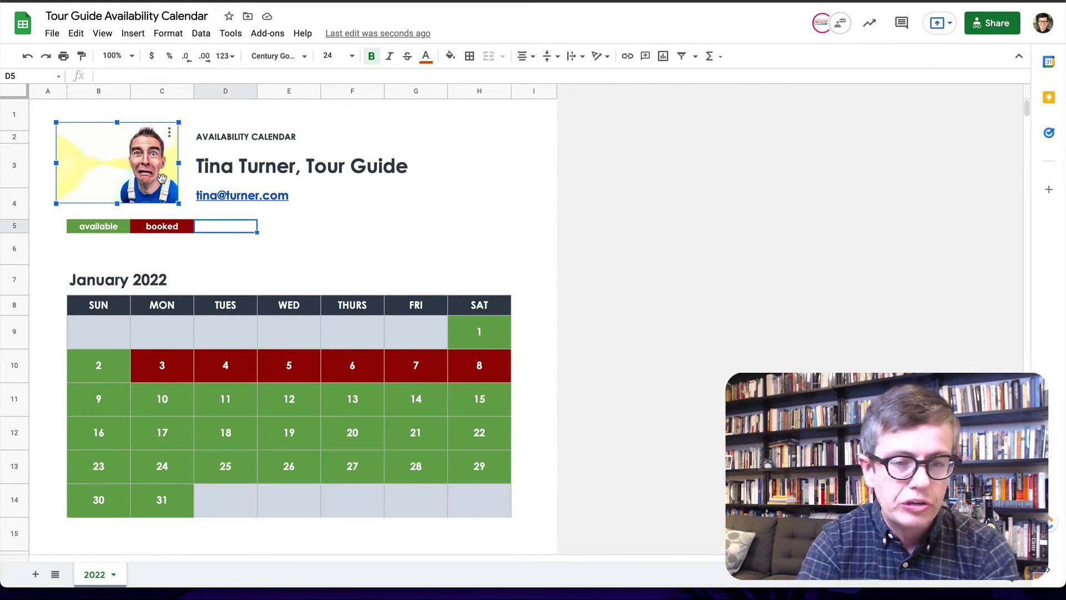
left_click(48, 203)
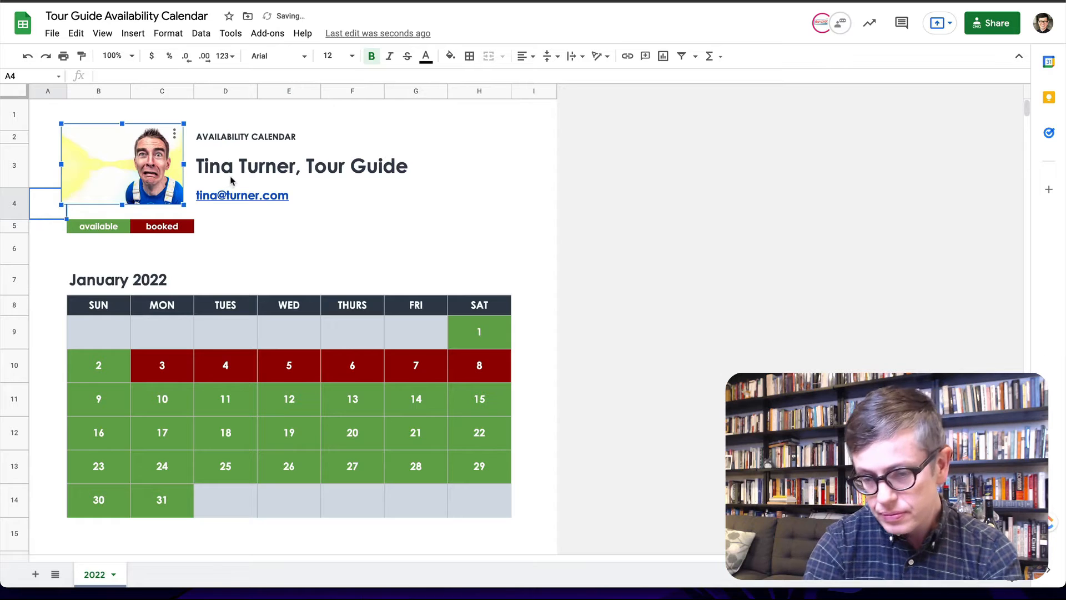
left_click(225, 165)
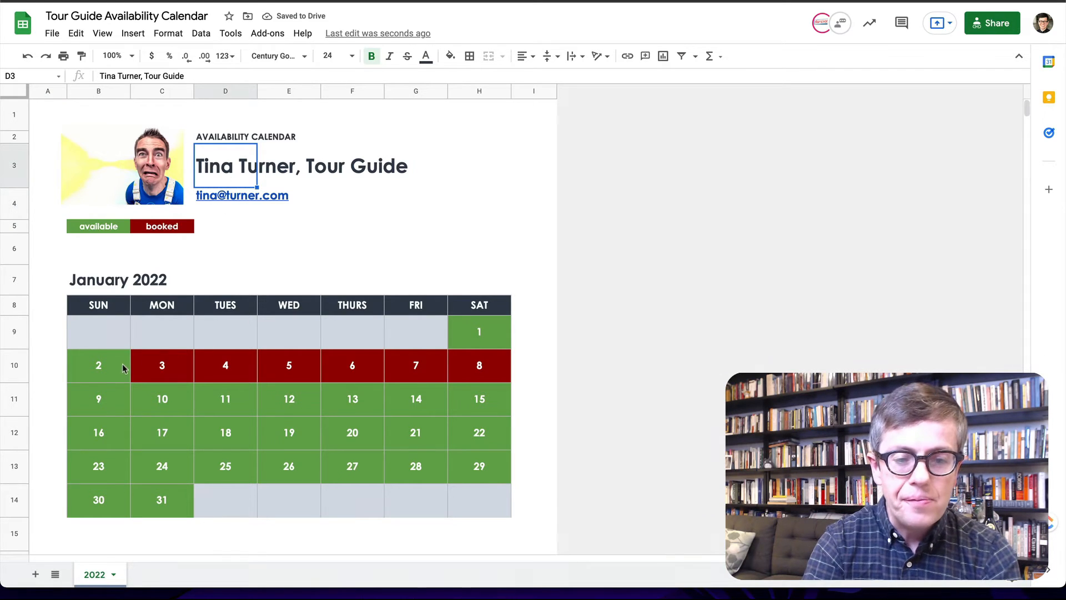
scroll("down", 3)
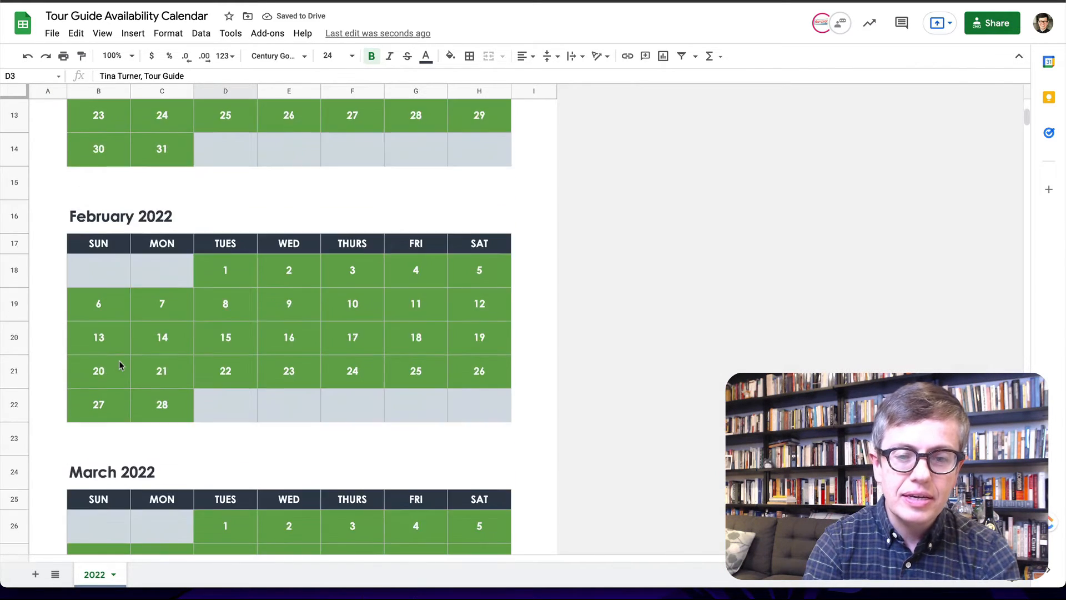
scroll("down", 3)
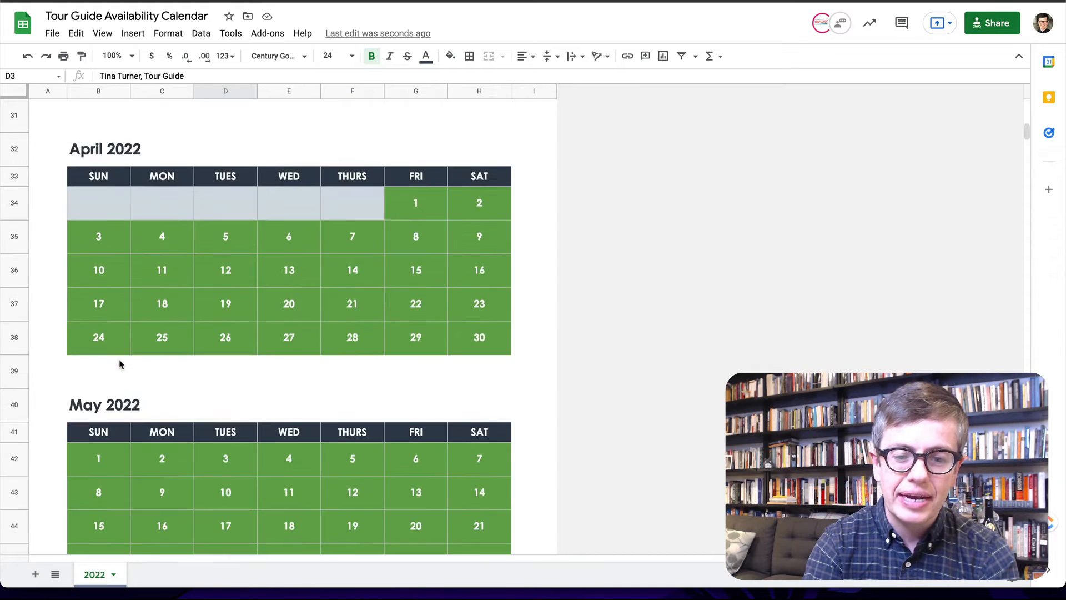
scroll("down", 3)
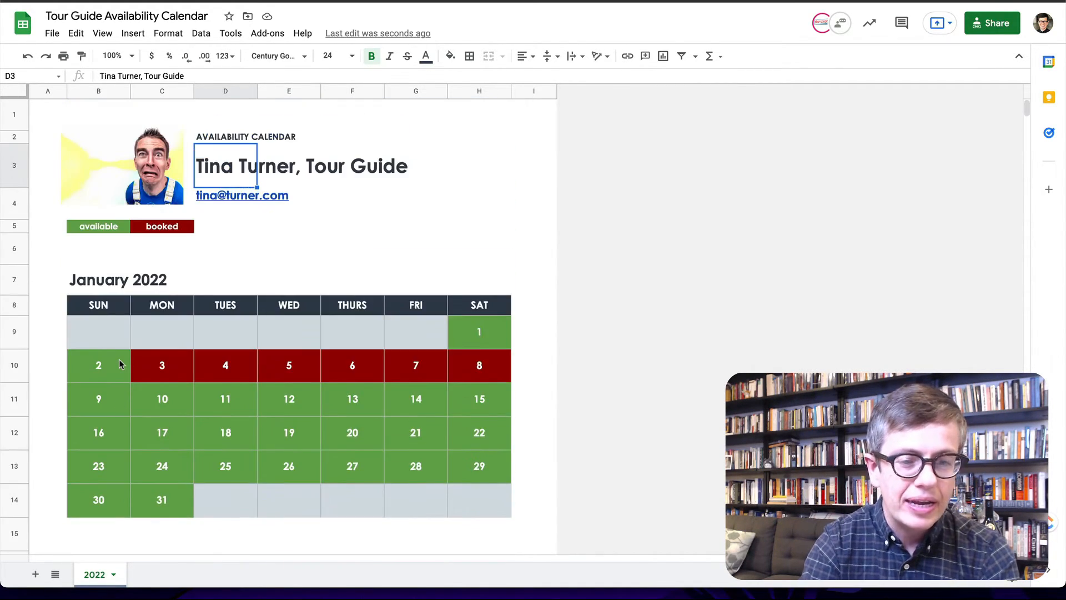
scroll("down", 3)
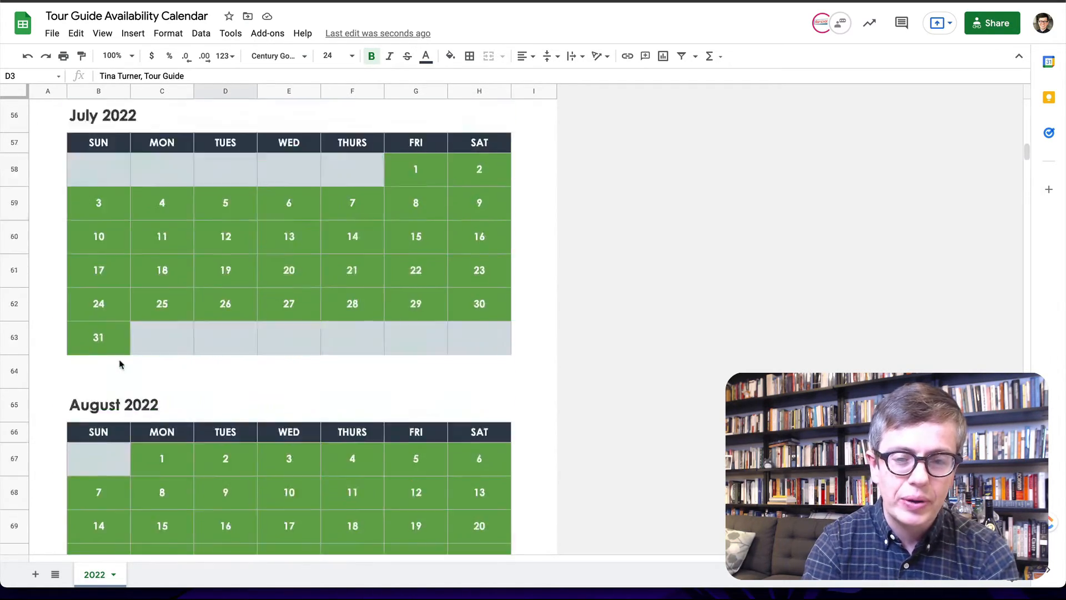
scroll("up", 3)
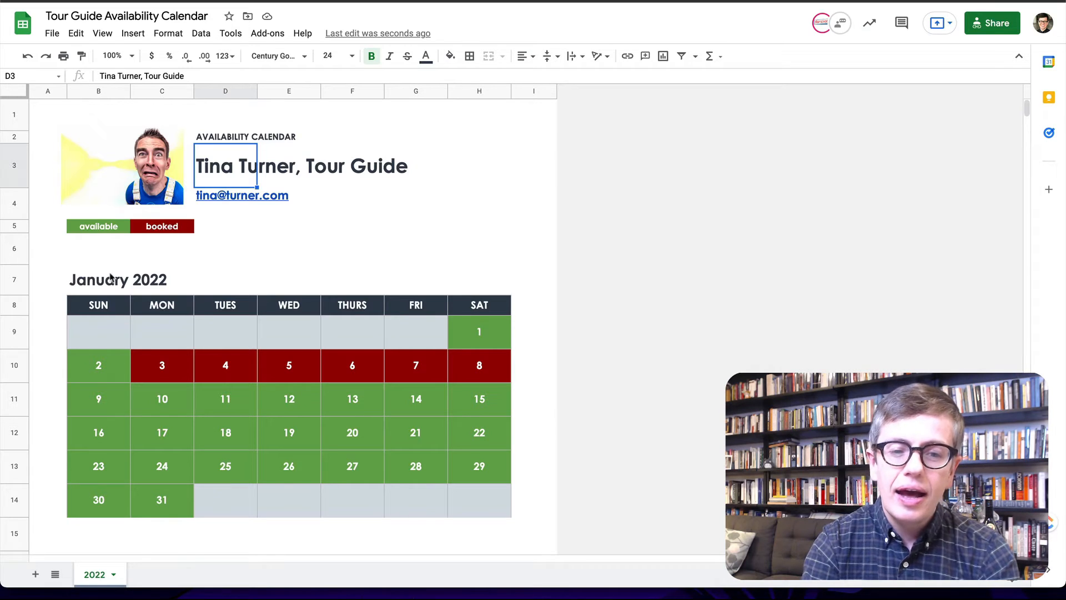
left_click(98, 226)
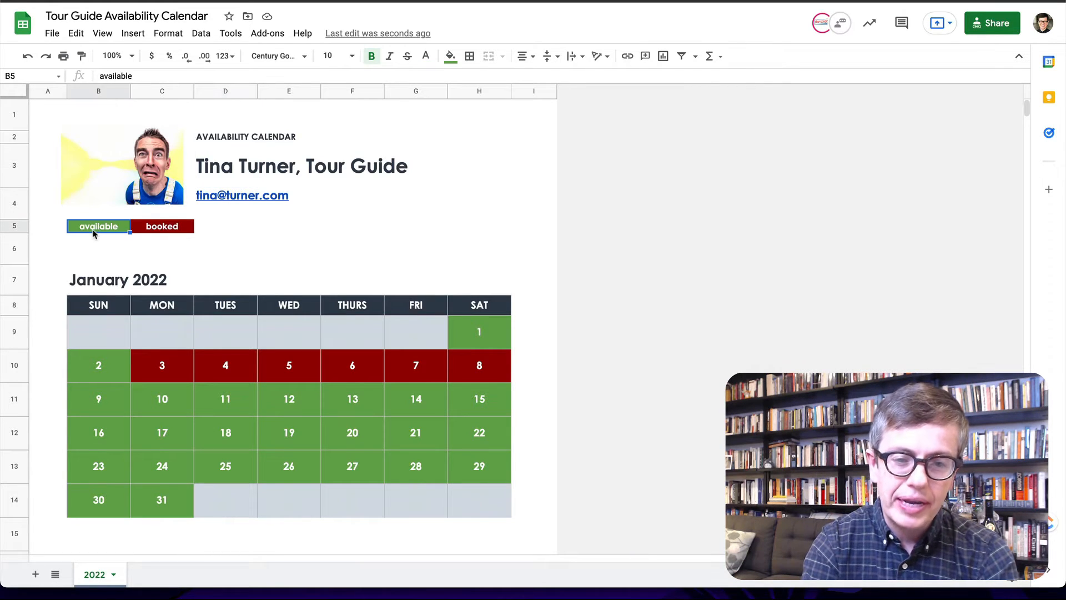
left_click(161, 226)
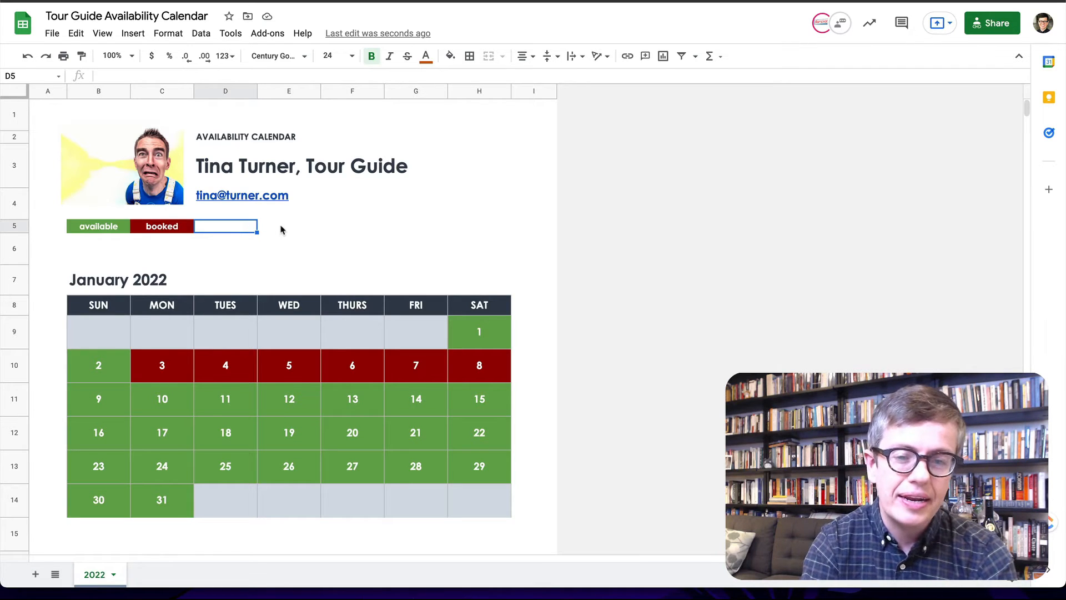
left_click(289, 225)
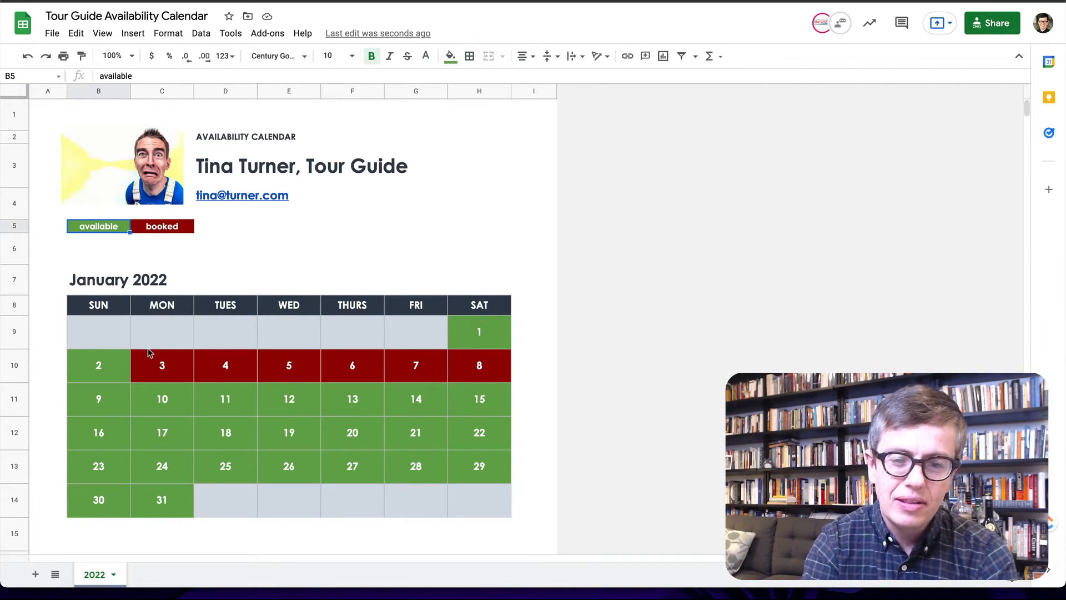
scroll("down", 3)
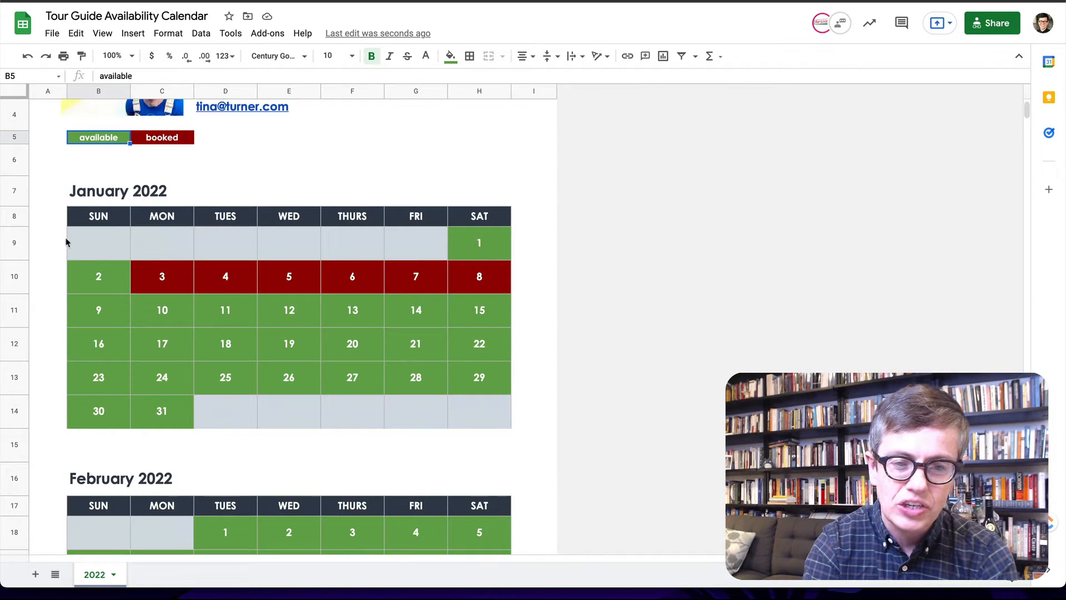
left_click(161, 244)
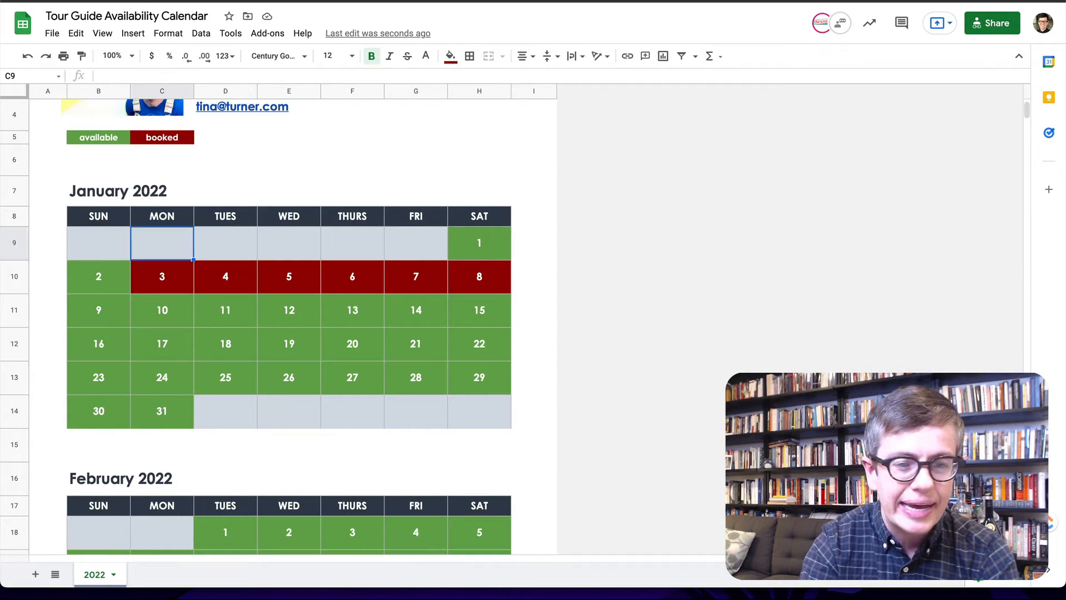
left_click(98, 217)
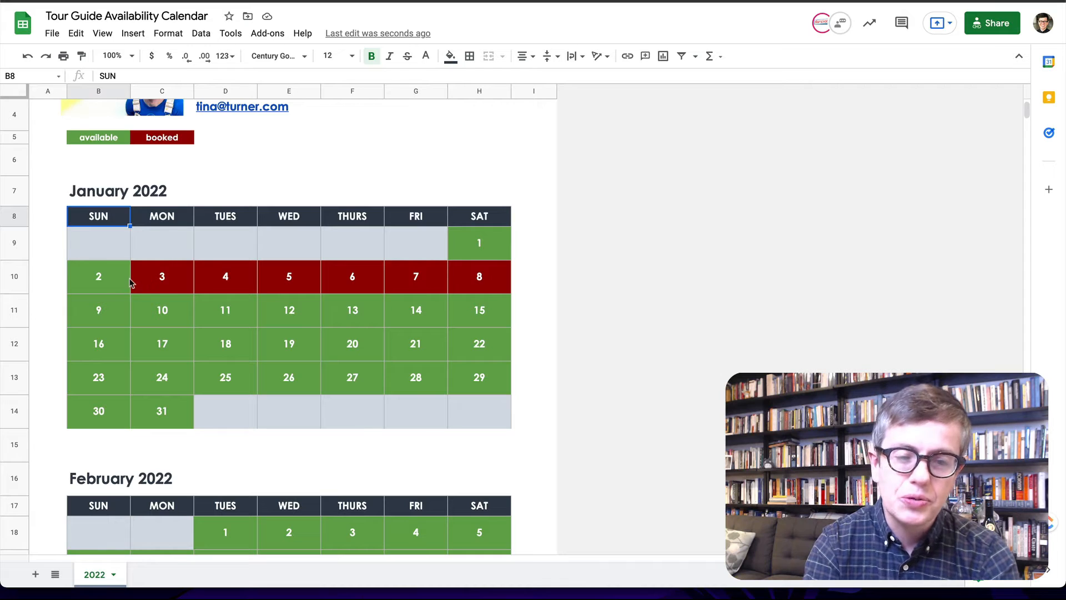
mouse_move(108, 285)
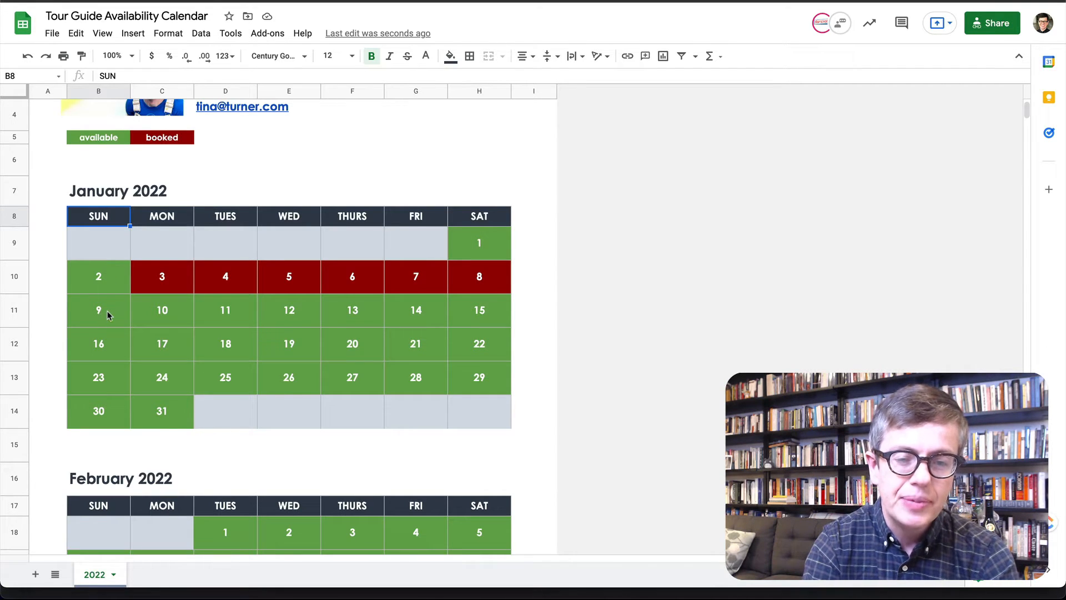
- Mark January 9–20 weekdays and the February 8–24 block as booked in dark red
left_click_drag(98, 311, 289, 311)
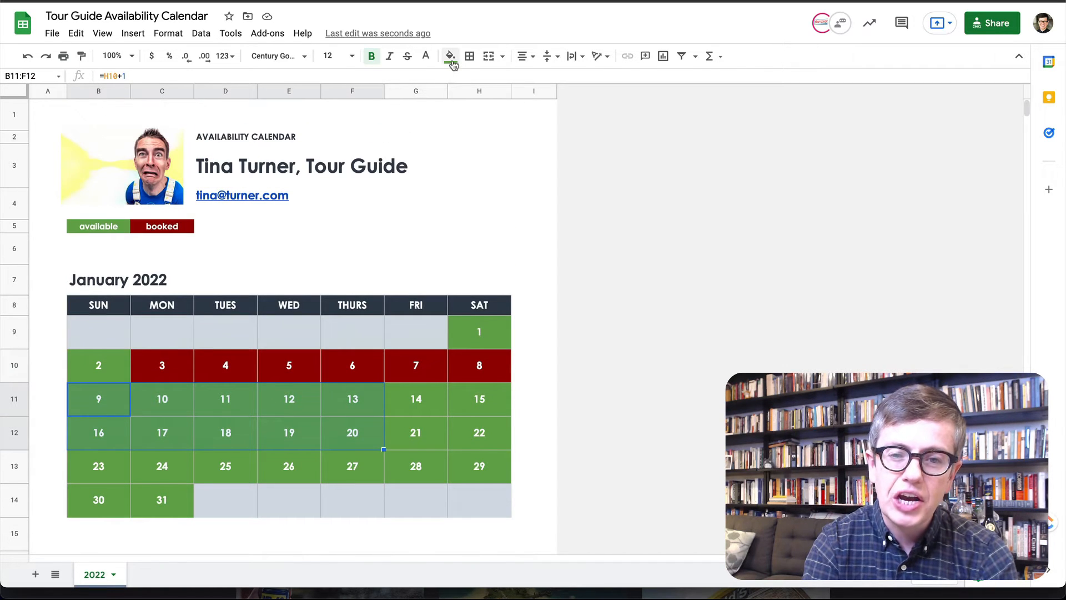
mouse_move(450, 55)
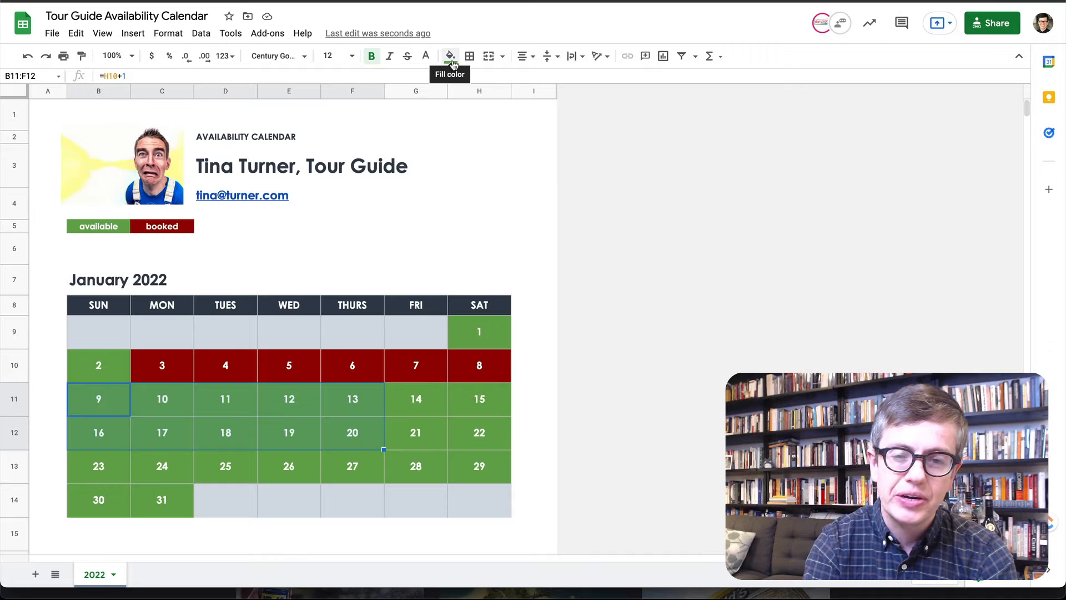
left_click(450, 55)
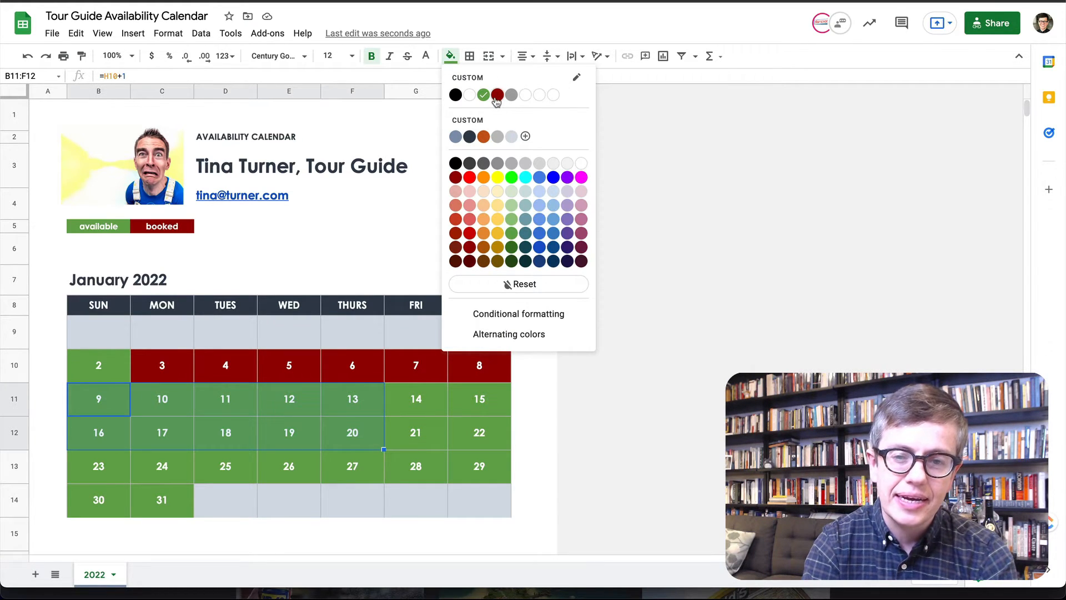
left_click(497, 94)
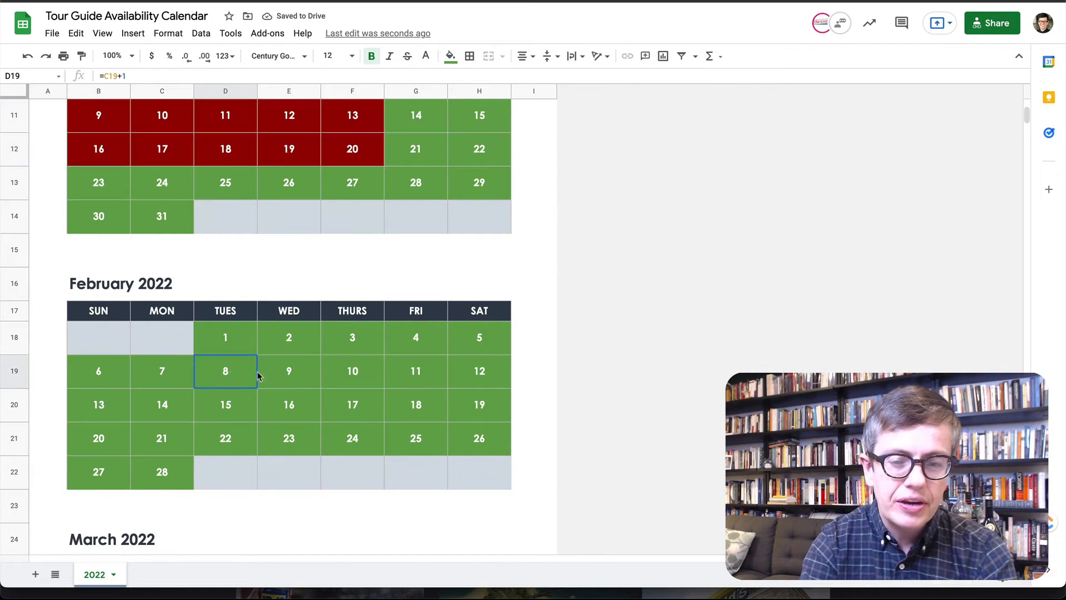
left_click_drag(225, 371, 415, 371)
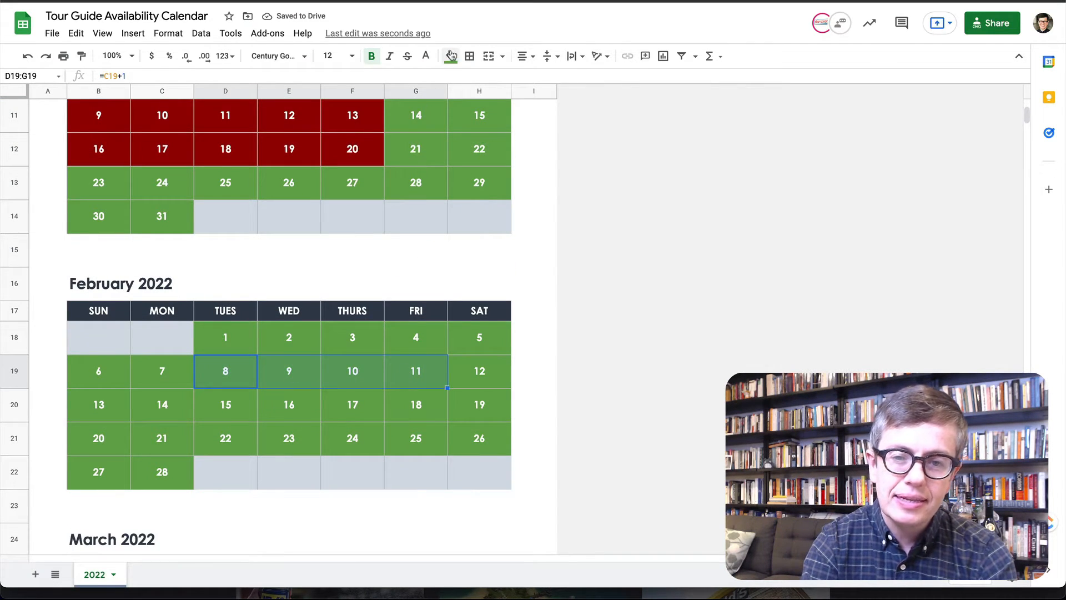
left_click(450, 55)
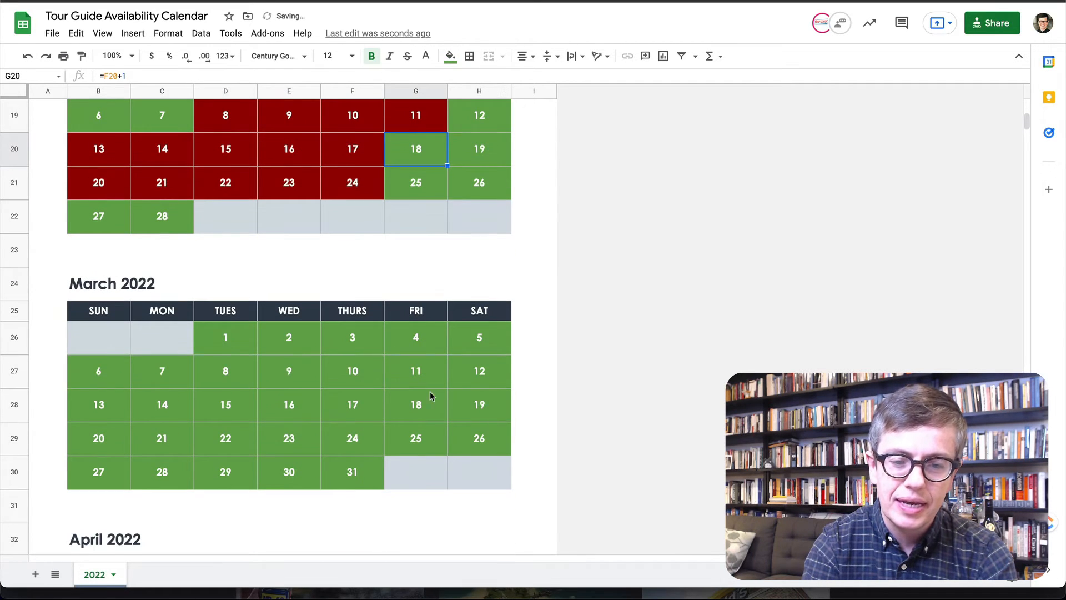
- Mark March Tuesday–Thursday dates booked red, keeping March 16–17 available green
left_click_drag(225, 338, 353, 472)
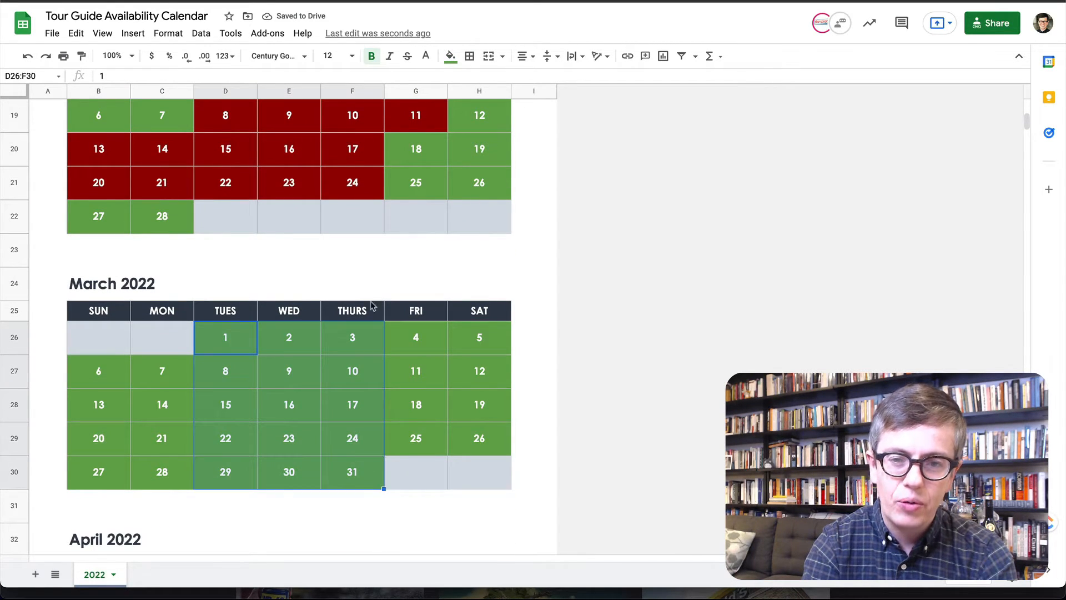
left_click(450, 55)
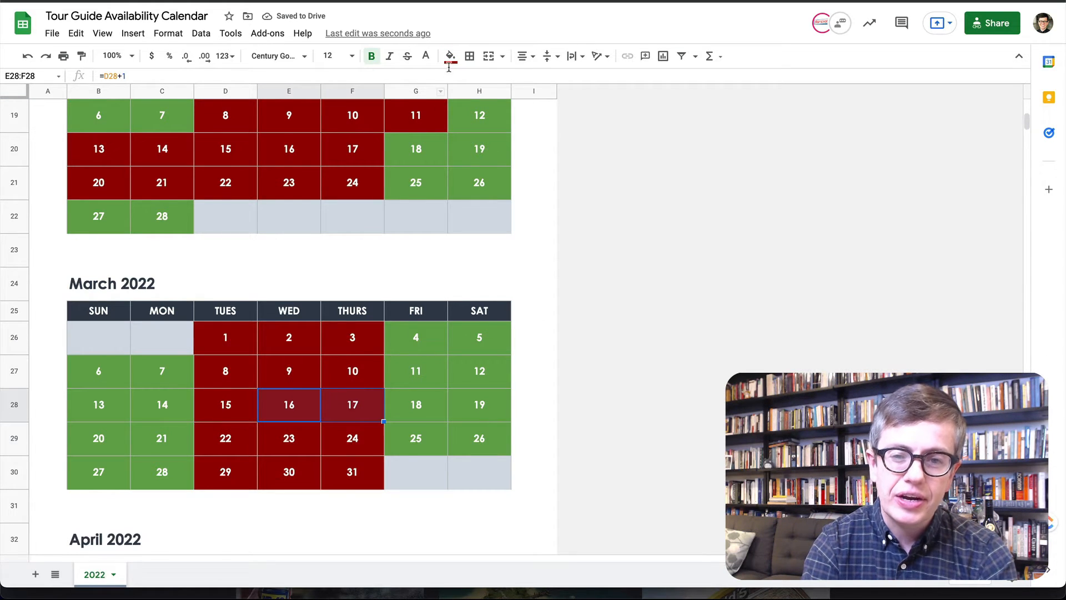
left_click(450, 56)
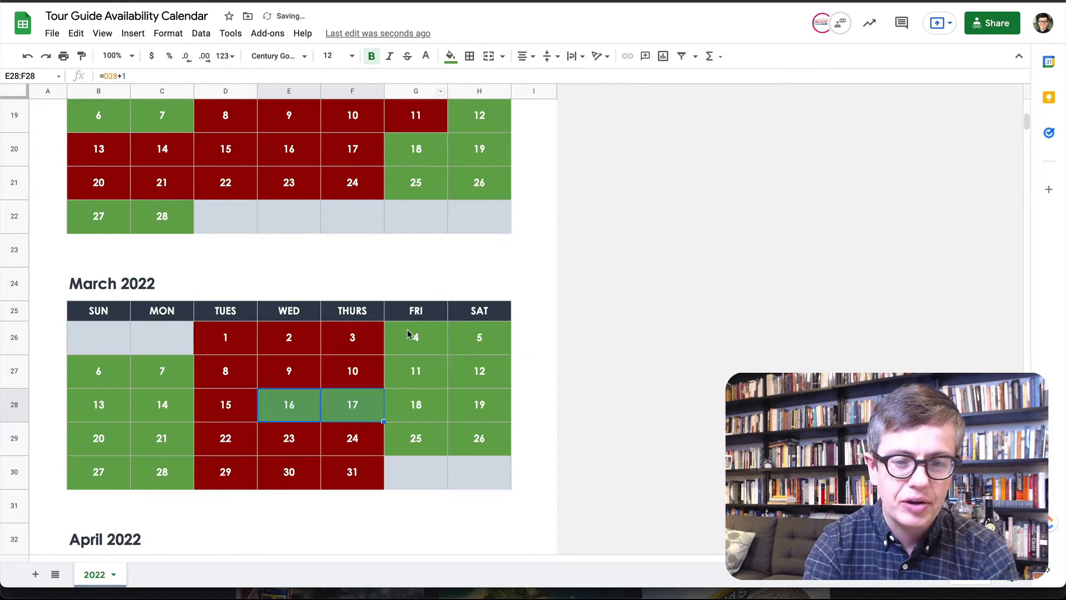
scroll("down", 3)
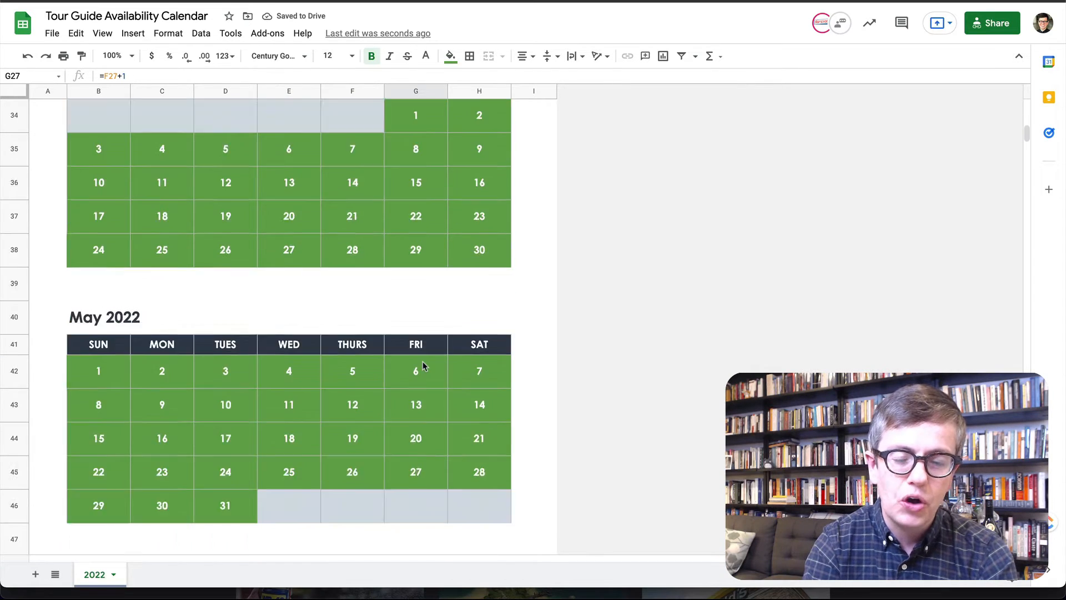
scroll("up", 3)
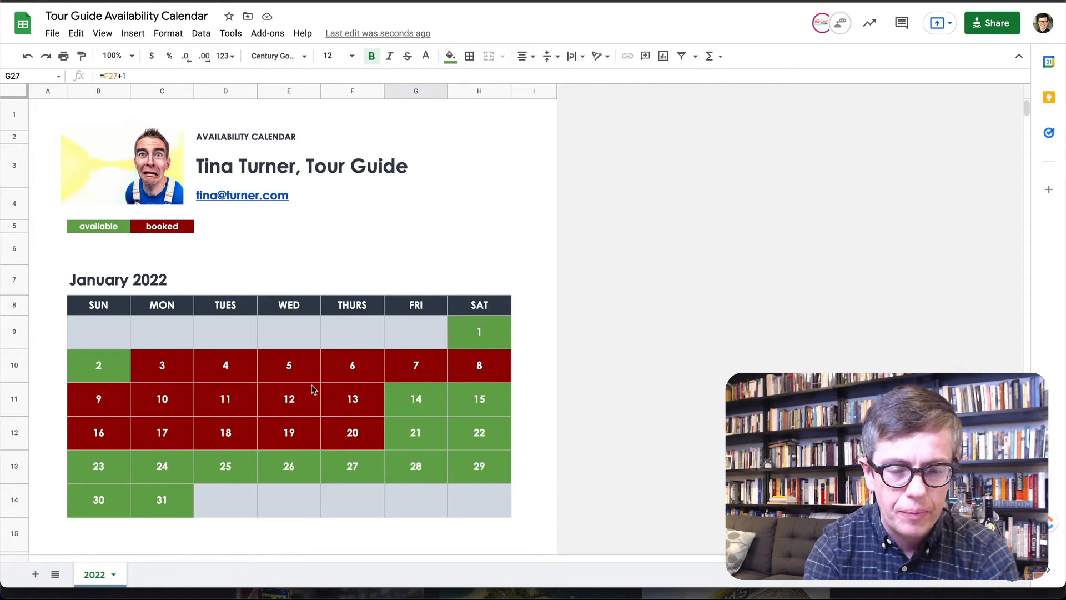
mouse_move(237, 374)
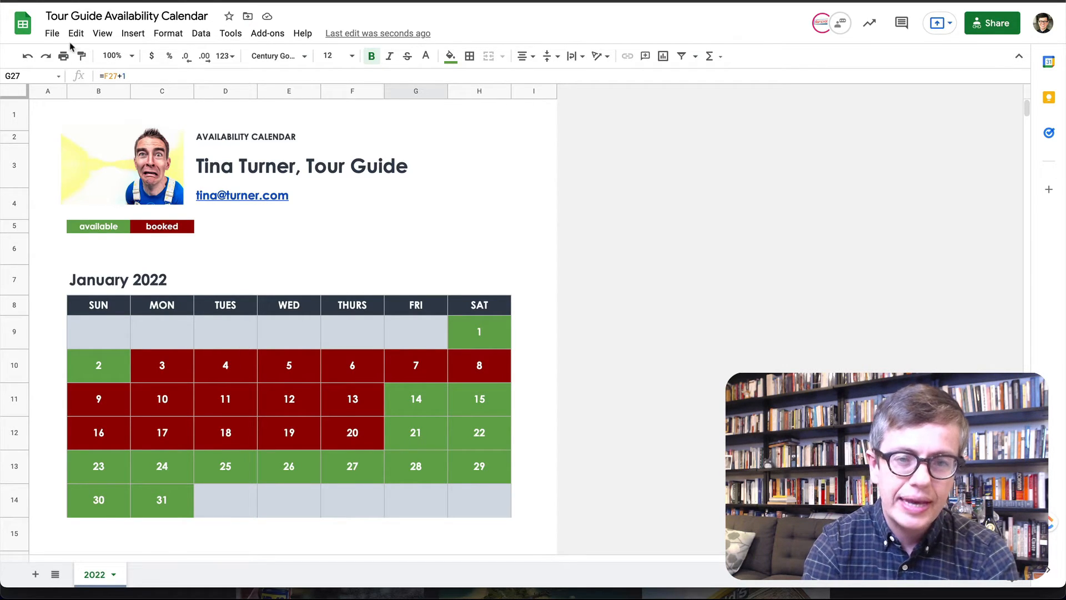
- Bring up the Publish to the web settings from the File menu
left_click(52, 33)
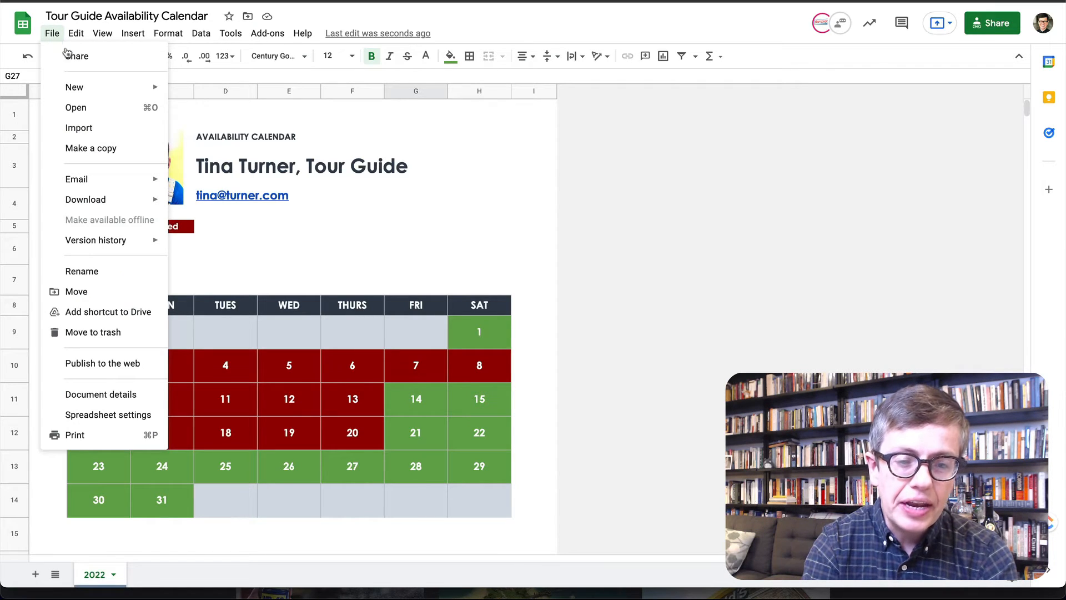
mouse_move(102, 363)
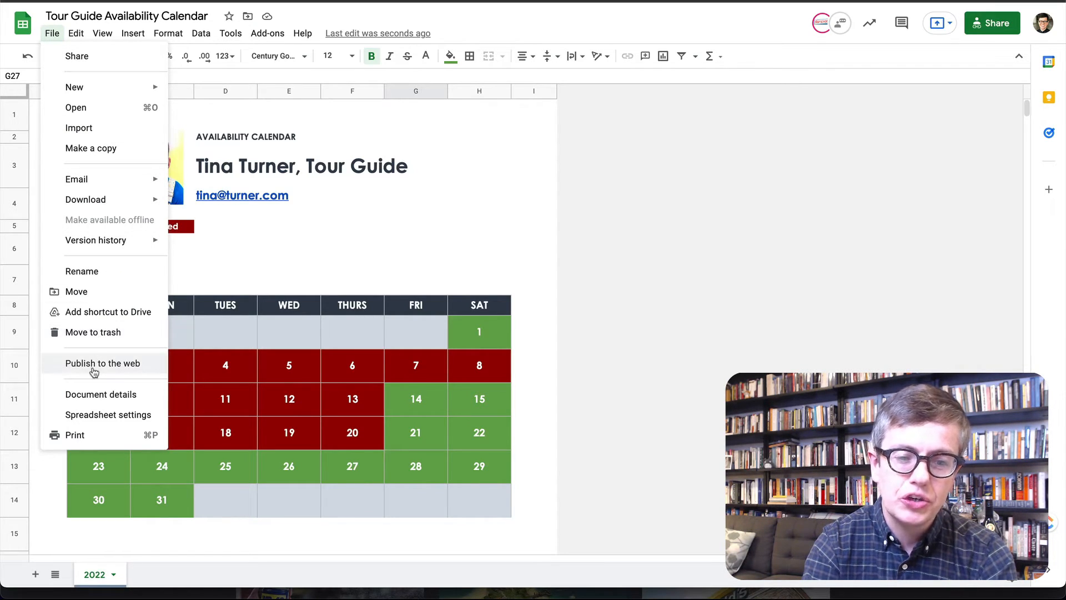
left_click(102, 363)
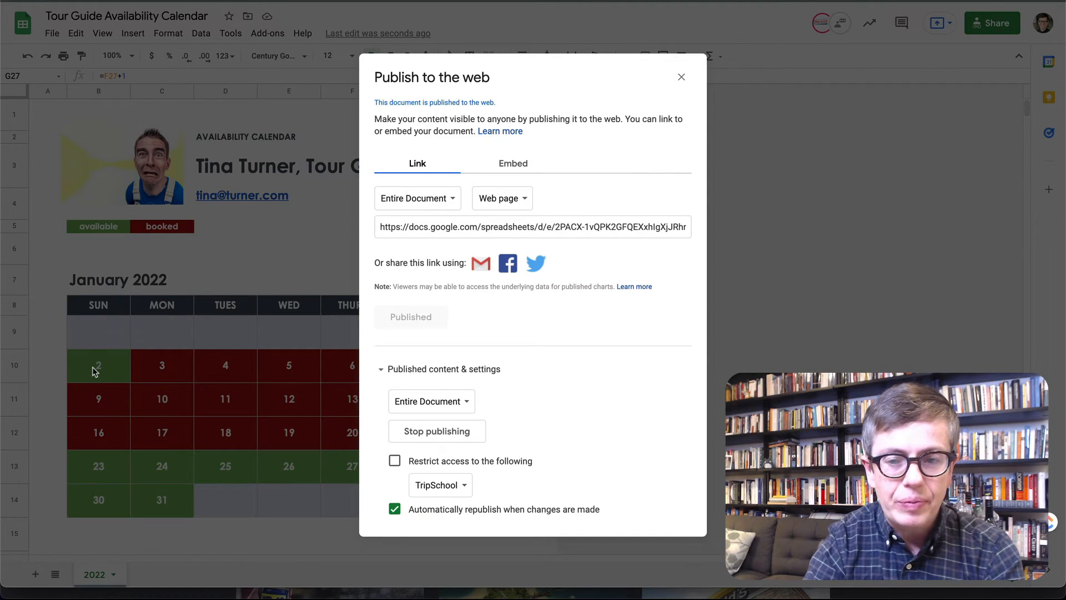
mouse_move(383, 179)
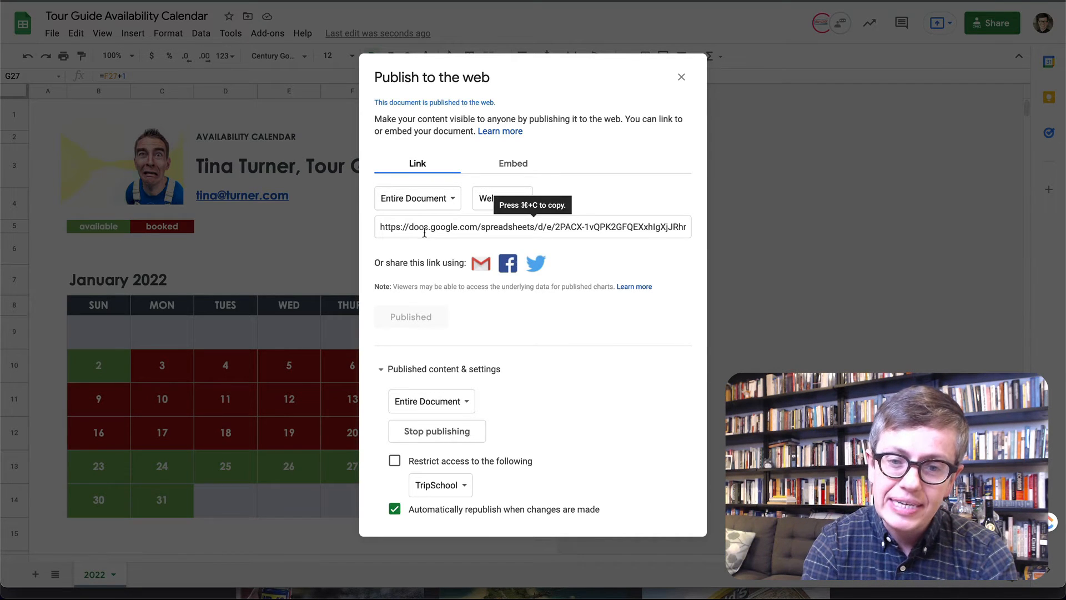
- Select and copy the calendar's long published-to-web link, then move to the browser
left_click(532, 226)
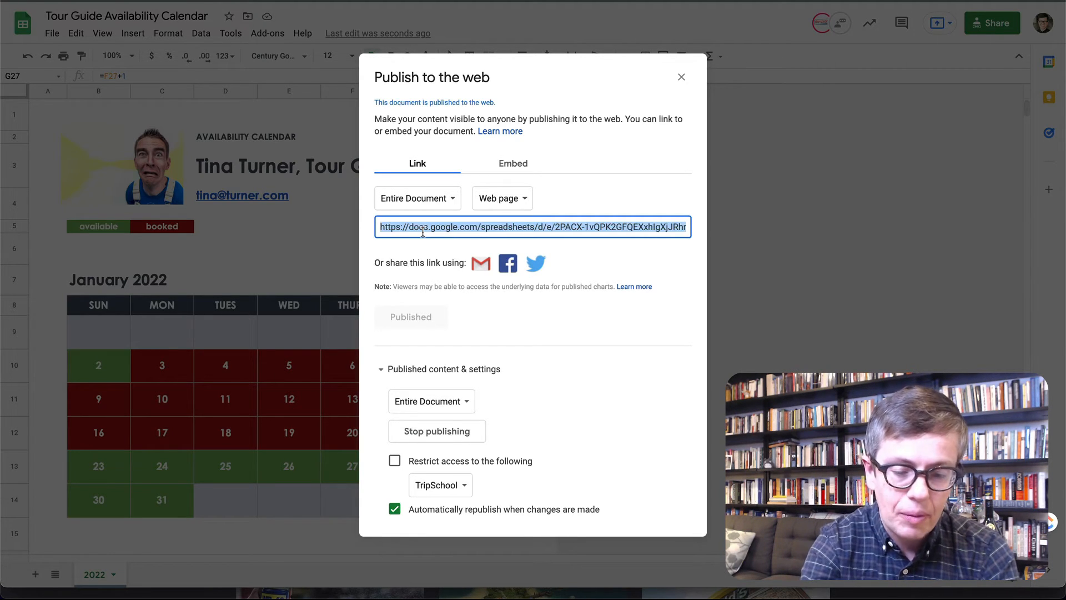
left_click(532, 227)
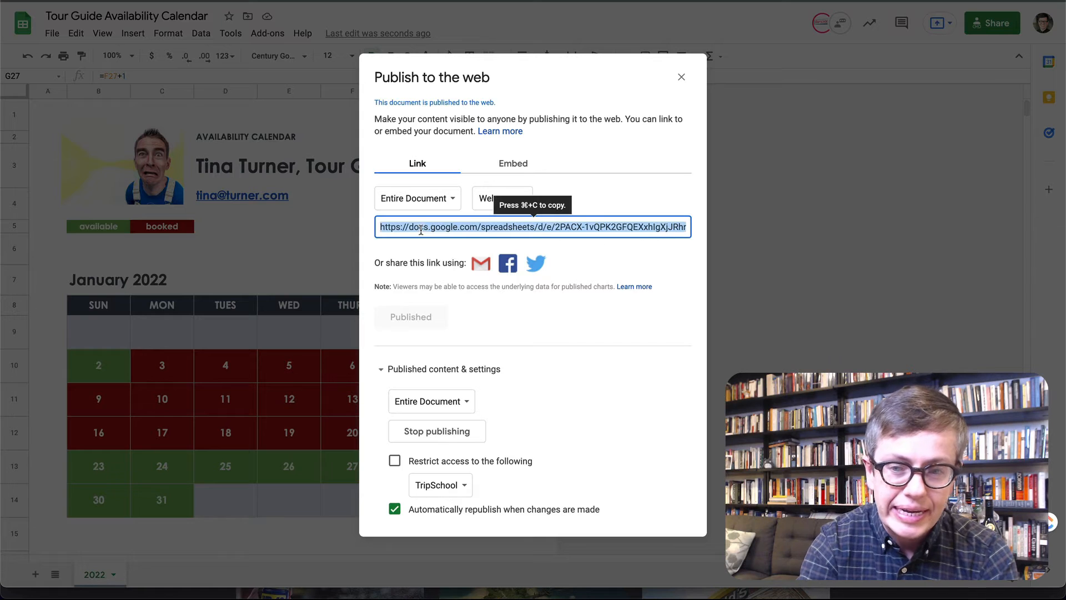
mouse_move(424, 243)
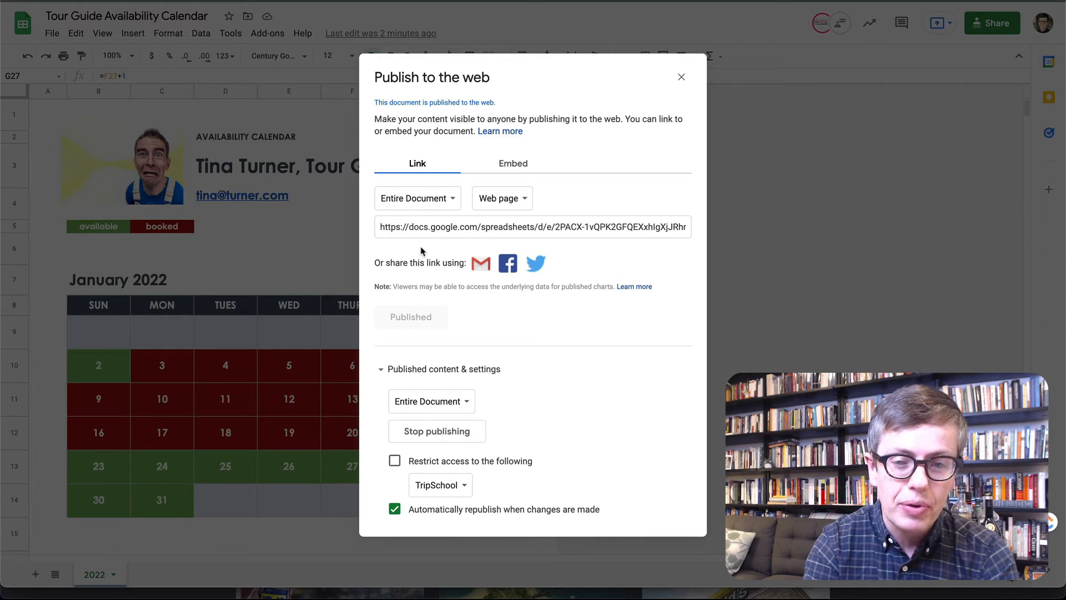
mouse_move(301, 276)
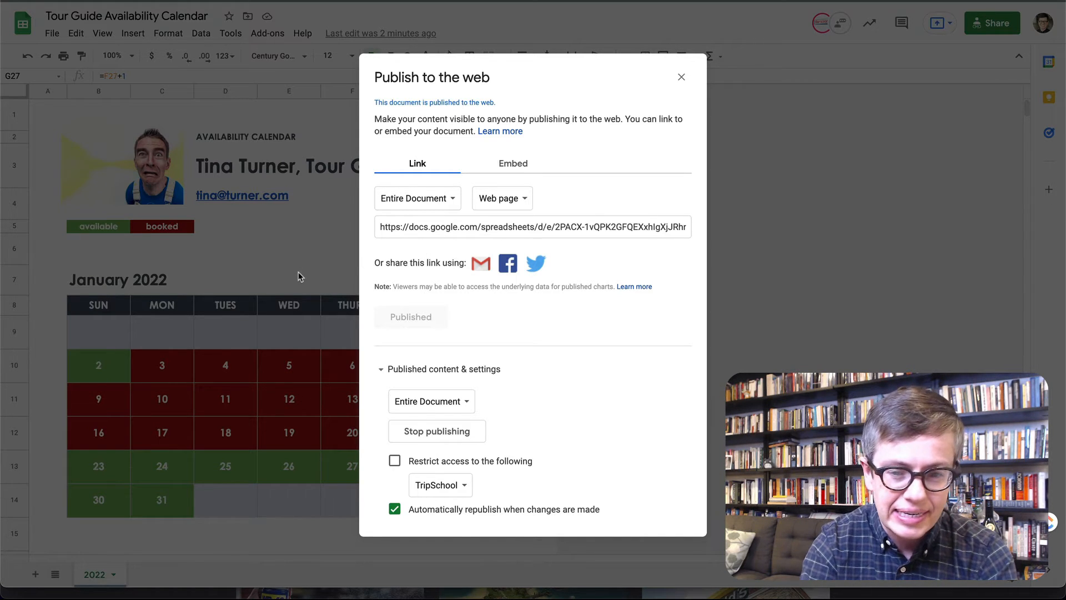
left_click(681, 77)
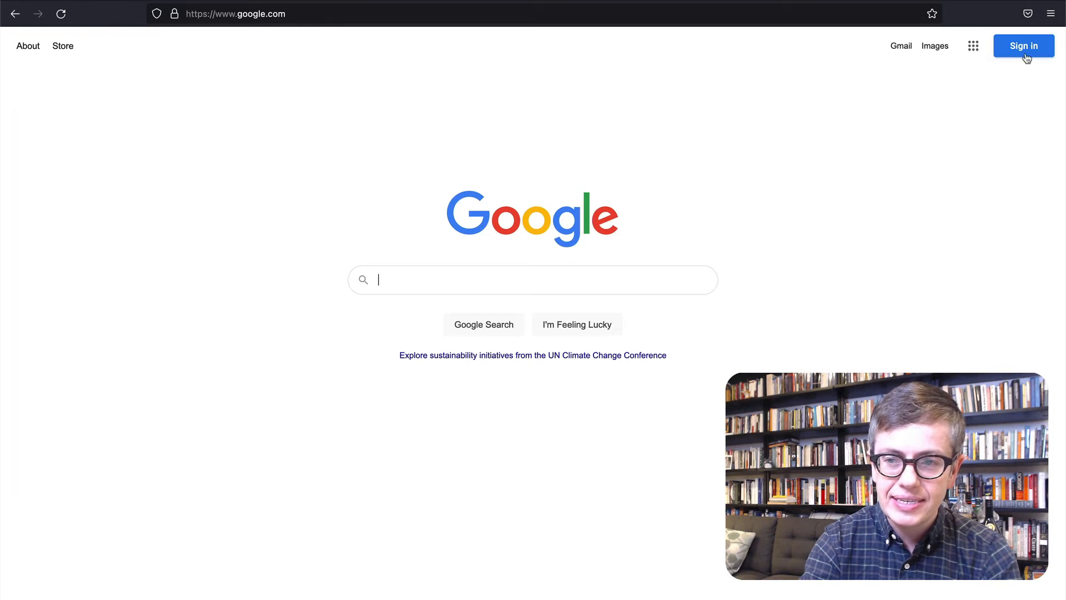
- Open the published link and scroll through the public January–April calendar page
left_click(235, 13)
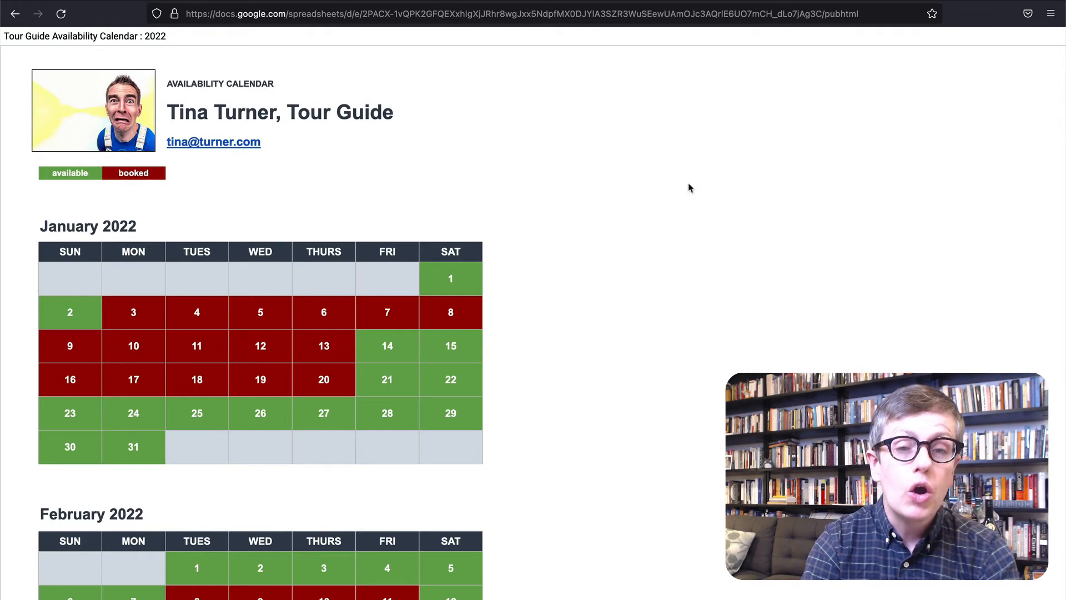
mouse_move(255, 112)
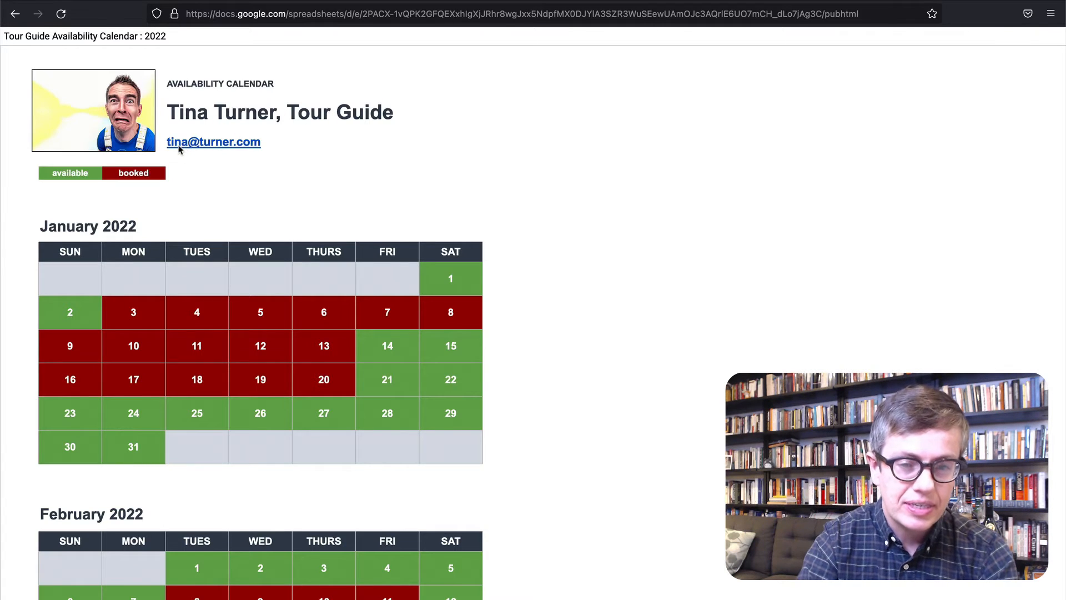
scroll("down", 3)
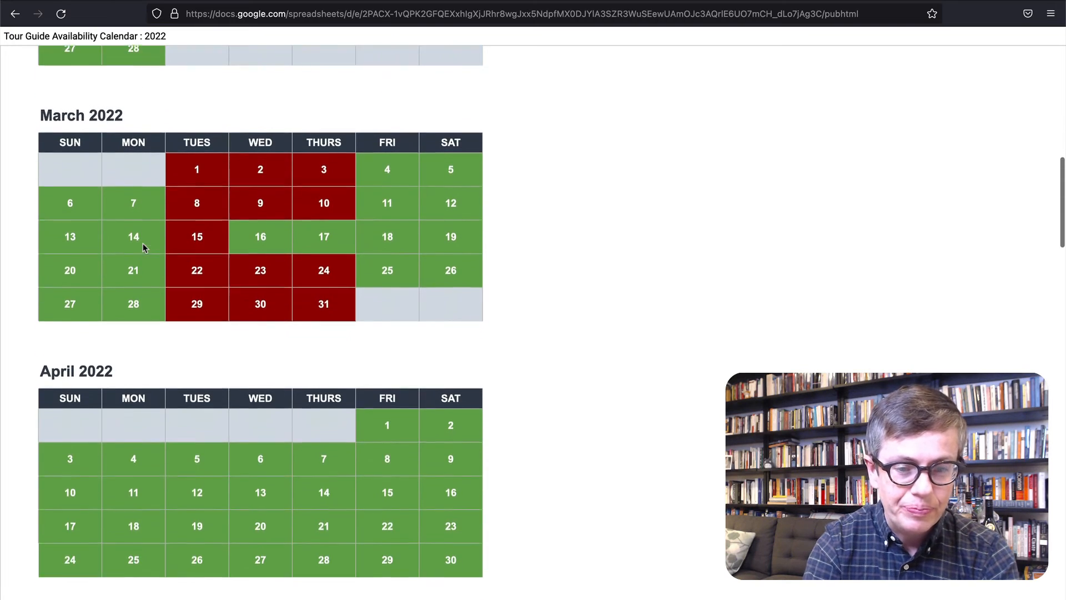
scroll("down", 3)
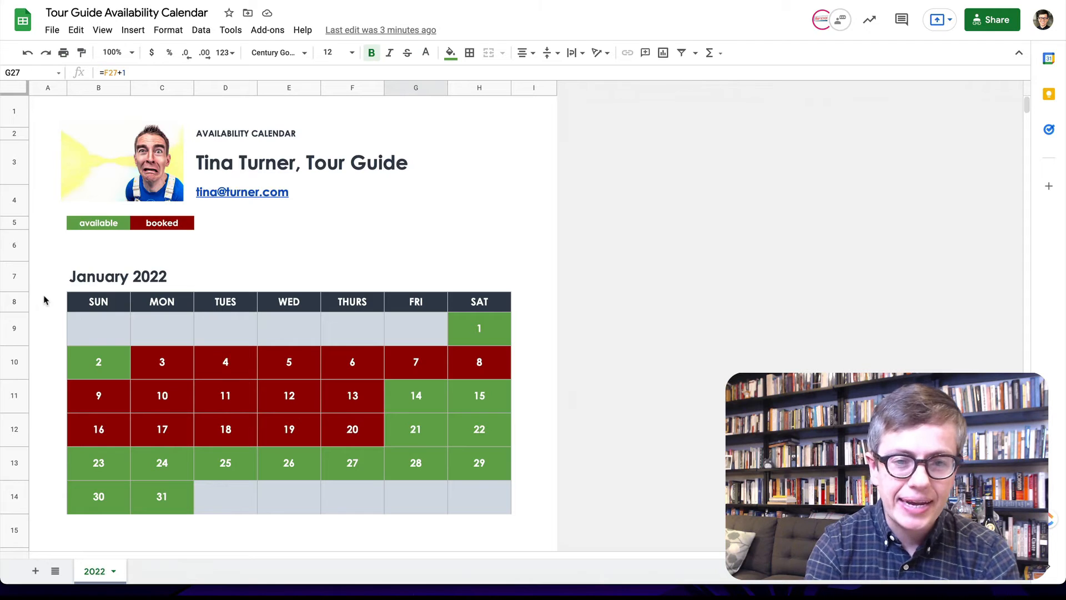
- Fill April cells C36:G37 (11–15 and 18–22) dark red to mark them booked
scroll("down", 3)
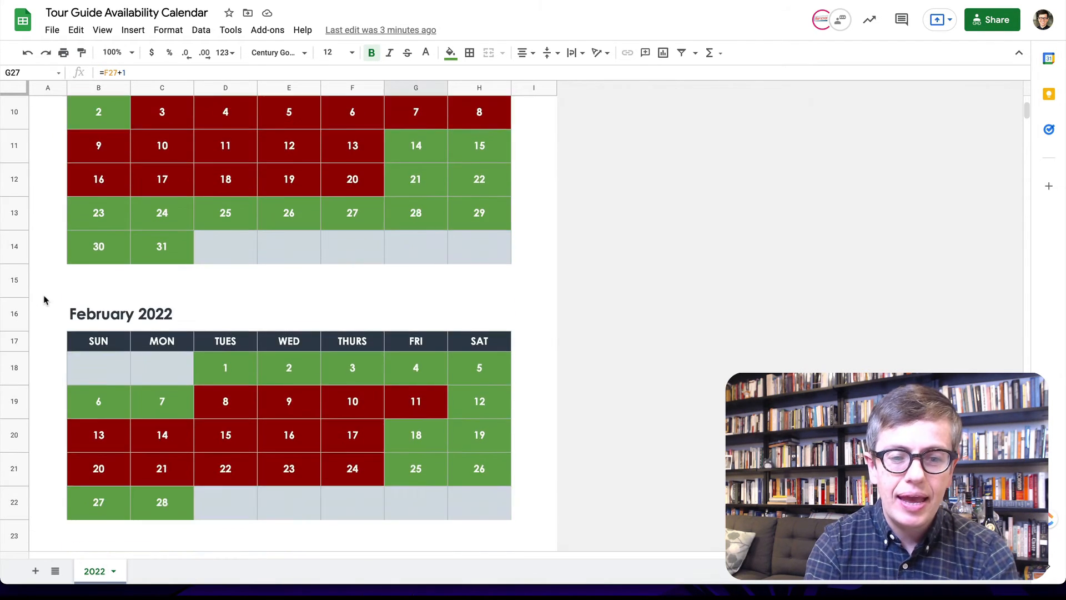
scroll("down", 3)
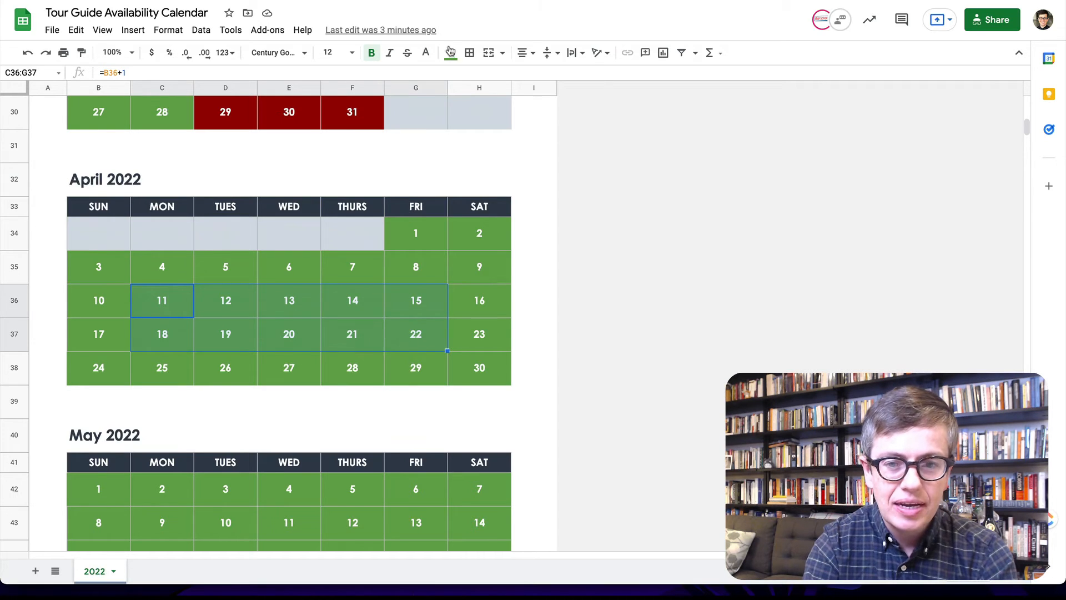
left_click(449, 53)
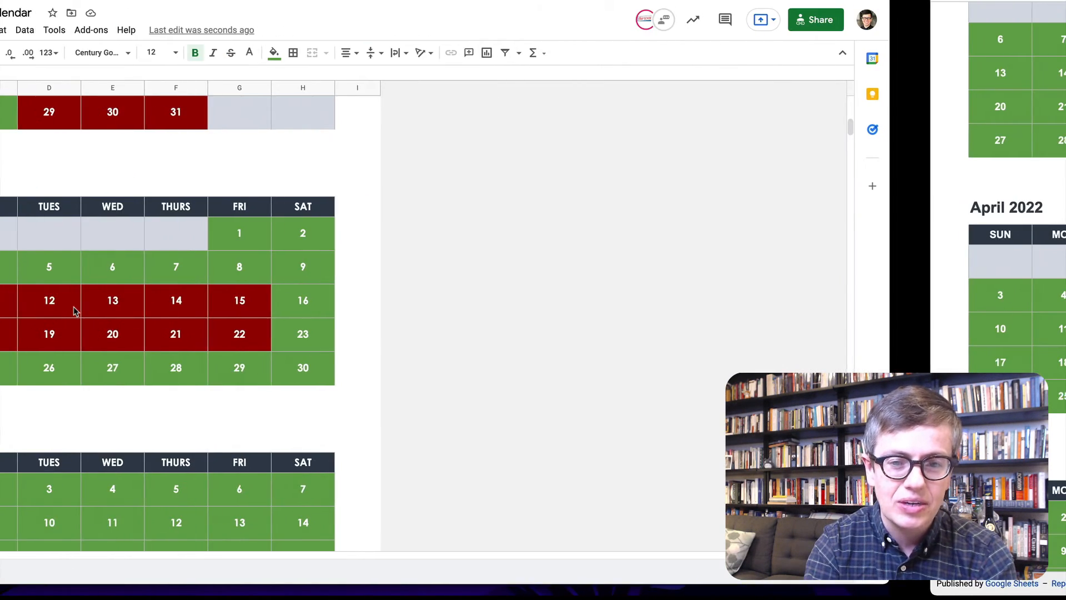
- Reload the published calendar page so April's booked weeks appear in red
left_click(60, 12)
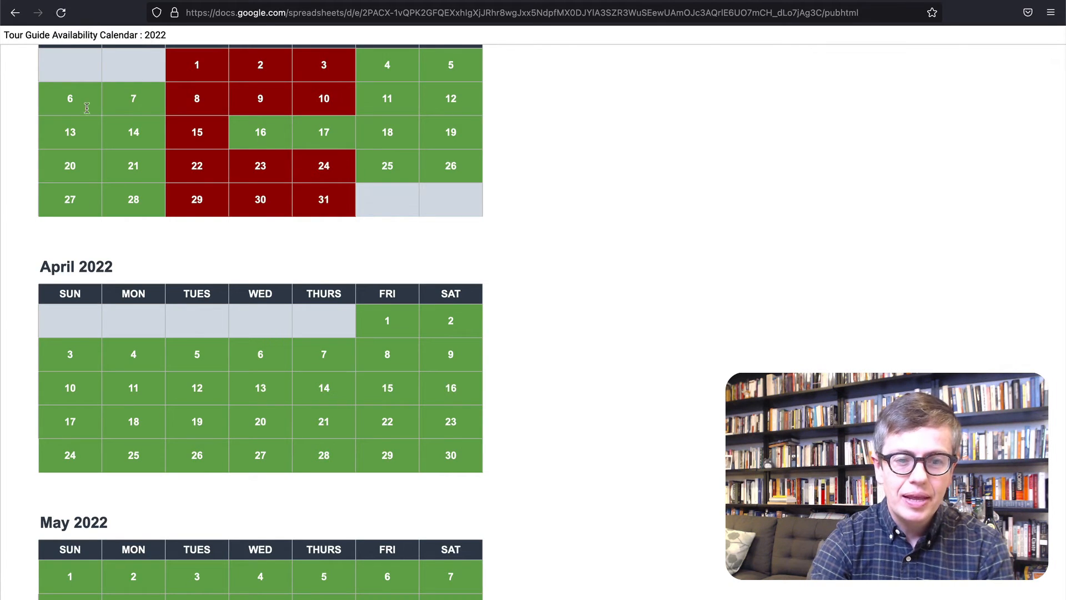
mouse_move(286, 446)
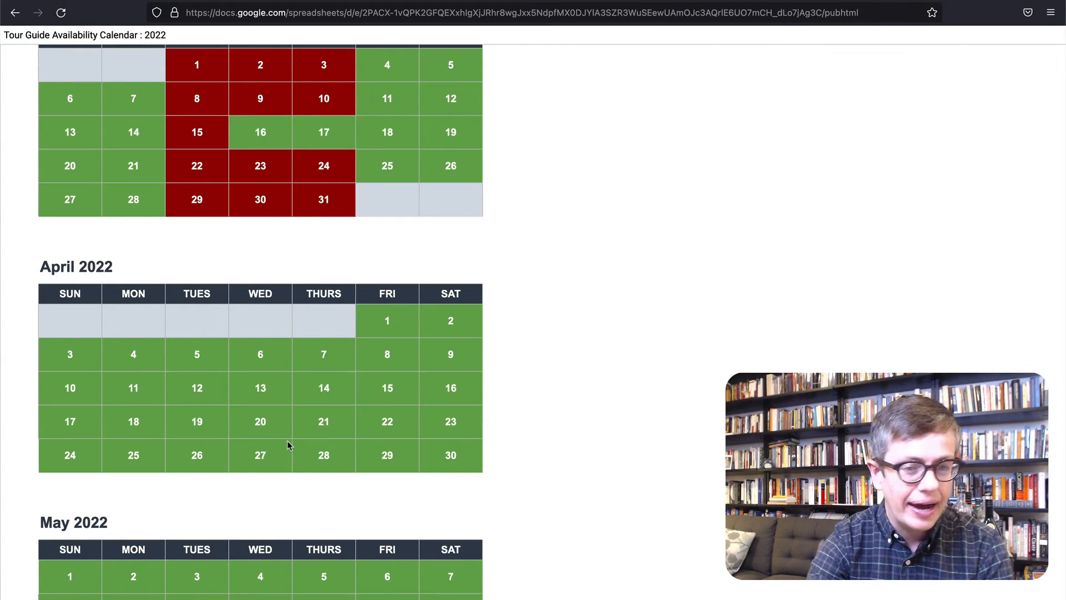
left_click(60, 12)
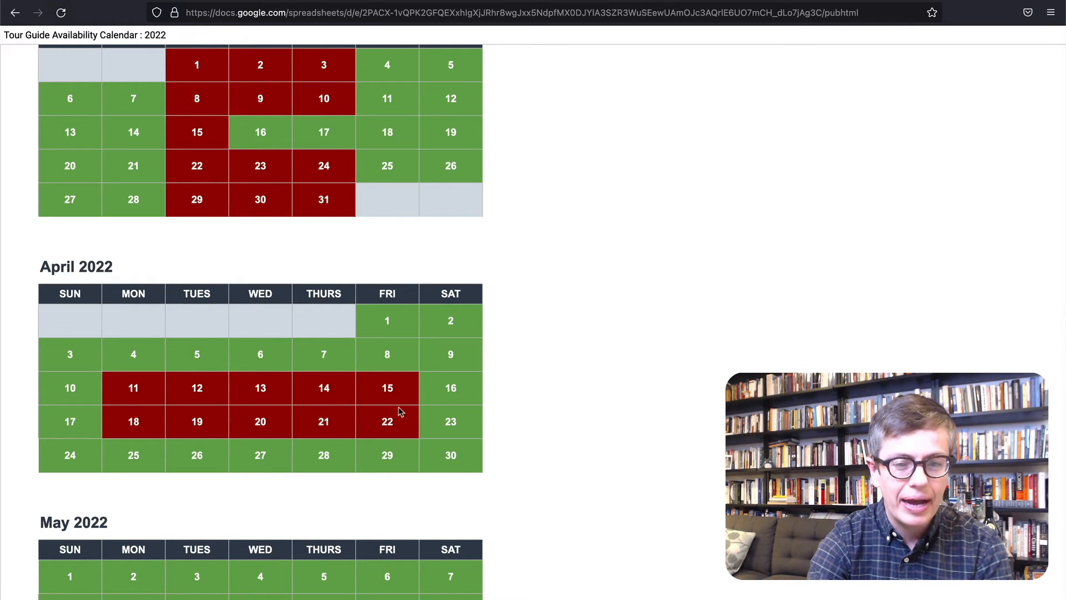
mouse_move(152, 418)
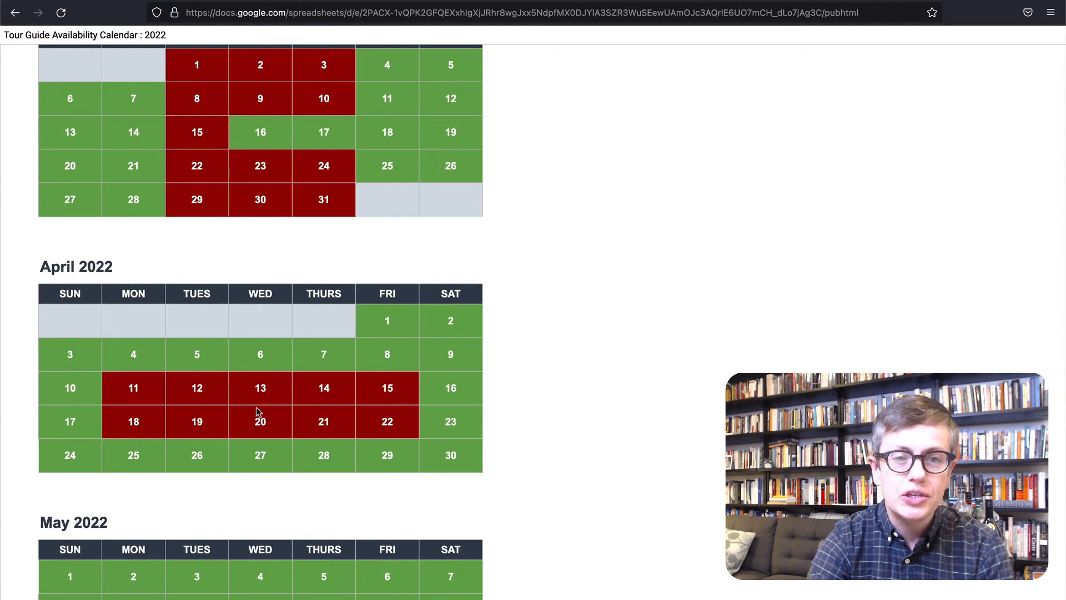
mouse_move(224, 341)
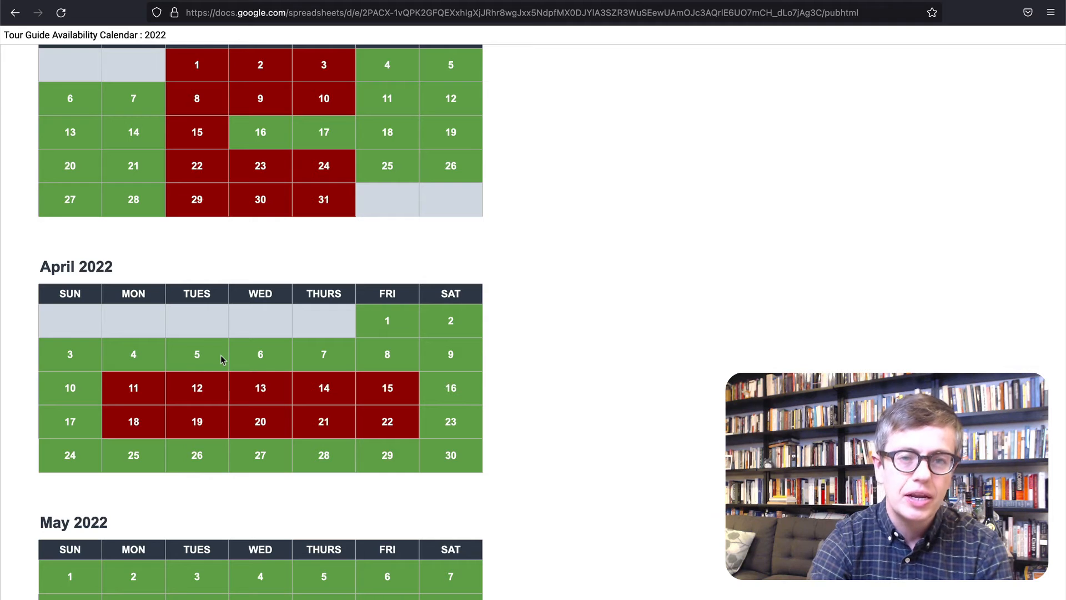
mouse_move(157, 369)
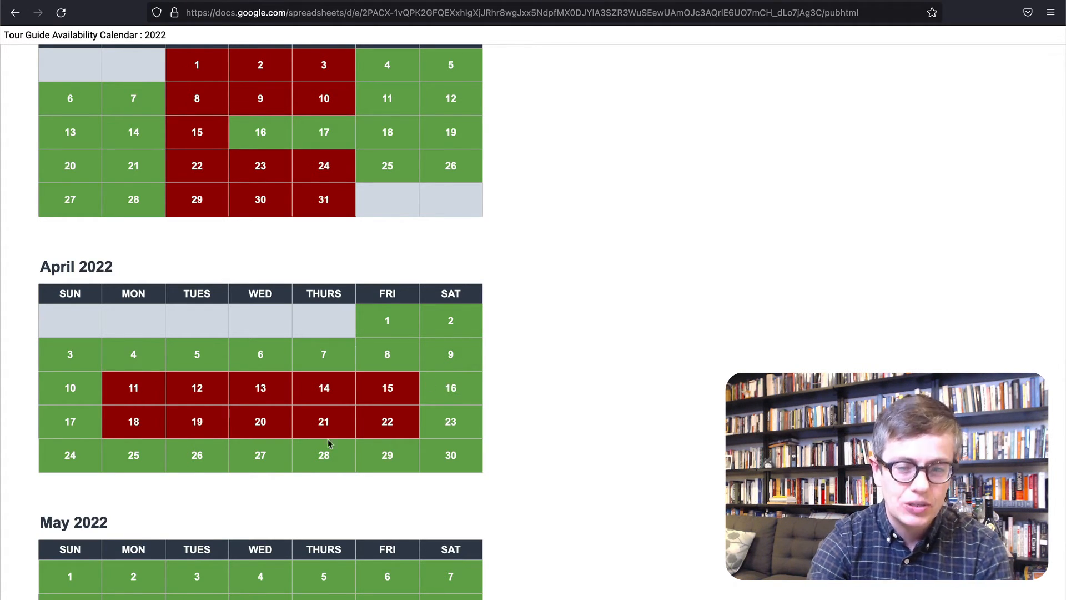
mouse_move(175, 439)
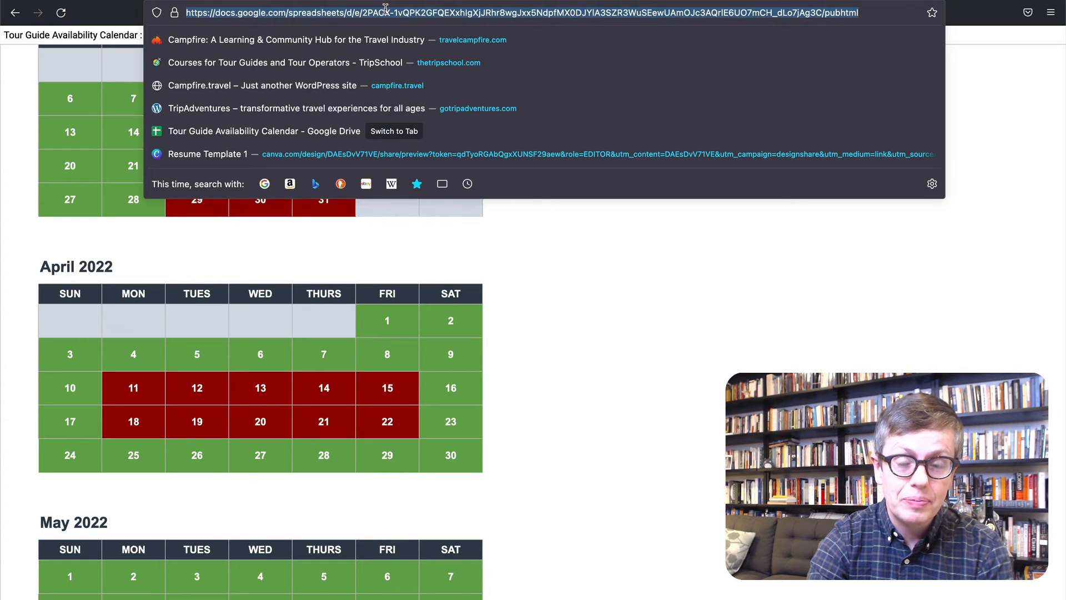
- Copy the published calendar's full pubhtml address from the address bar
left_click(524, 374)
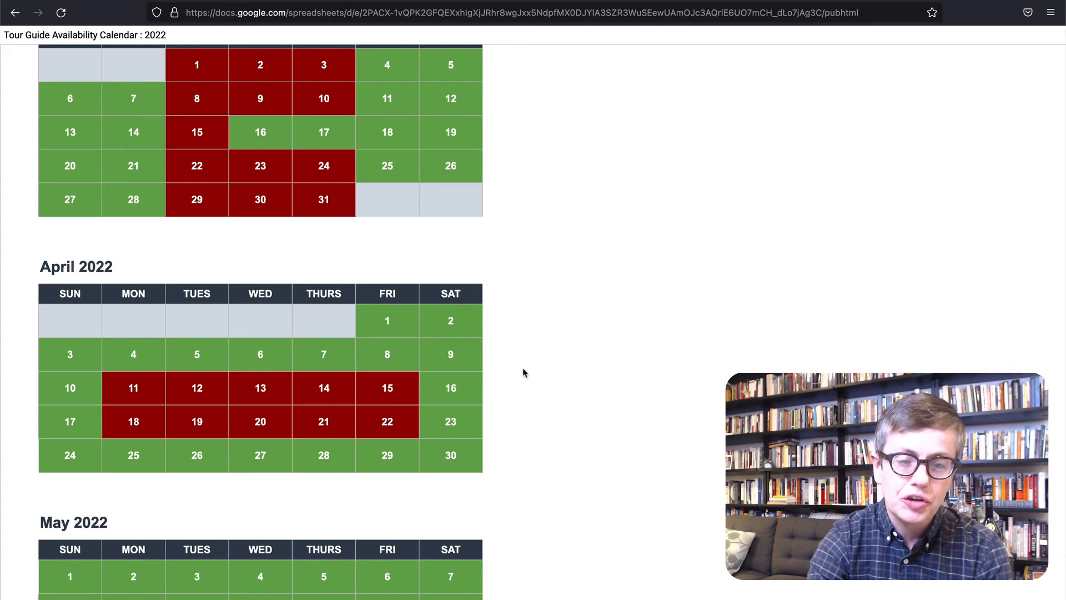
mouse_move(489, 33)
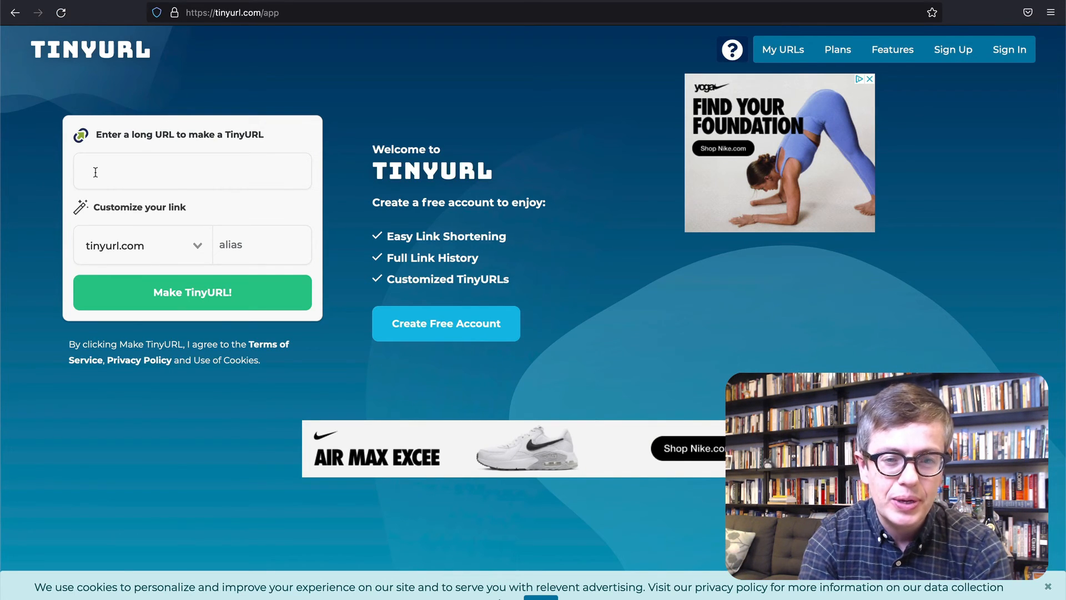
- Shorten the pasted pubhtml address to tinyurl.com/timmyavailability and select the new link
type("nOJc3AQrlE6UO7mCH_dLo7jAg3C/pubhtml")
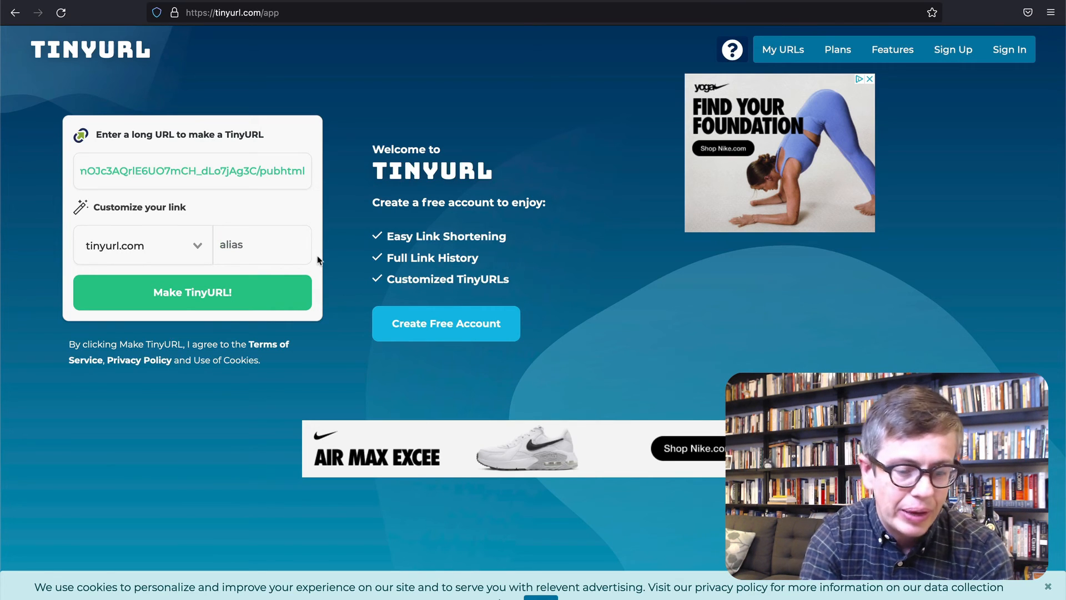
type("timmyavailability")
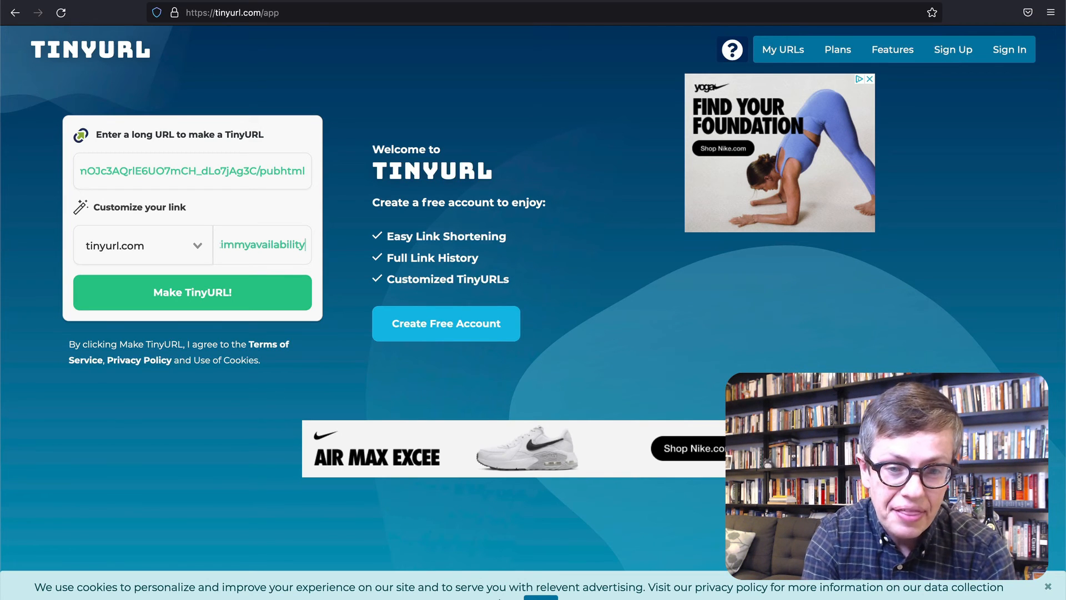
left_click(193, 292)
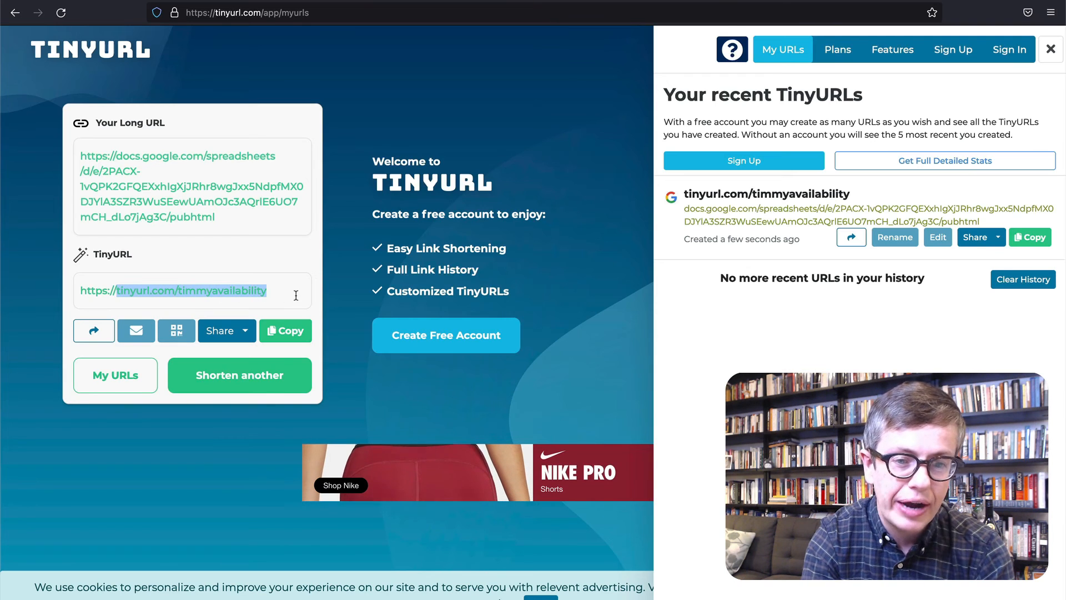
left_click(1050, 48)
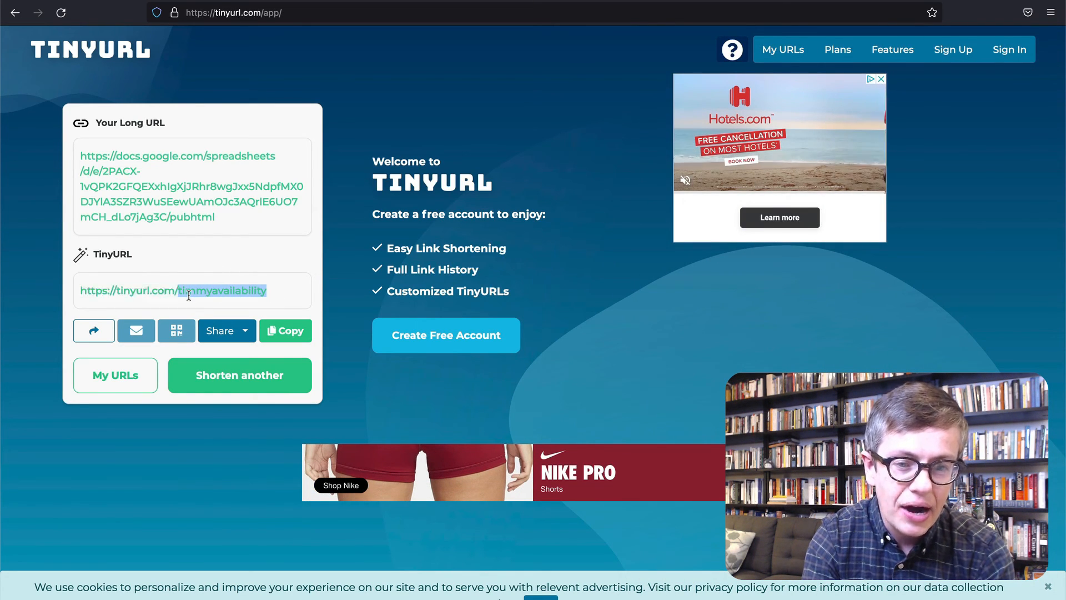
triple_click(174, 290)
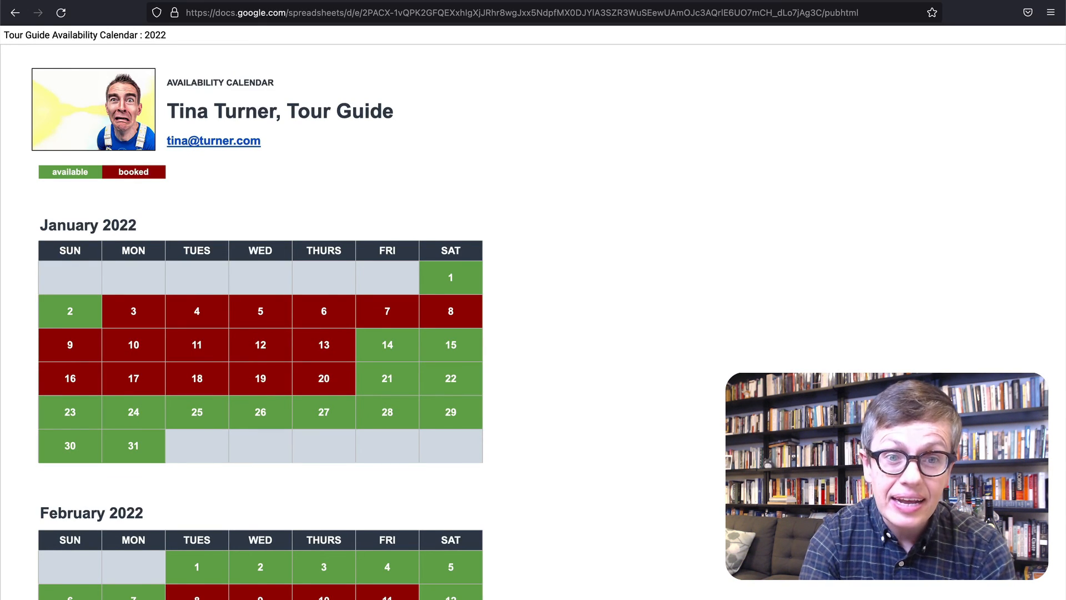
- Scroll the published calendar through March, April's booked weeks and May to check it
scroll("down", 3)
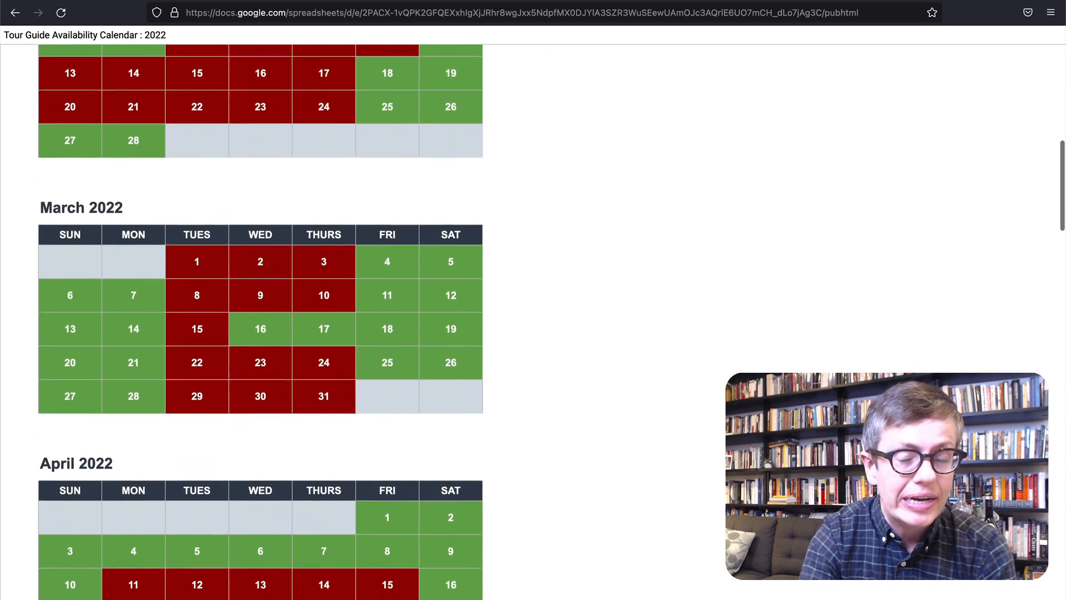
scroll("down", 3)
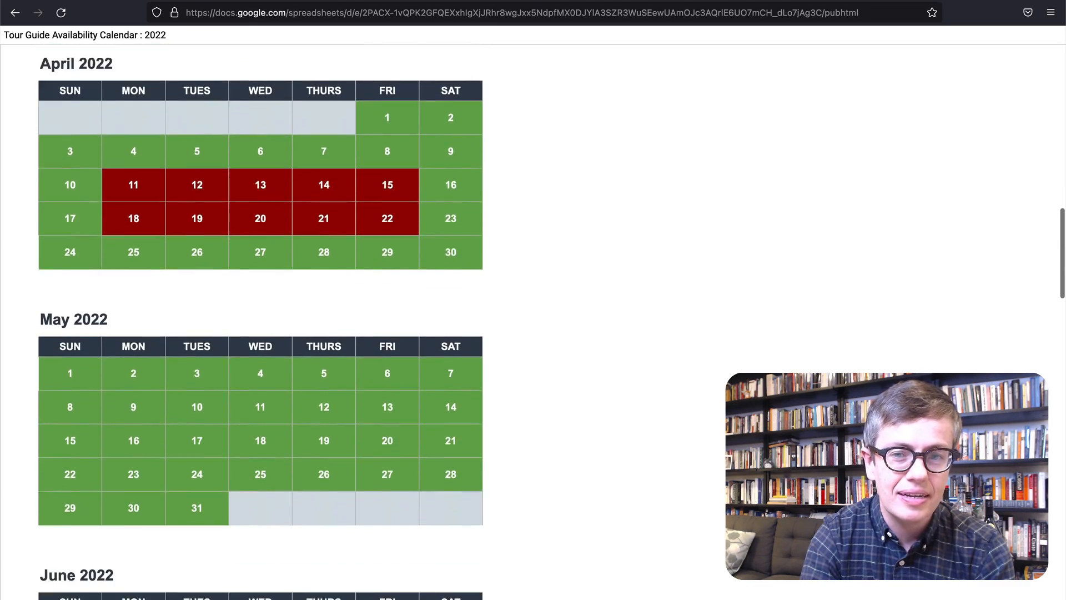
scroll("up", 3)
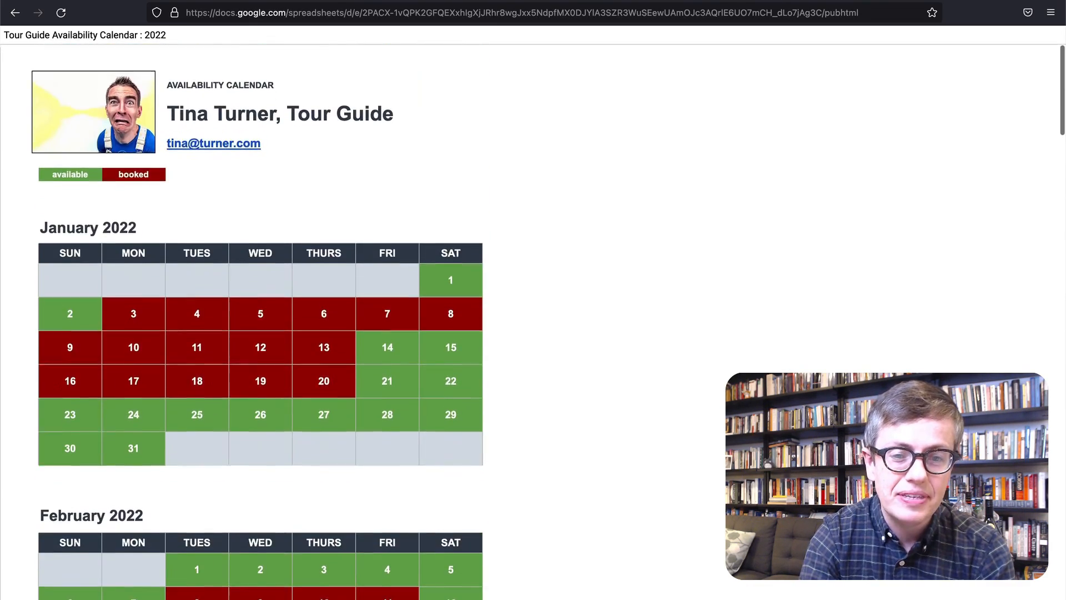
scroll("down", 3)
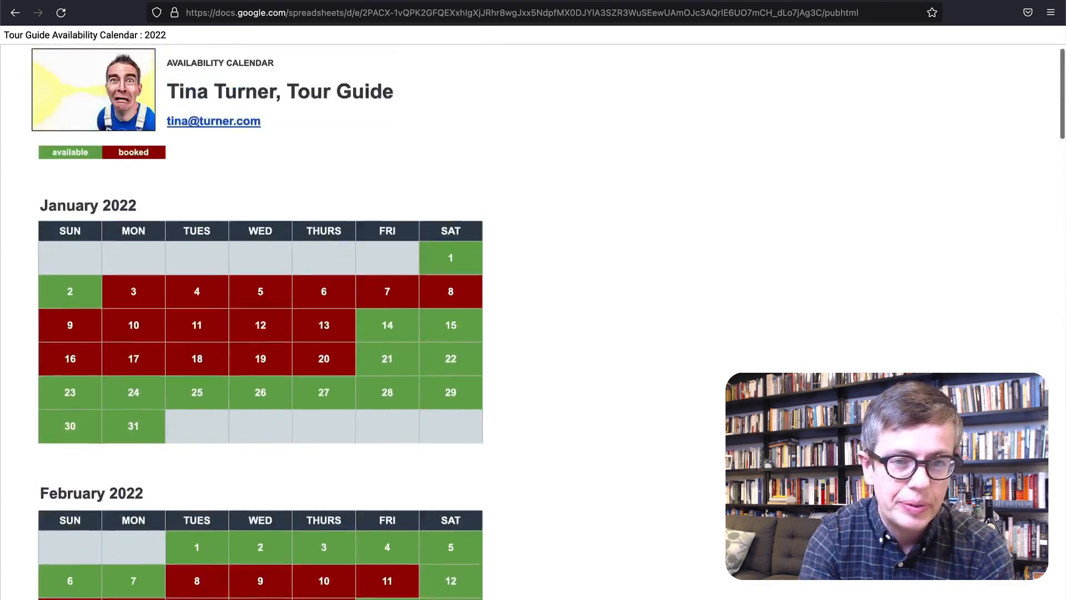